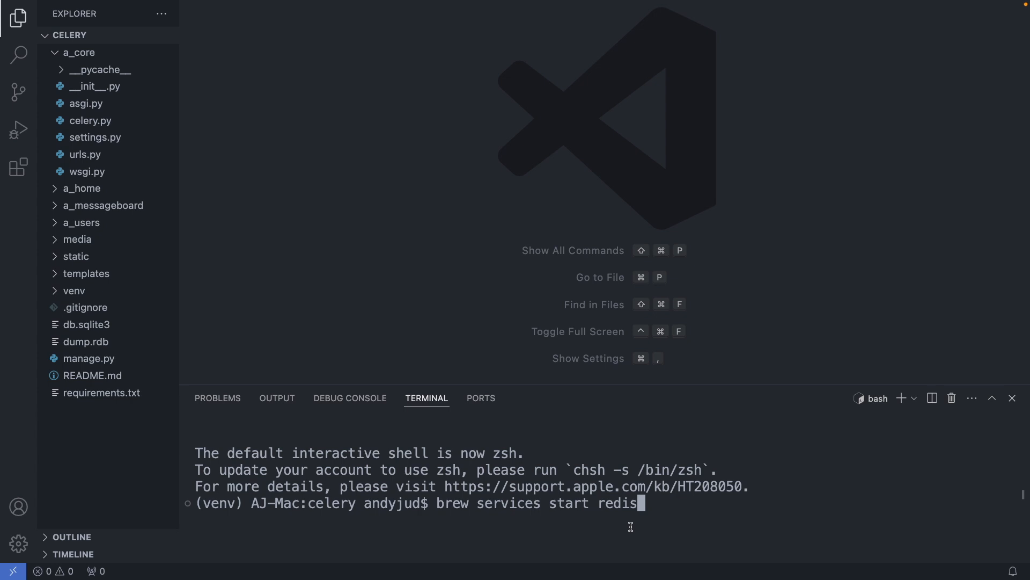
- Start Redis via Homebrew and confirm with 'brew services info redis' that it is running and loaded
key(Enter)
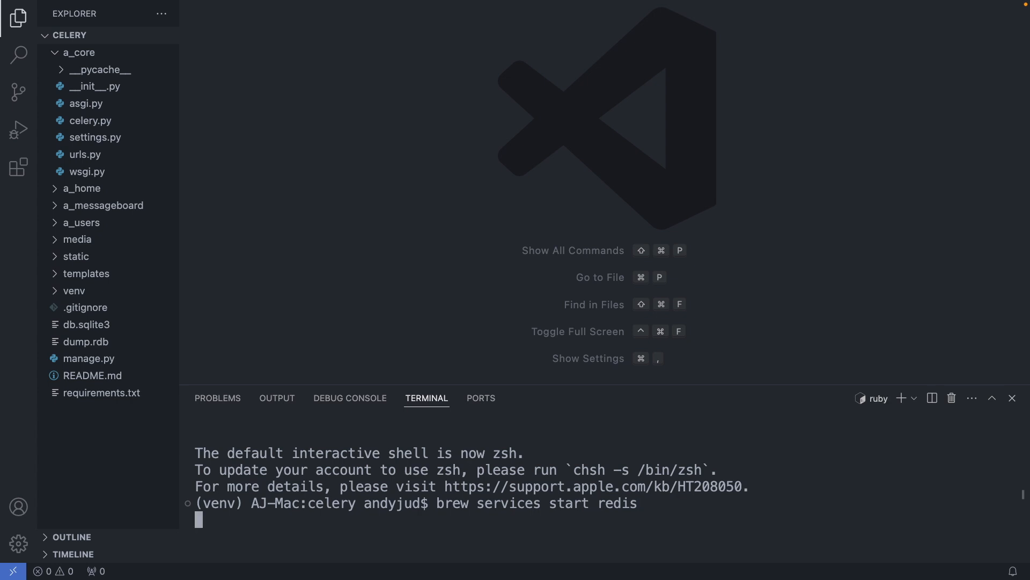
key(Enter)
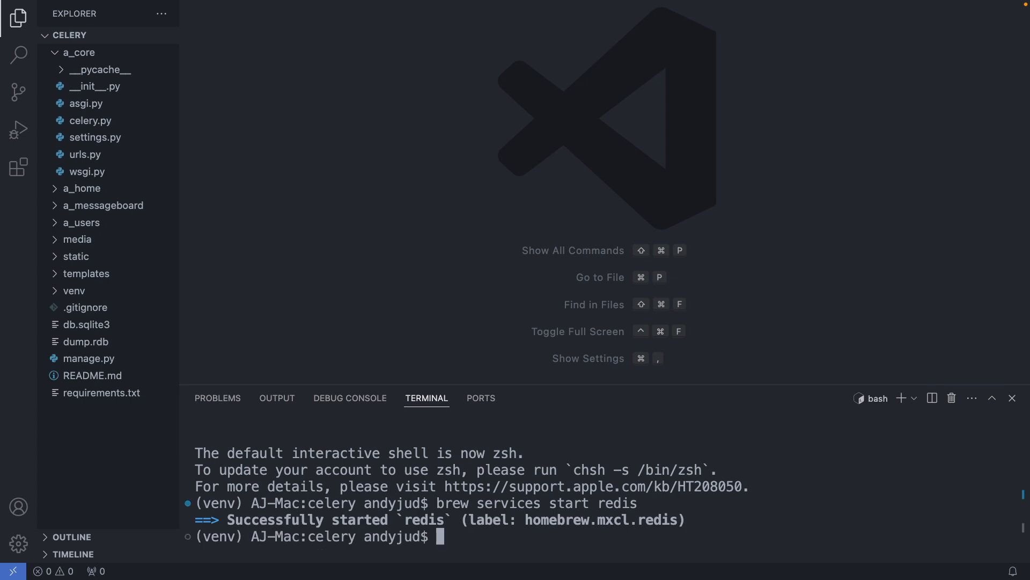
text(brew services info redis)
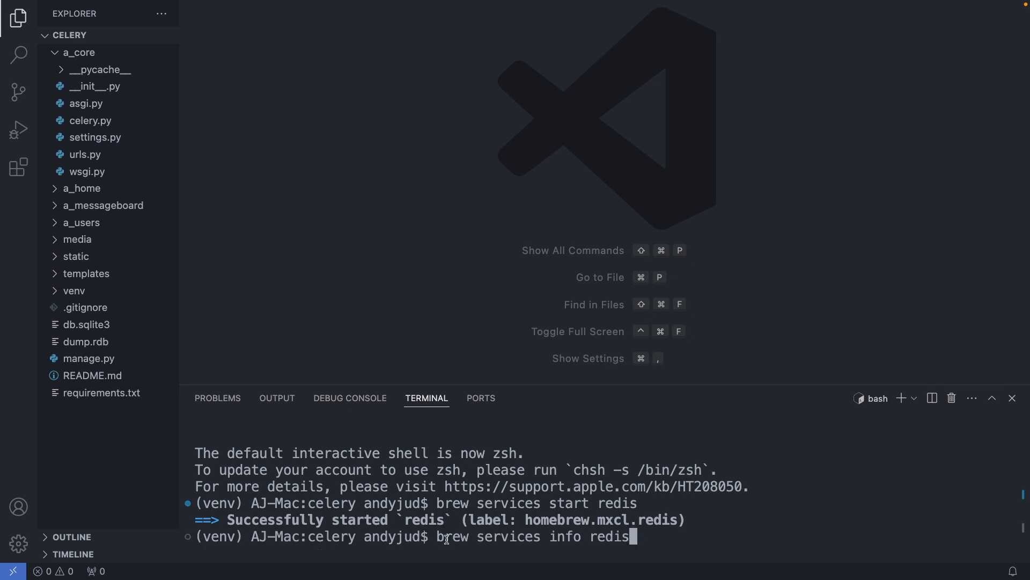
mouse_move(760, 524)
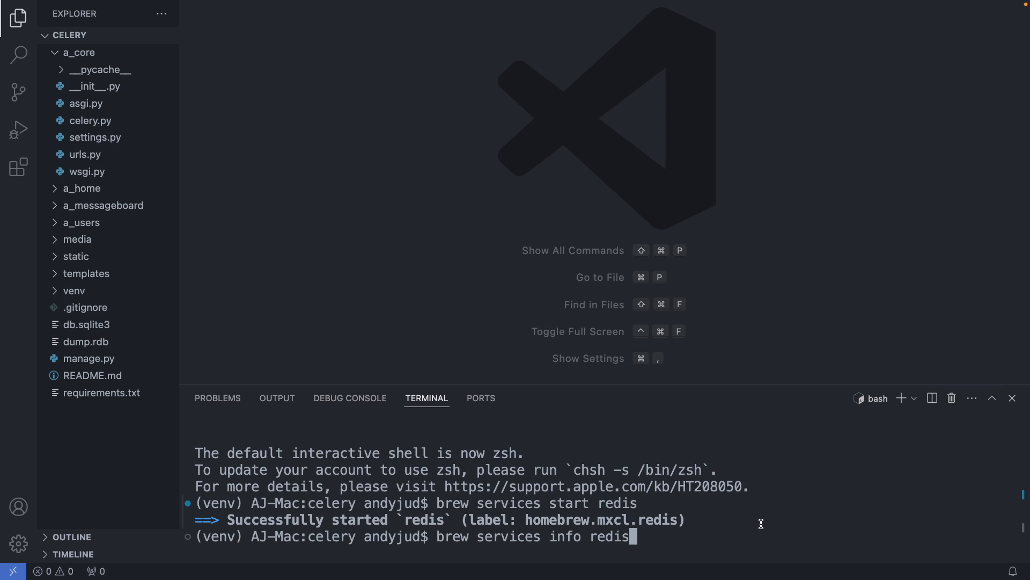
key(Enter)
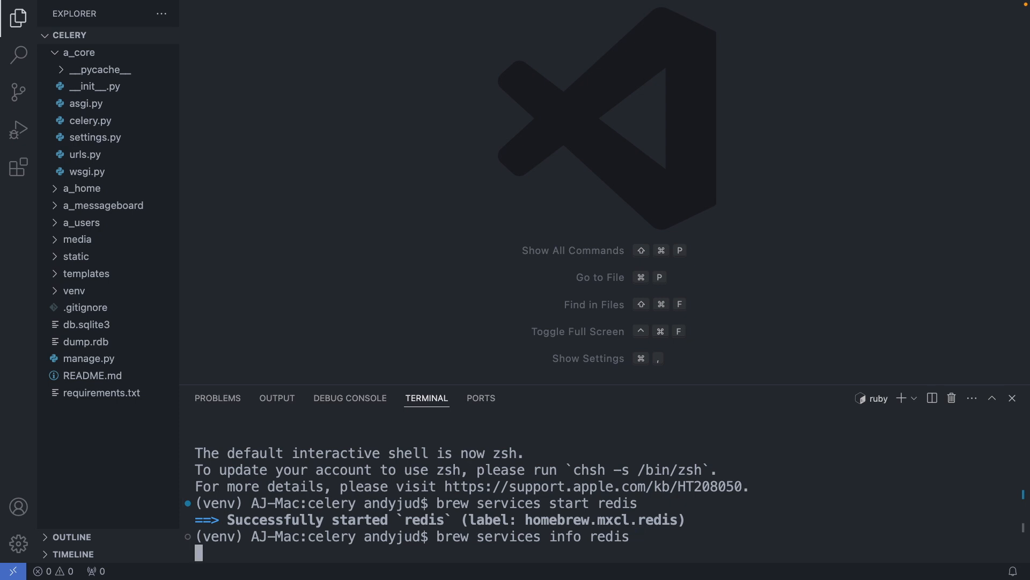
key(Enter)
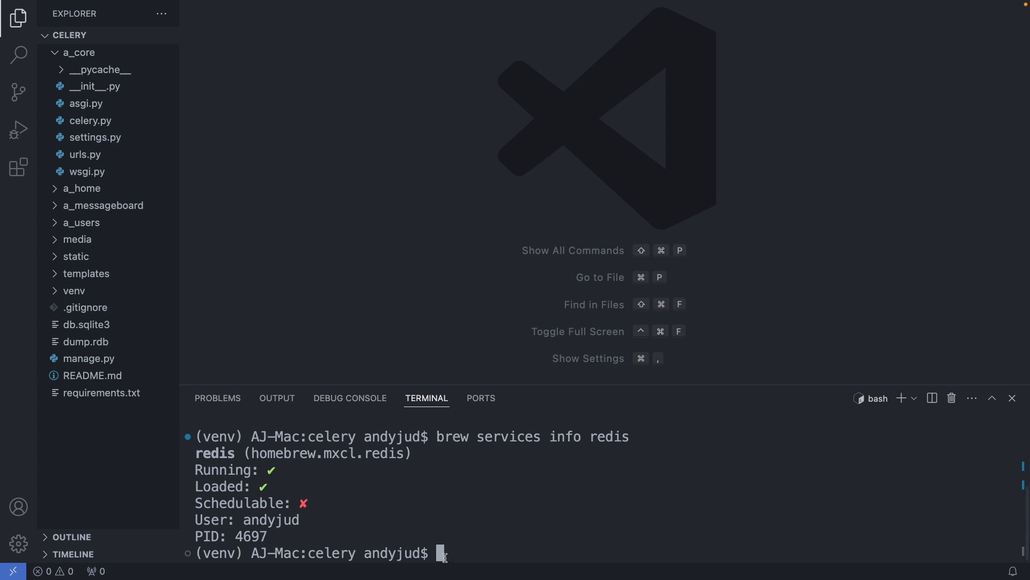
- Start the Celery worker with 'celery -A a_core worker -E -l info', connected to Redis
text(celery -A a_core worker -E -l info)
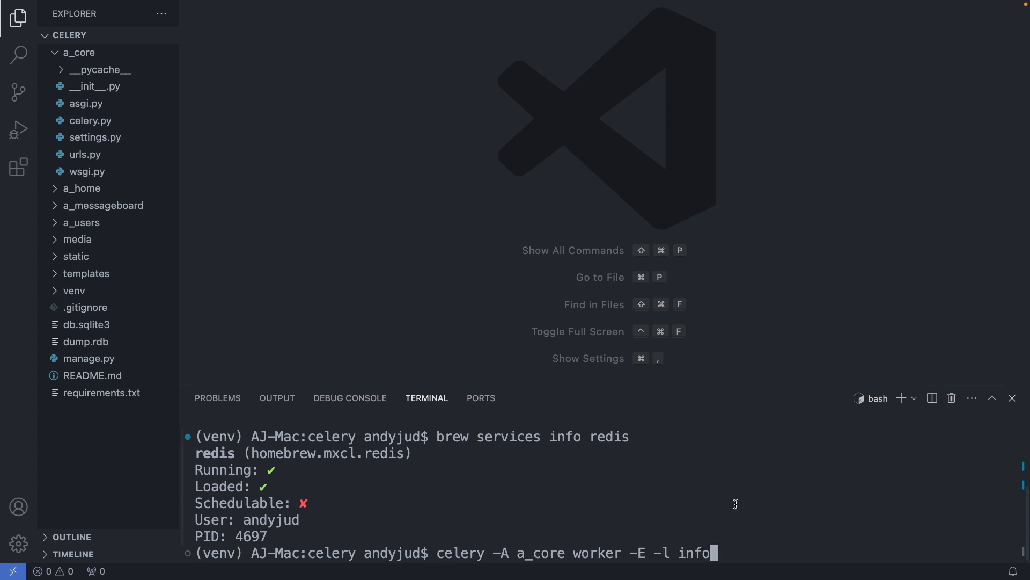
key(Enter)
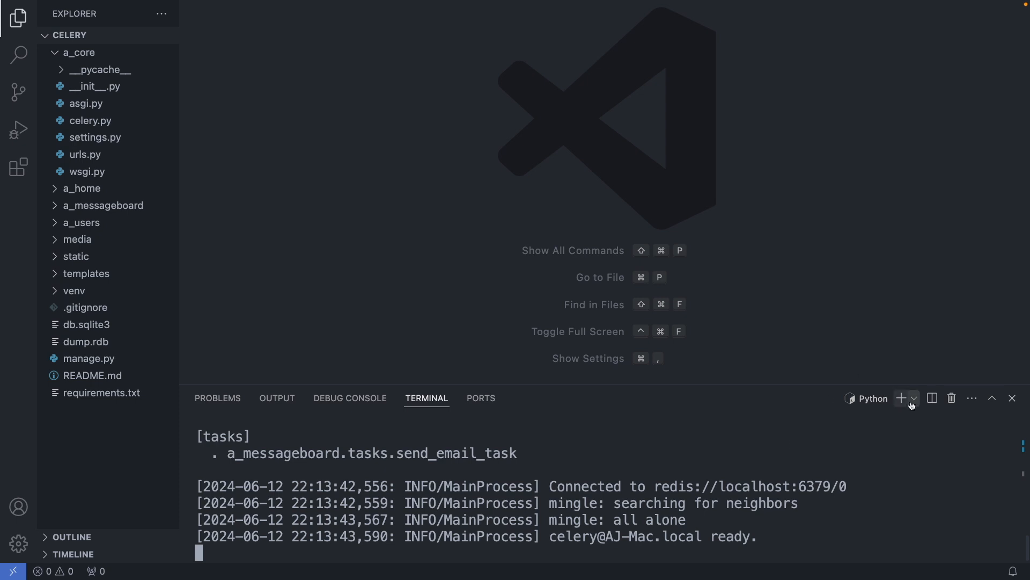
- Add a second bash terminal and rename the worker terminal to Celery
click(900, 397)
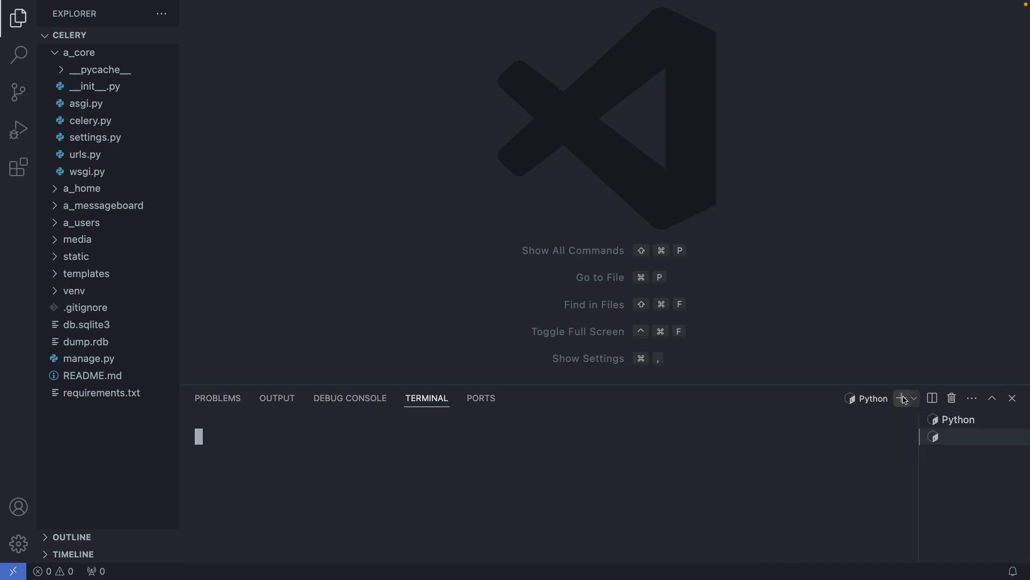
click(904, 397)
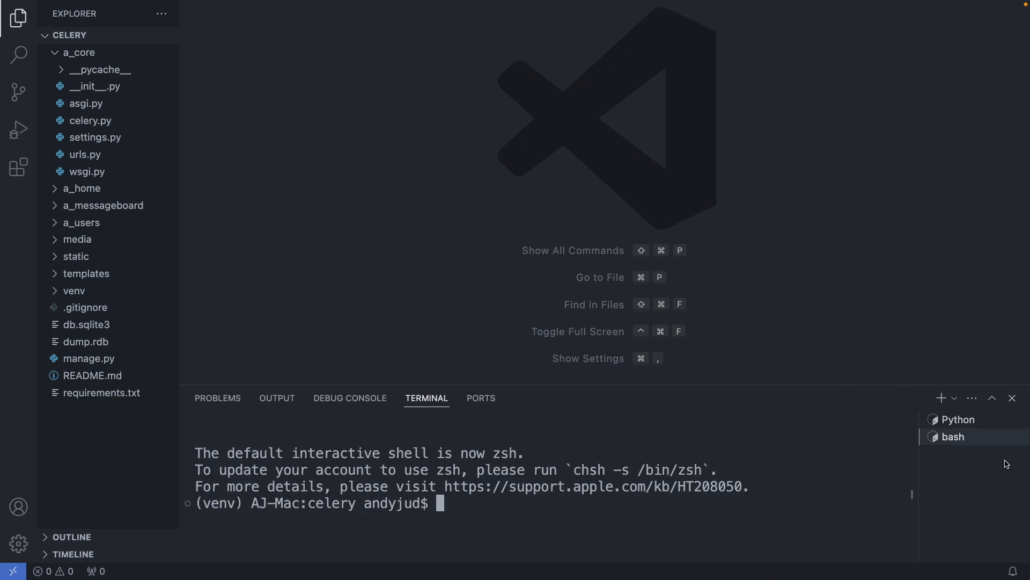
mouse_move(959, 423)
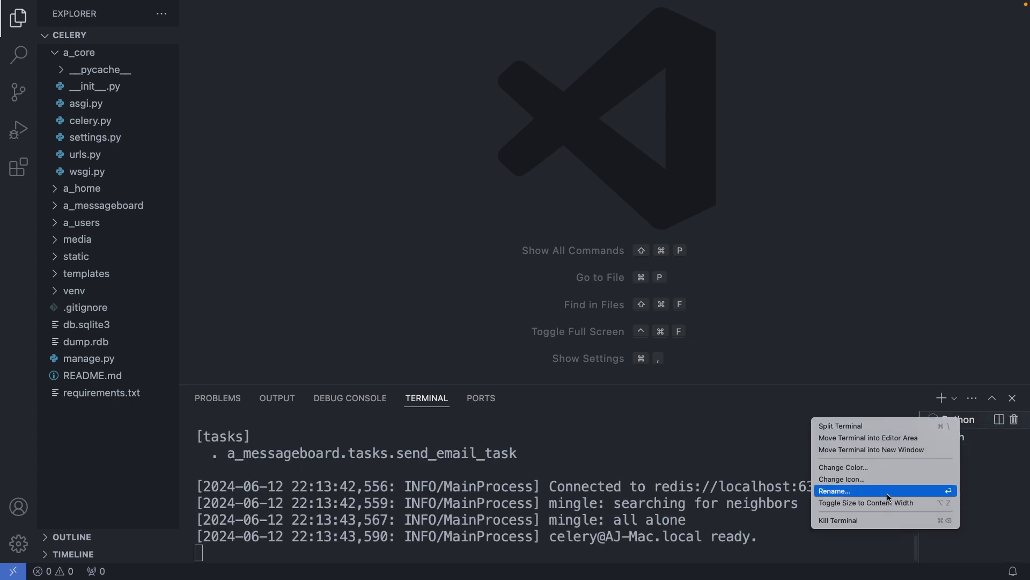
click(834, 491)
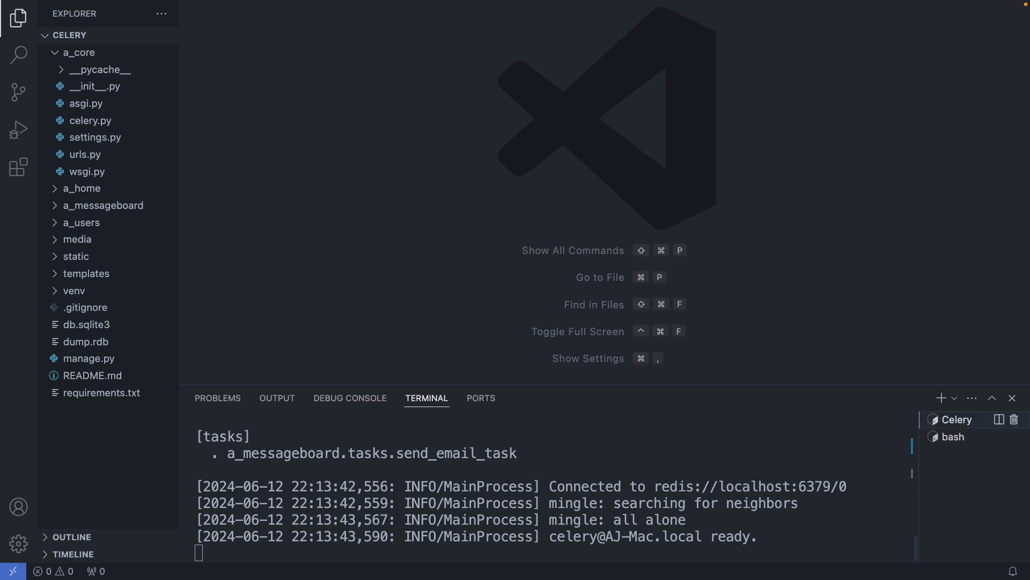
click(953, 436)
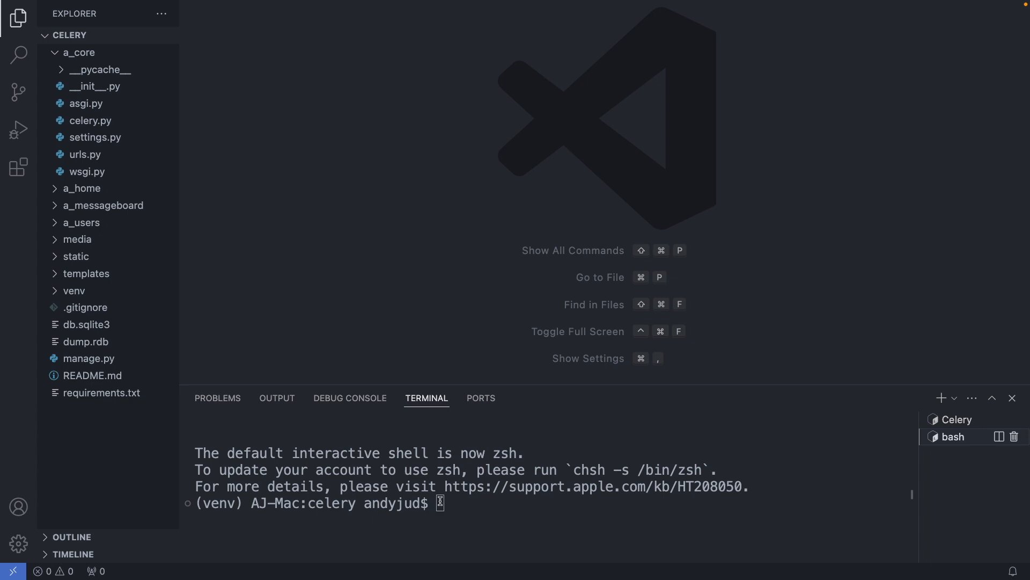
- Install flower and launch it with 'celery -A a_core.celery_app flower', serving at 0.0.0.0:5555
text(pip install)
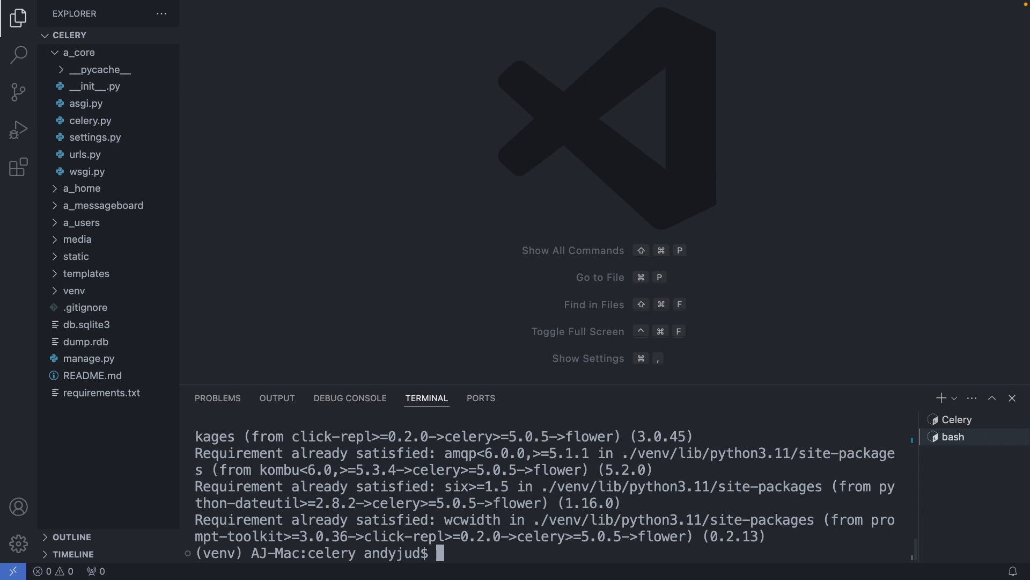
text(c)
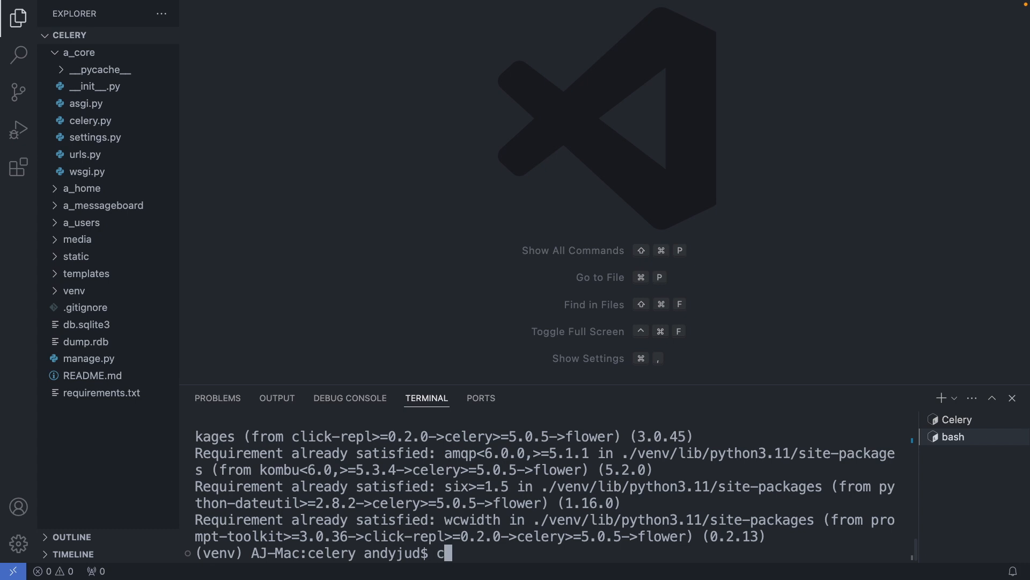
text(elery -)
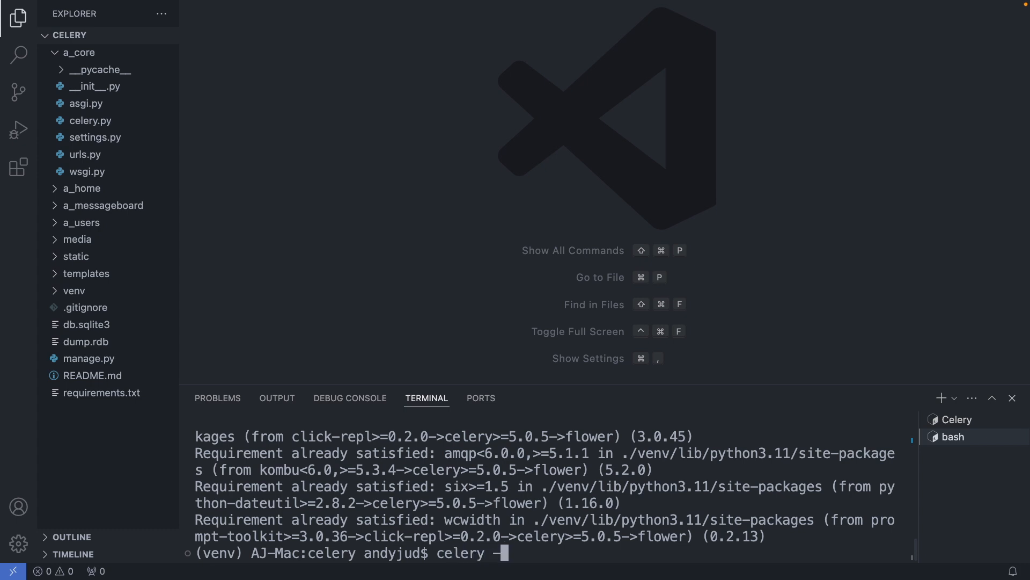
text(A)
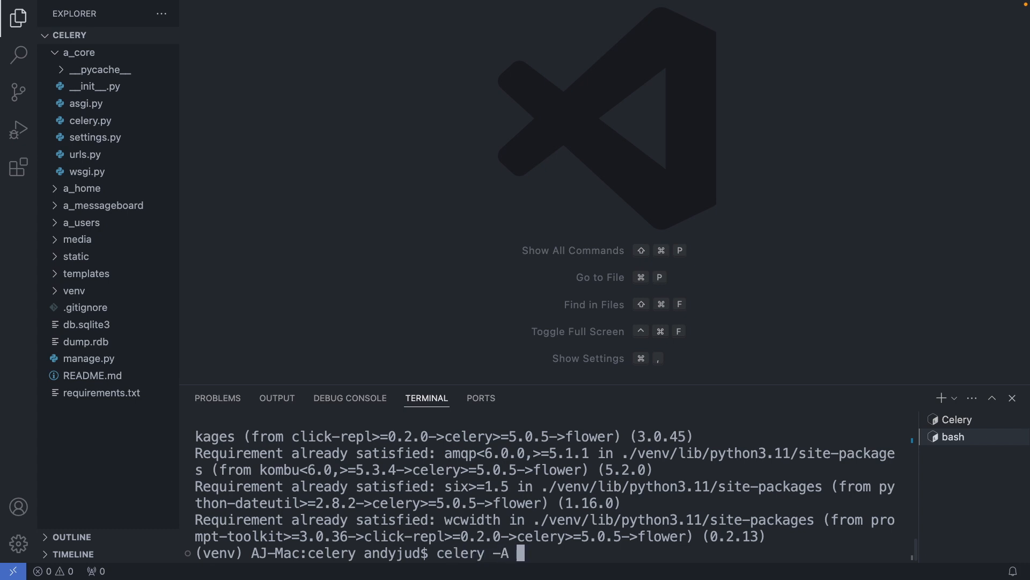
text(a_core)
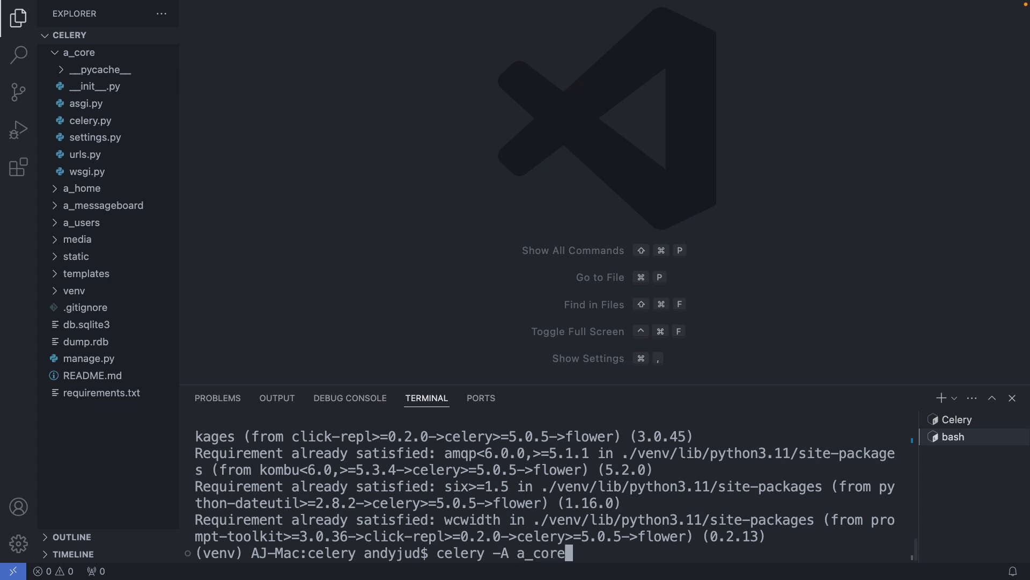
text(.celery_)
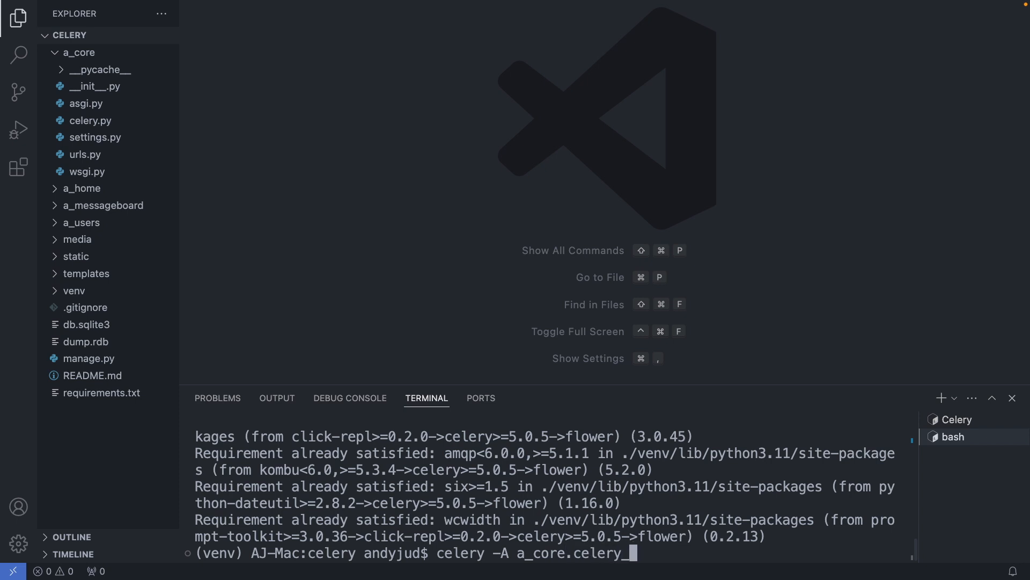
text(app)
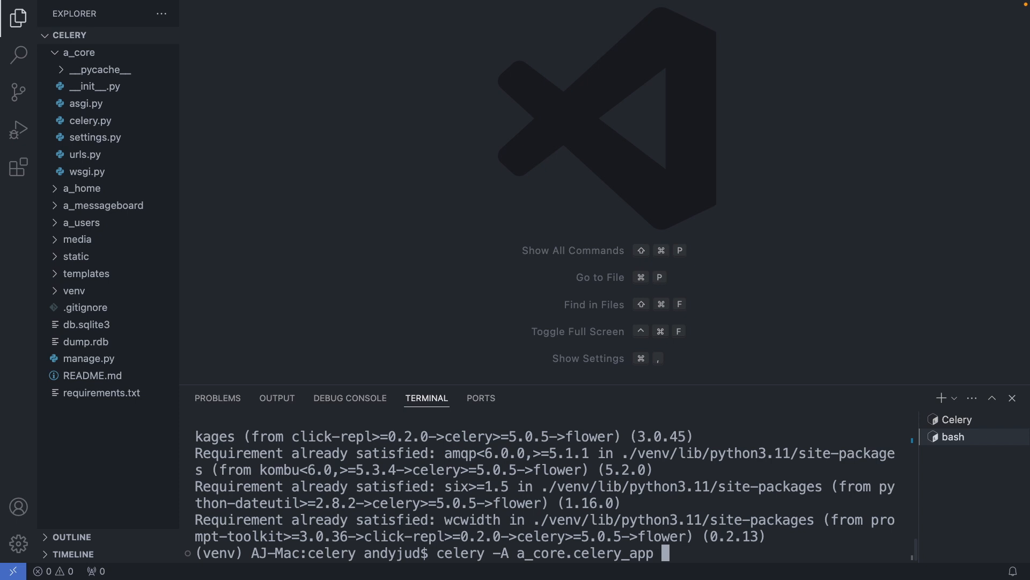
text(flower)
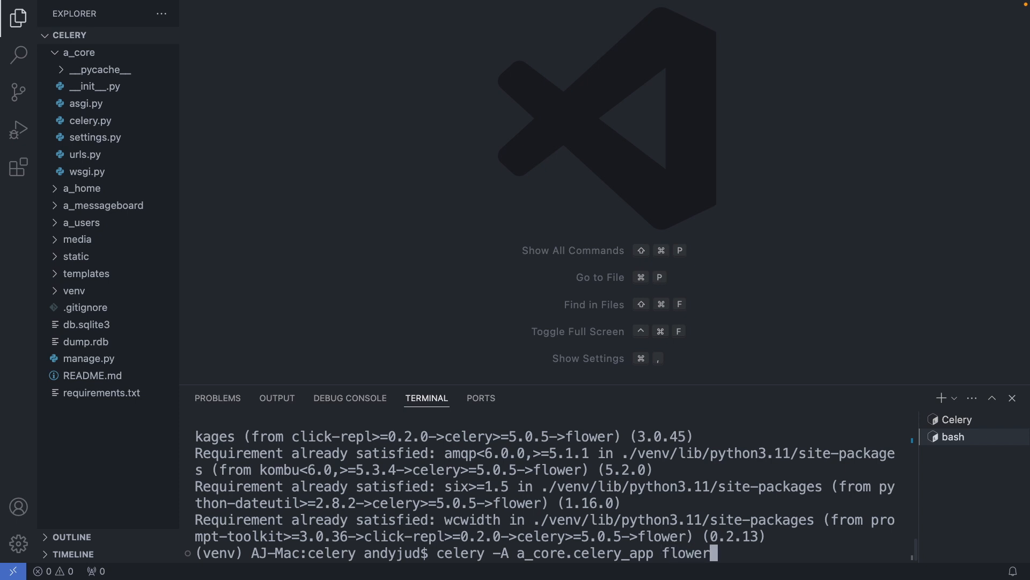
key(Enter)
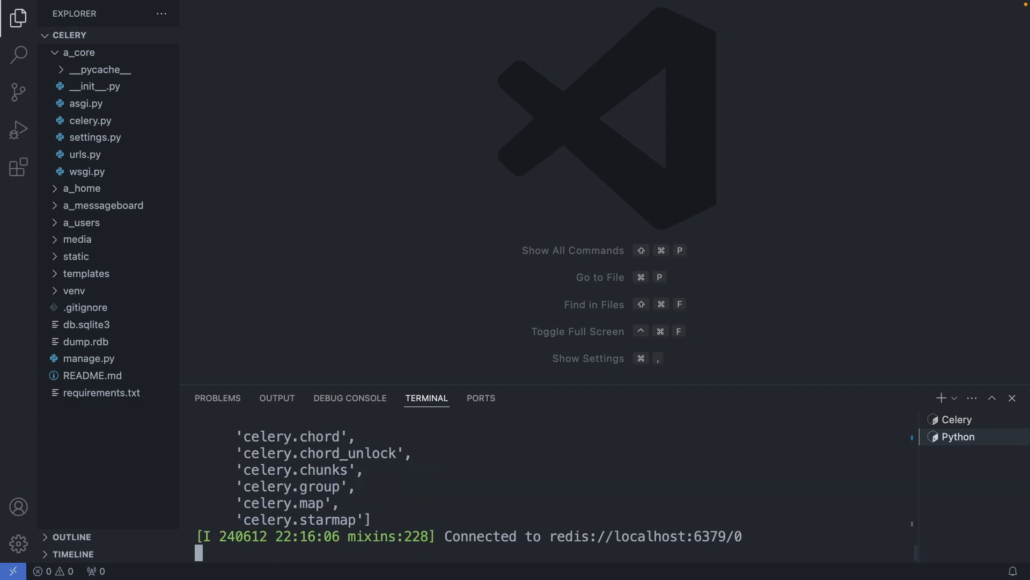
mouse_move(503, 376)
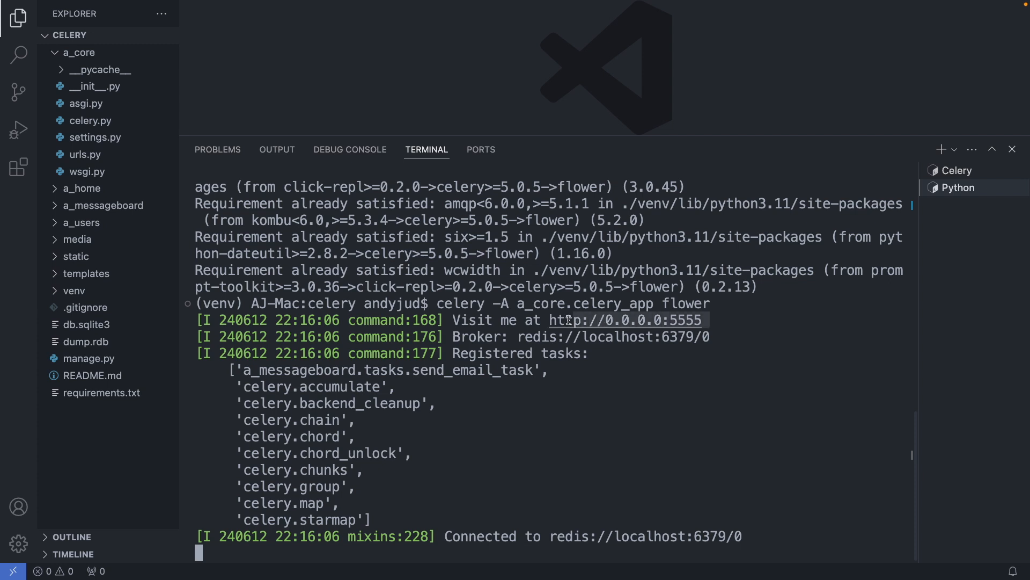
mouse_move(702, 411)
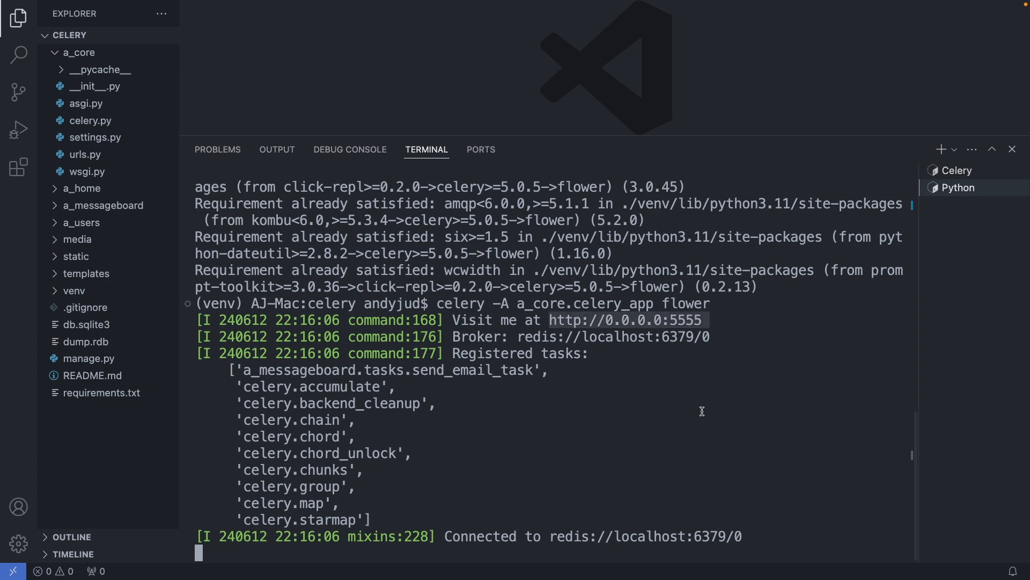
mouse_move(620, 212)
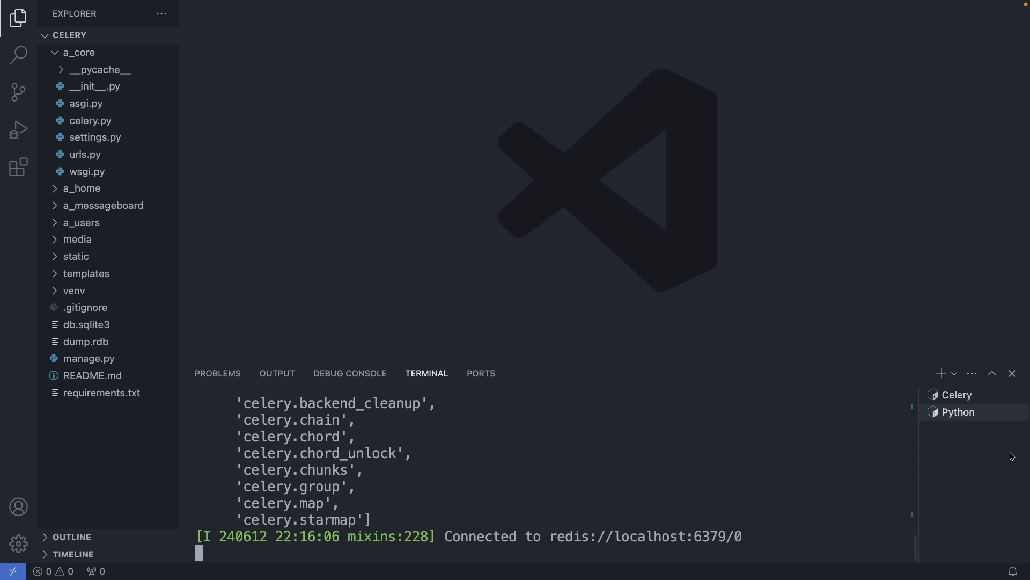
- Rename the second terminal to Flower
right_click(958, 412)
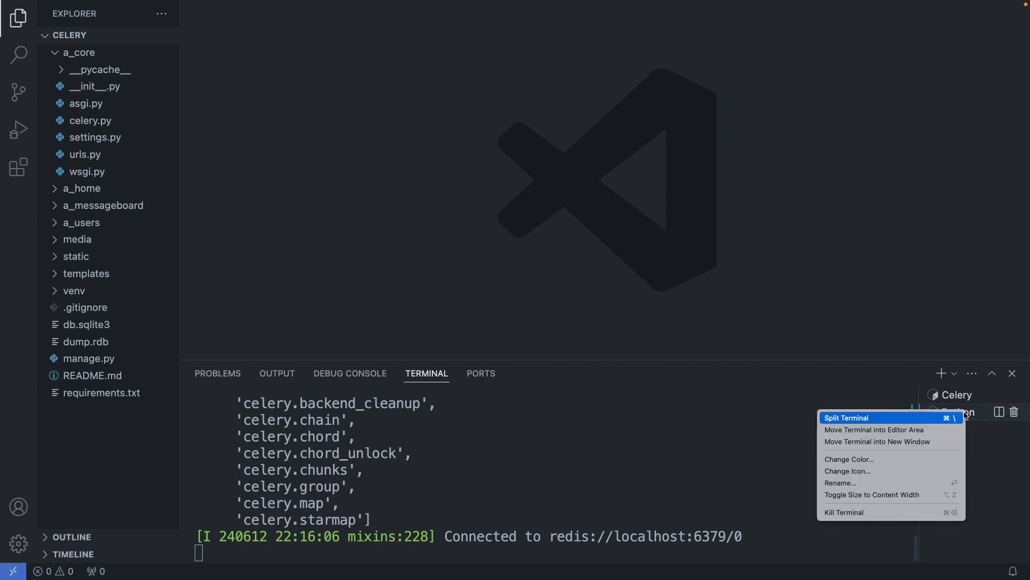
click(841, 483)
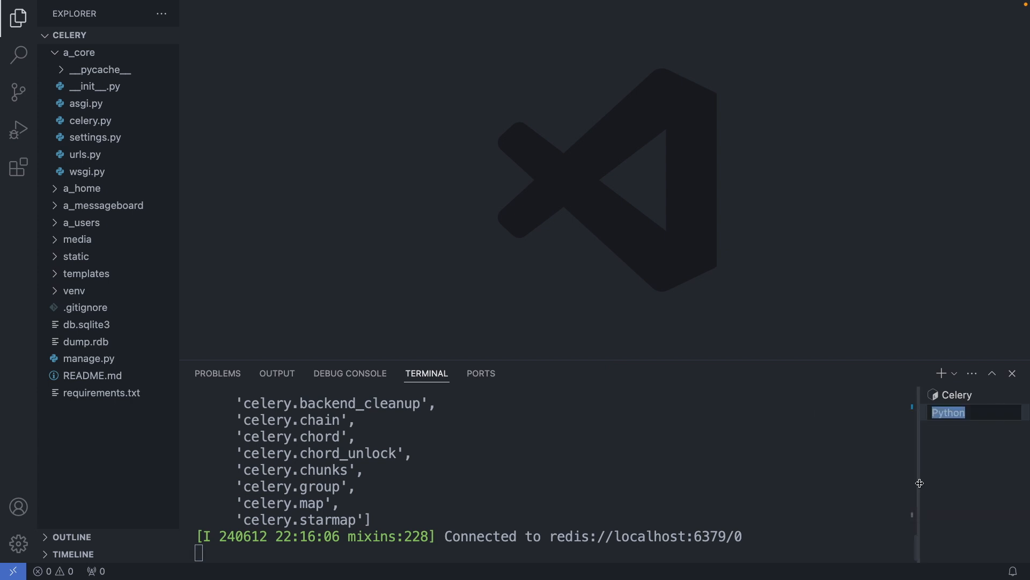
text(Flower)
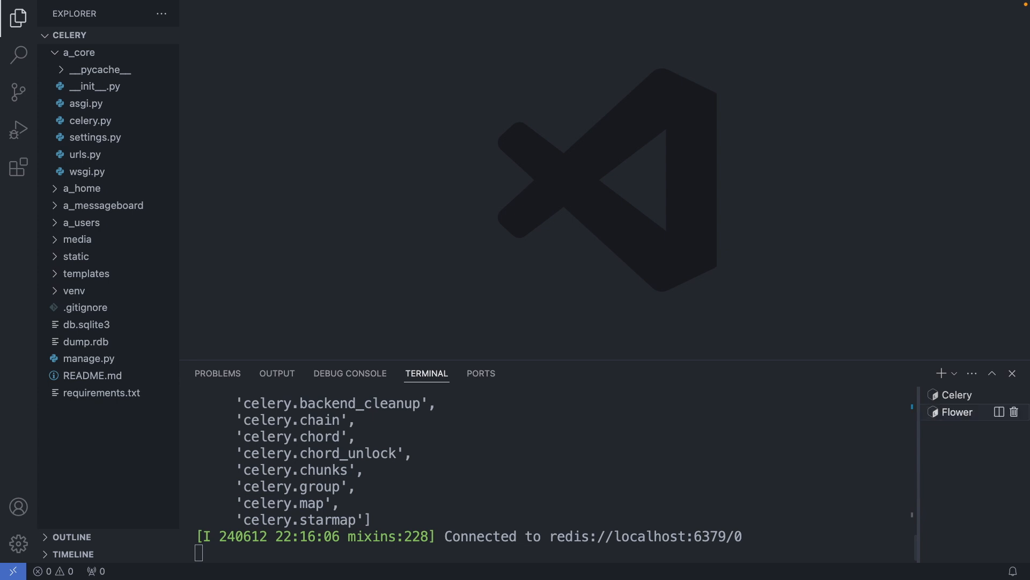
- Start the Django development server with 'python manage.py runserver' in a third terminal
click(942, 374)
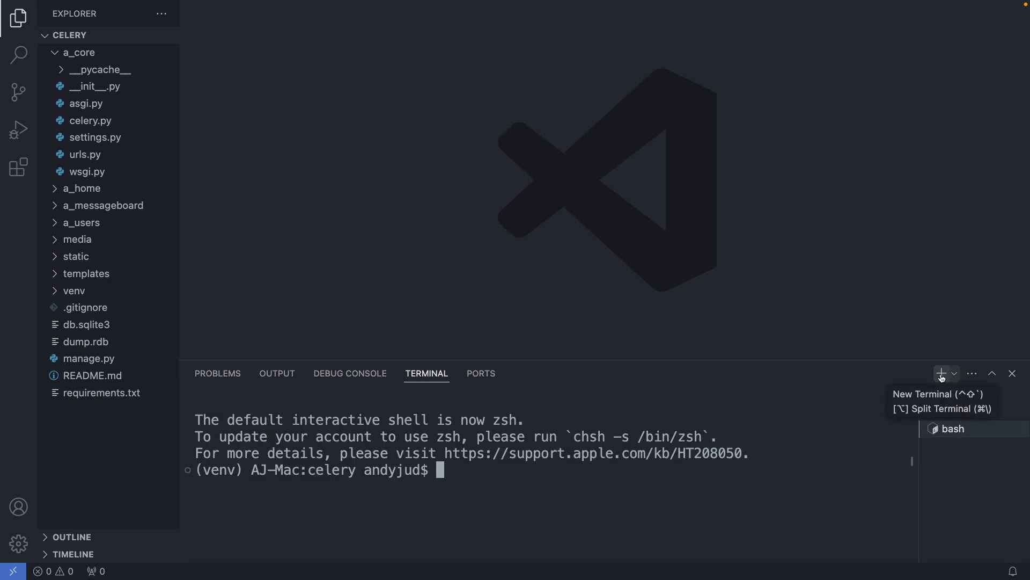
text(py)
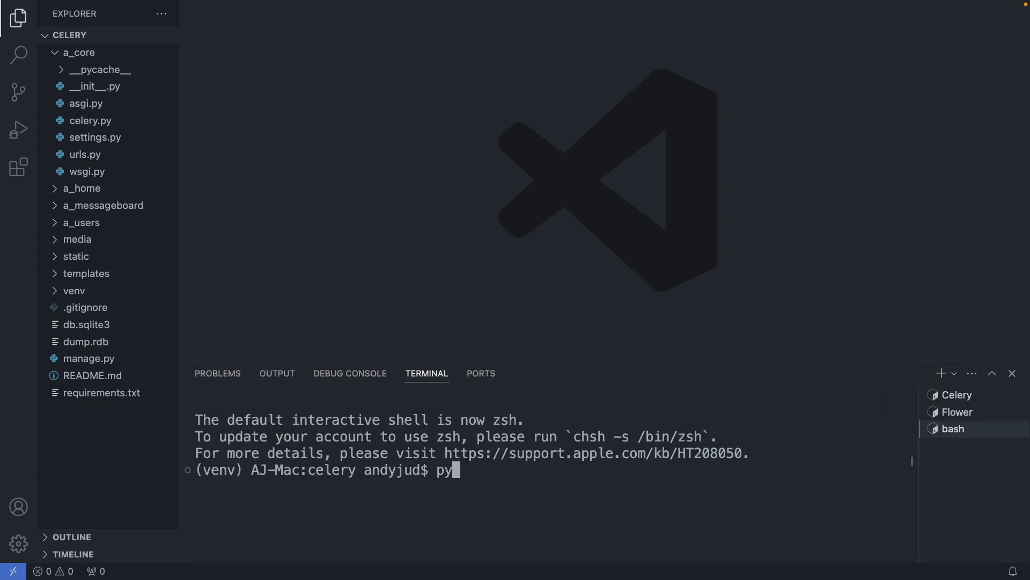
text(thon manage.py)
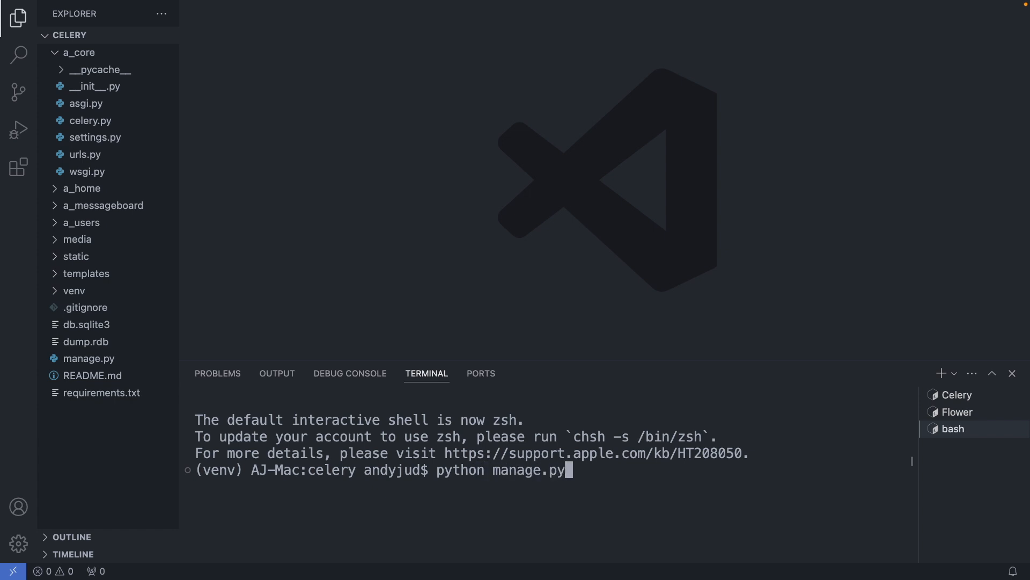
text(runserver)
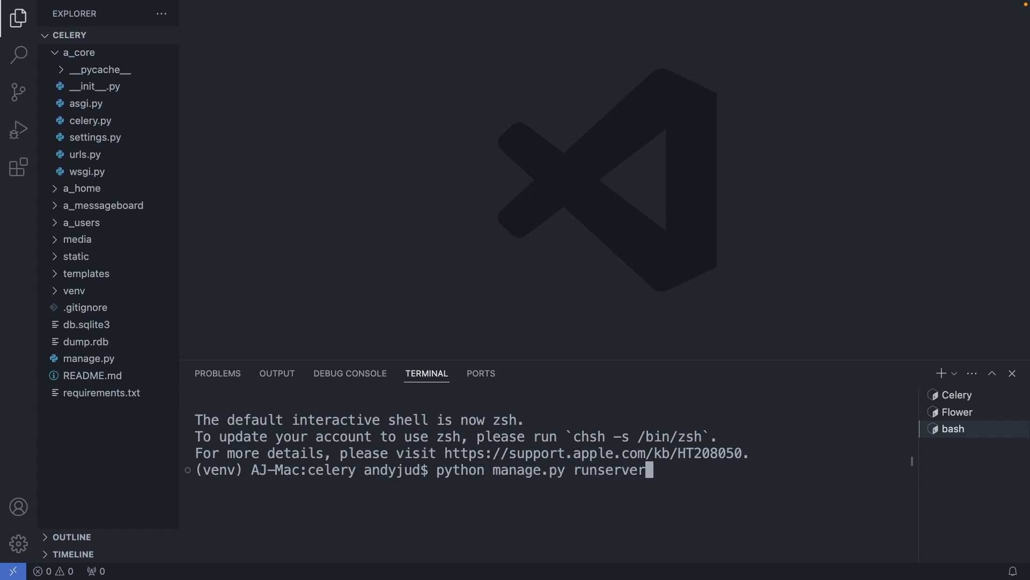
key(Enter)
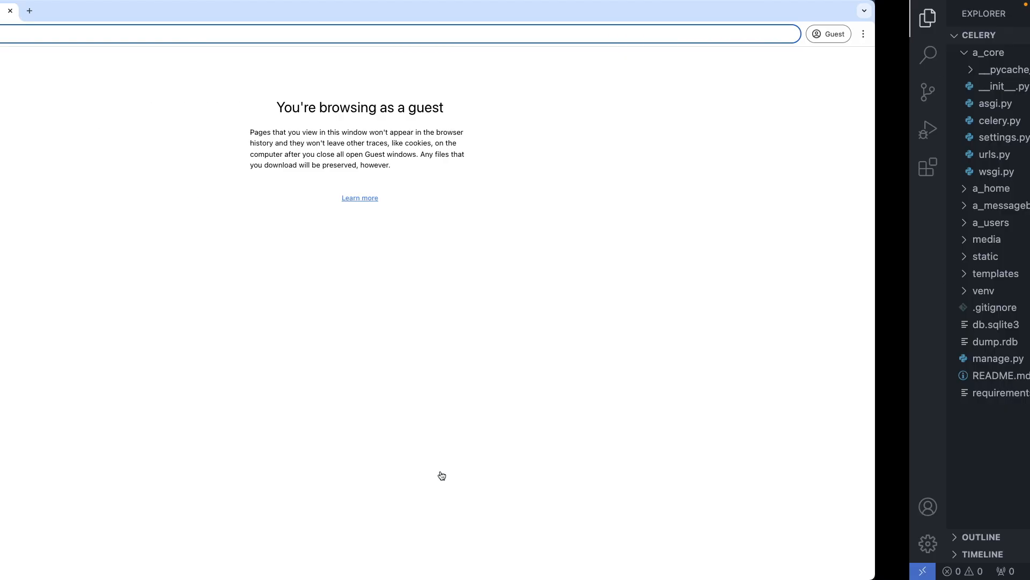
- Sign in to the Message Board at localhost:8000 as admin
text(localhost:8000/messageboard/)
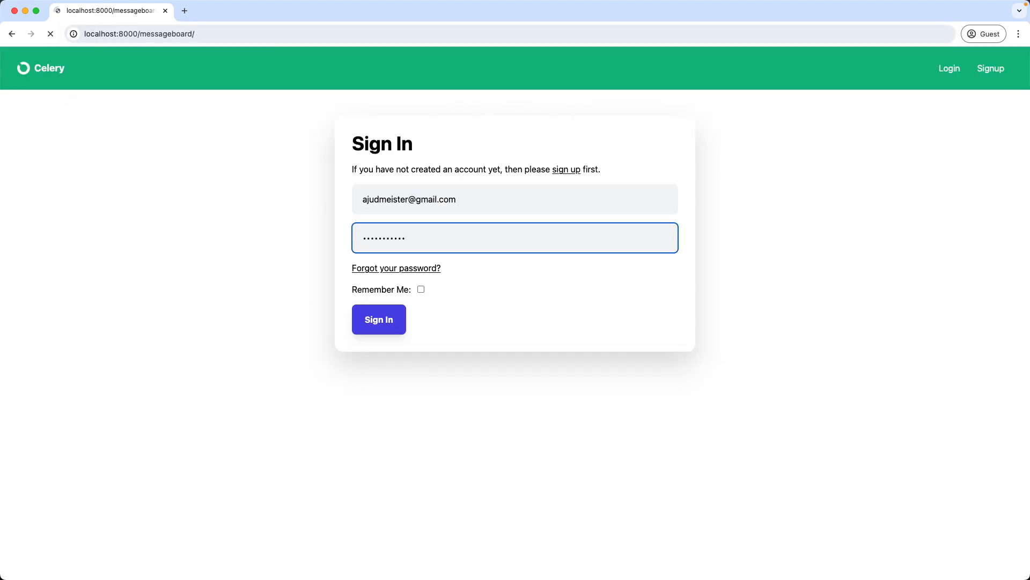
click(379, 319)
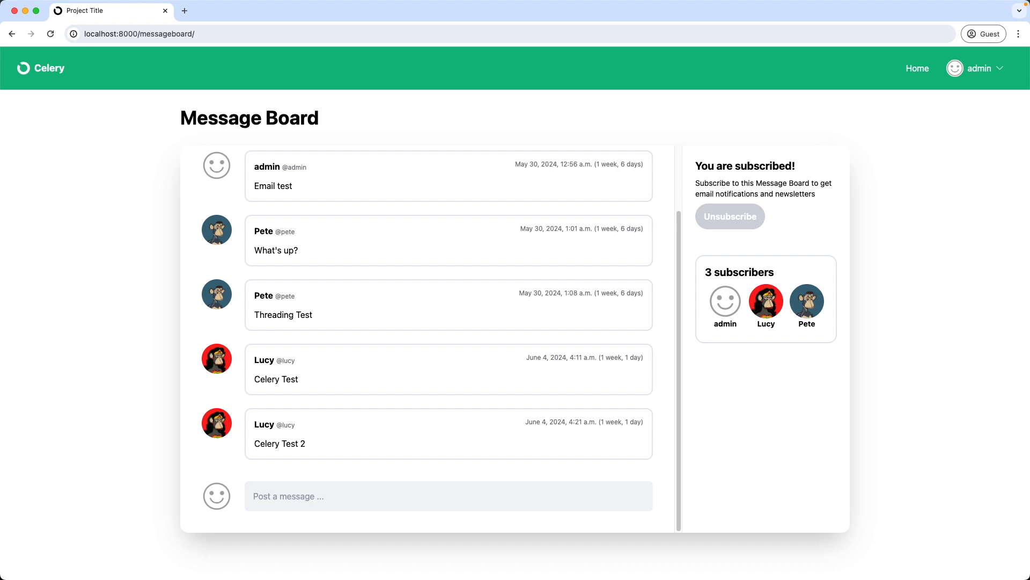
mouse_move(326, 83)
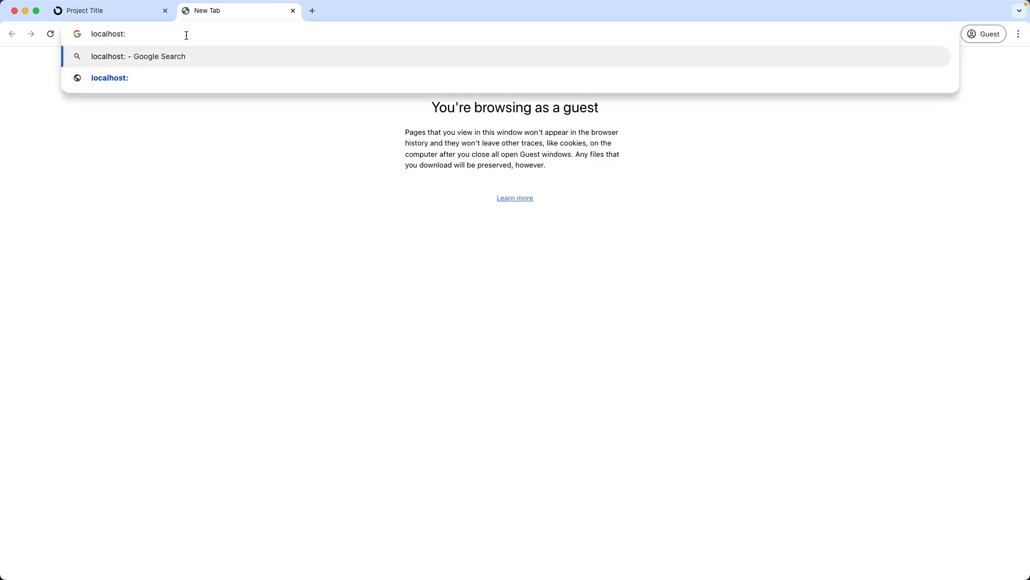
text(5555)
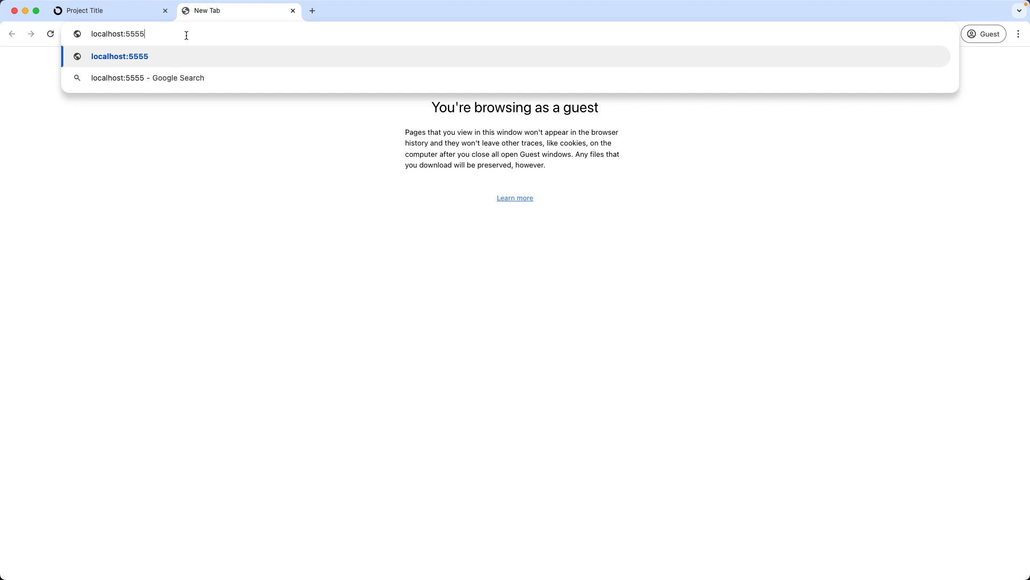
key(Enter)
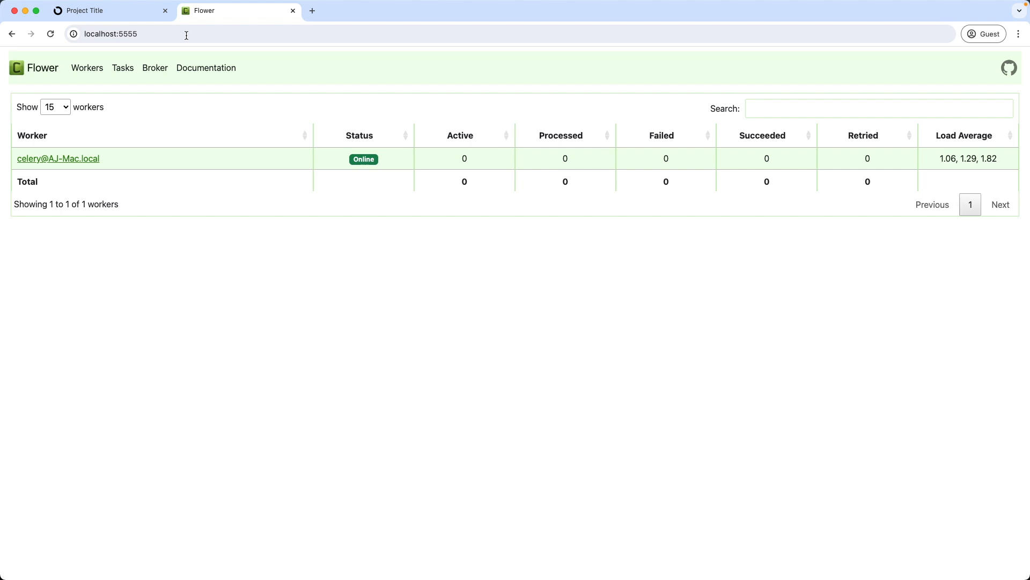
mouse_move(112, 169)
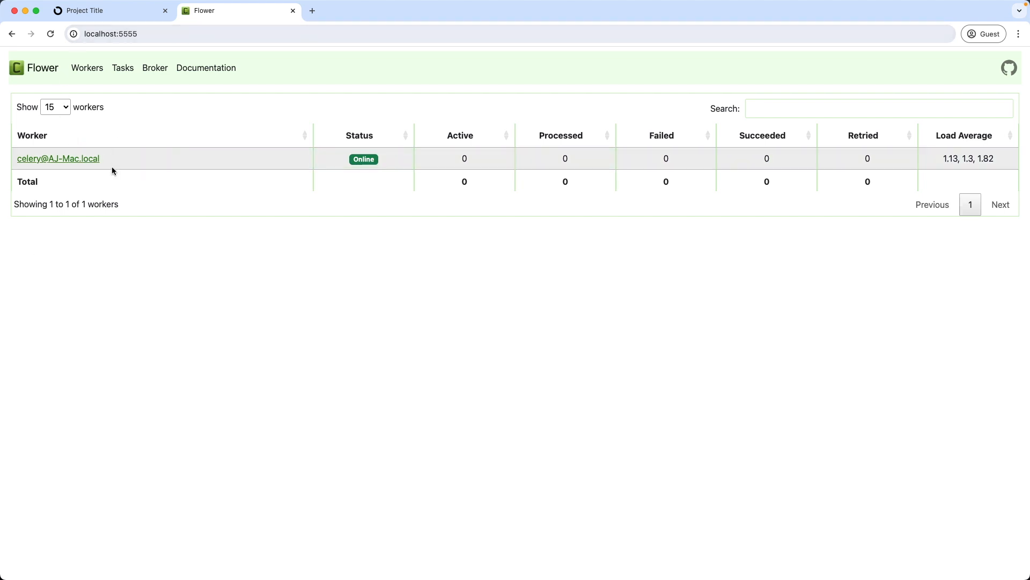
mouse_move(74, 161)
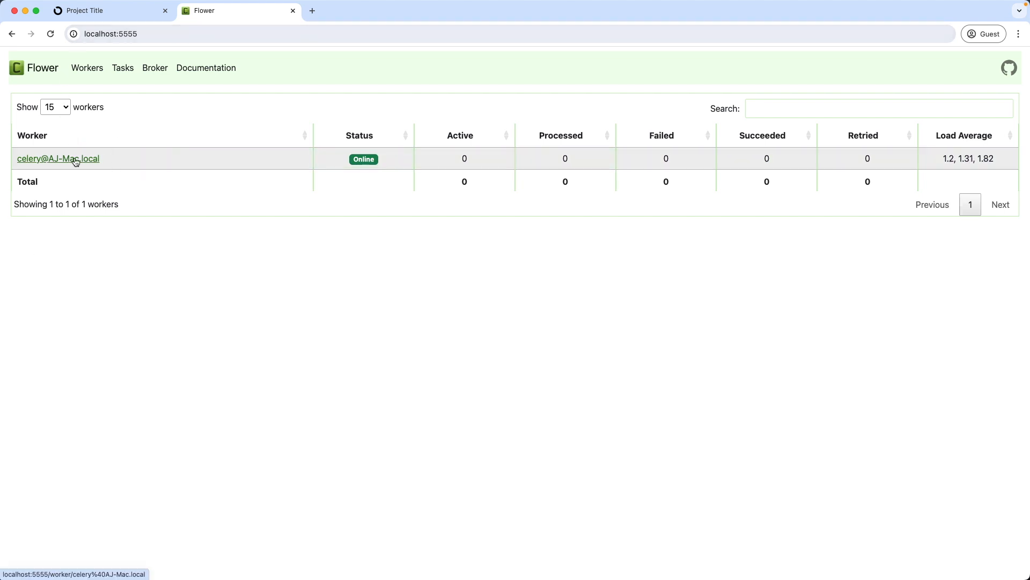
click(58, 159)
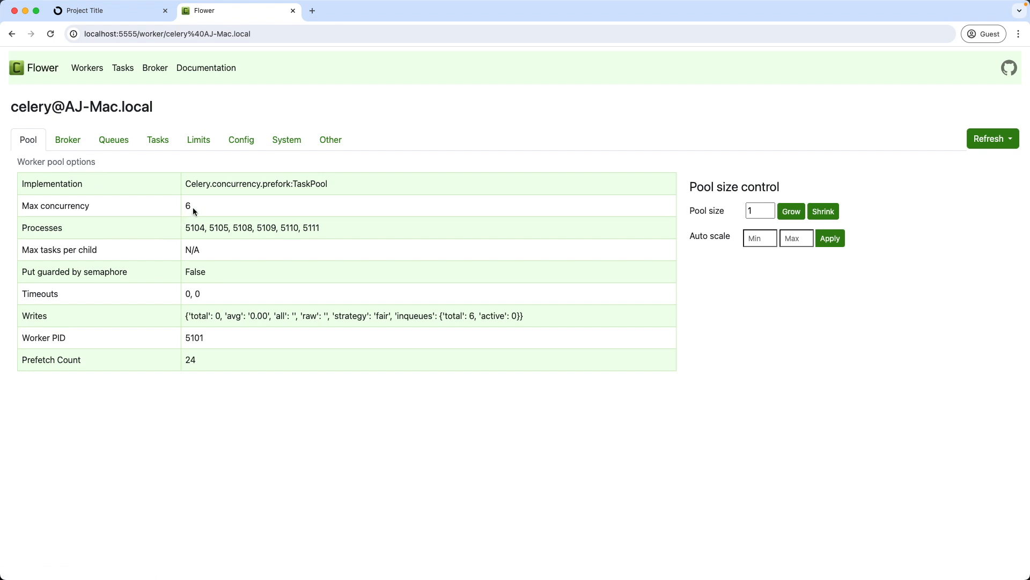
double_click(188, 206)
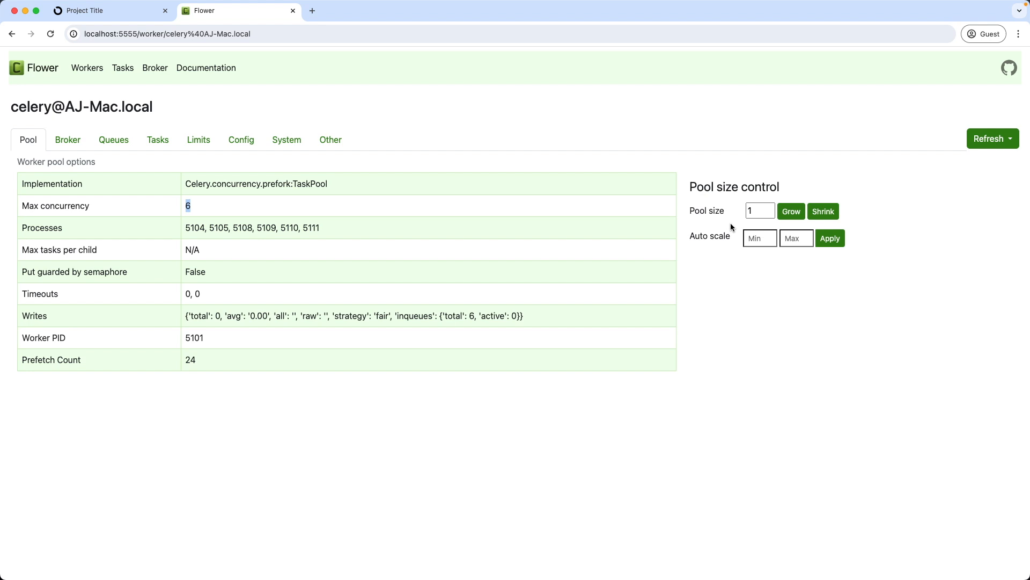
mouse_move(82, 145)
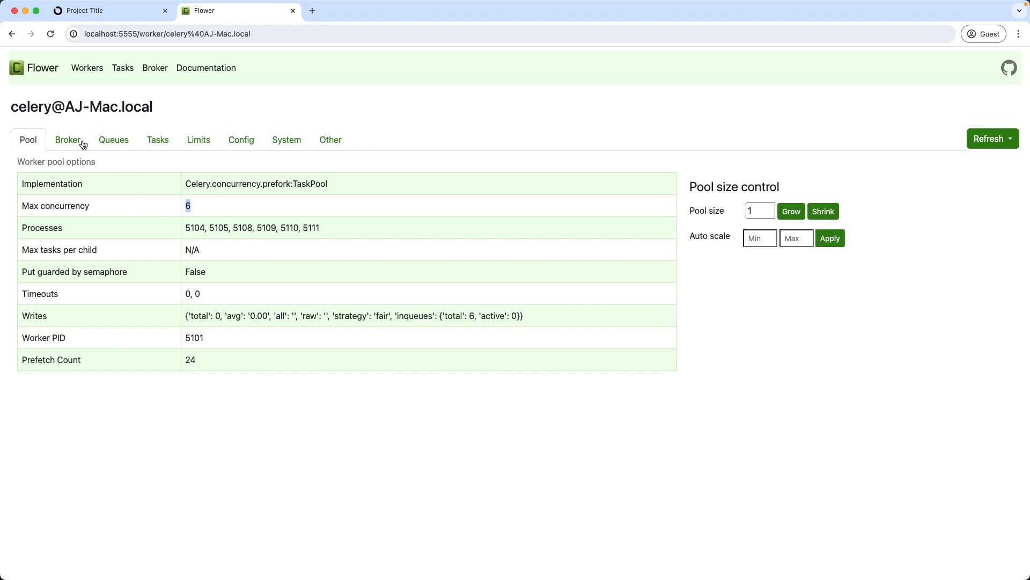
- Inspect the worker's Redis broker transport, then view the empty Tasks page
click(67, 140)
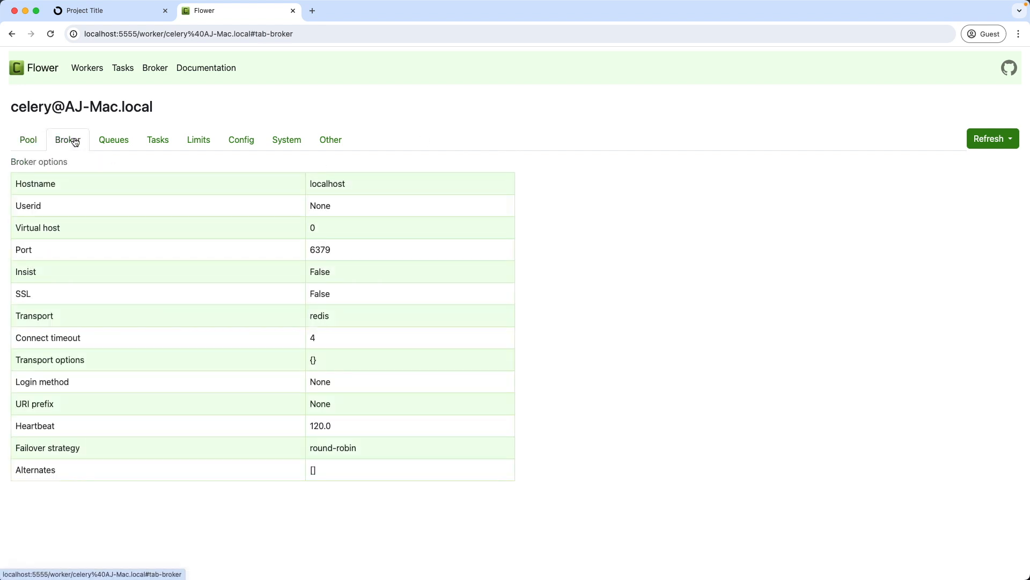
double_click(320, 315)
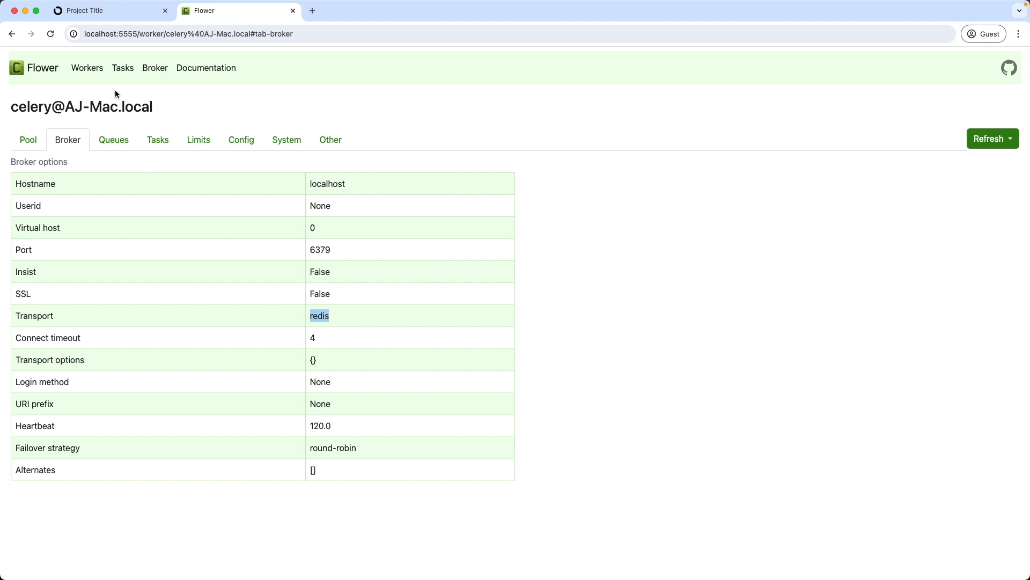
click(122, 67)
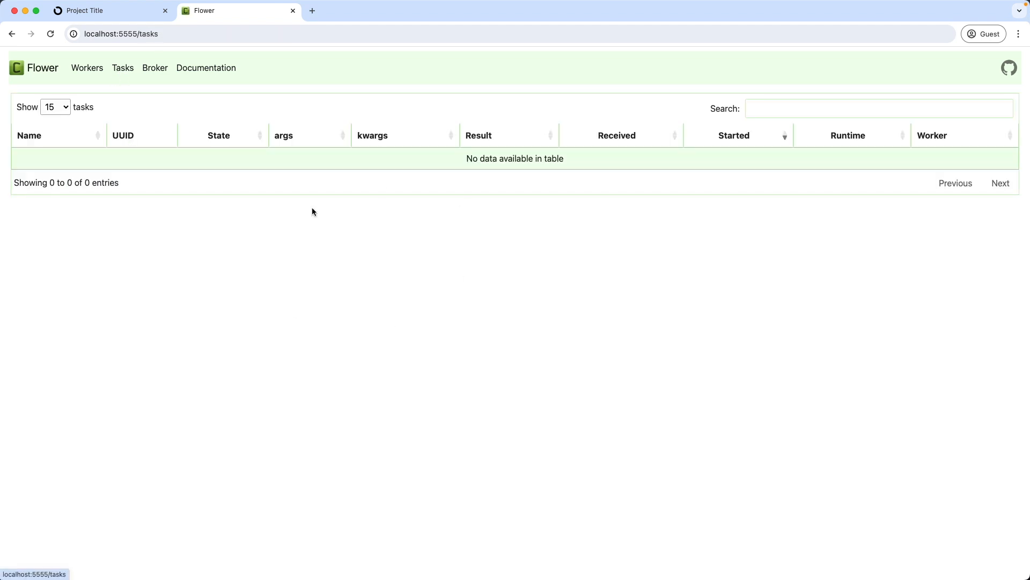
mouse_move(418, 311)
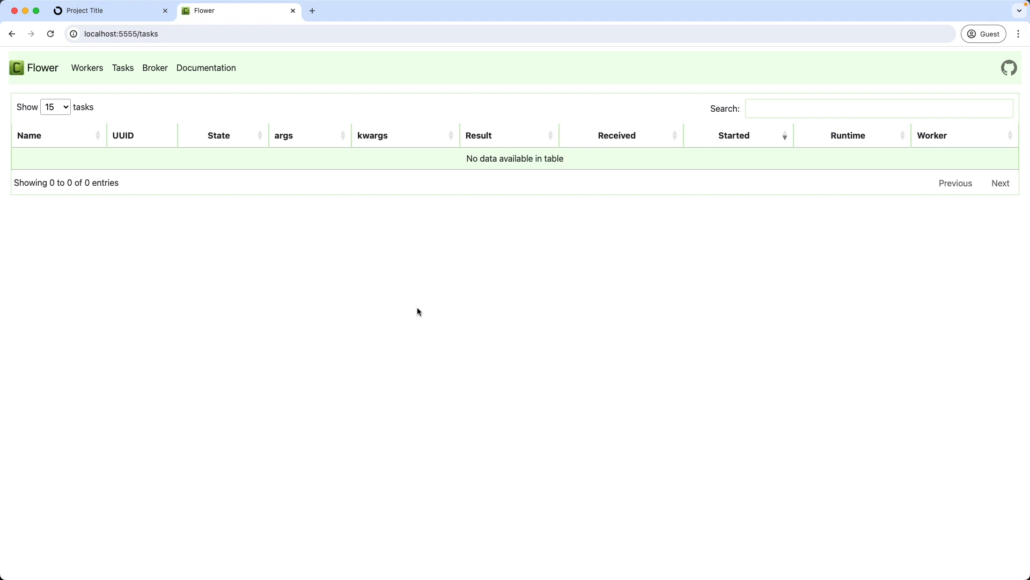
- Post a new 'Flower Test' message on the Message Board from admin
click(87, 68)
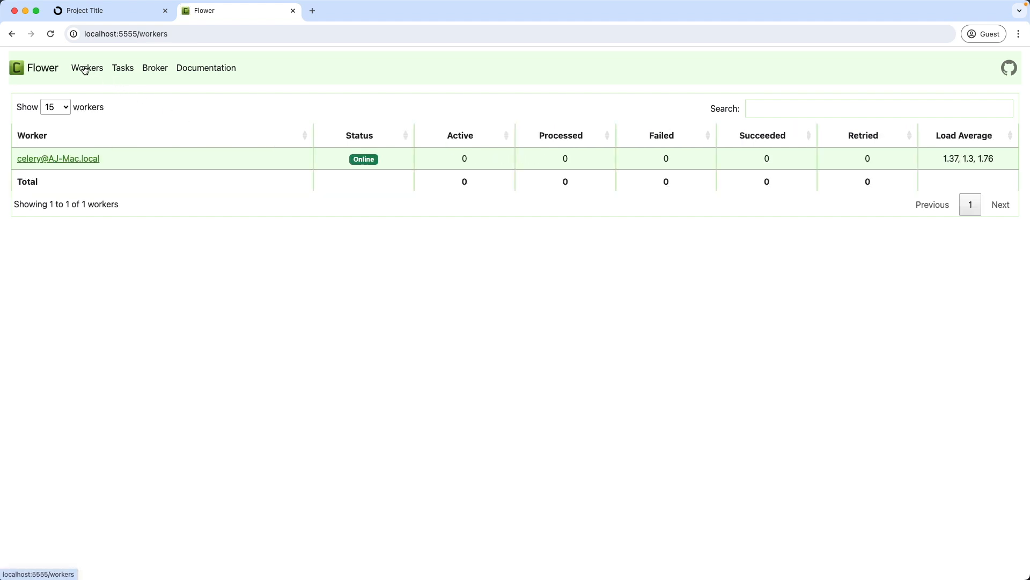
mouse_move(231, 305)
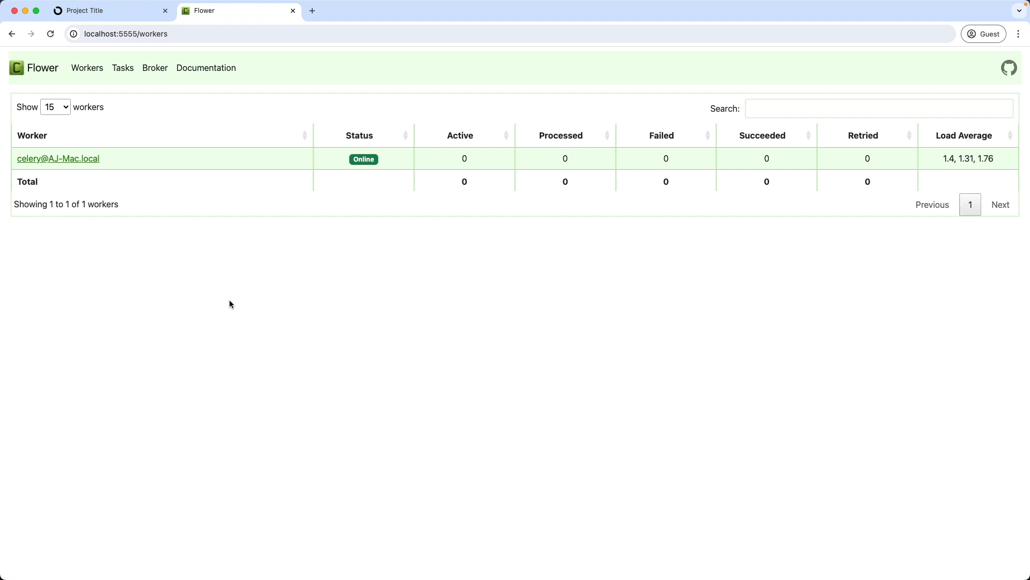
click(82, 9)
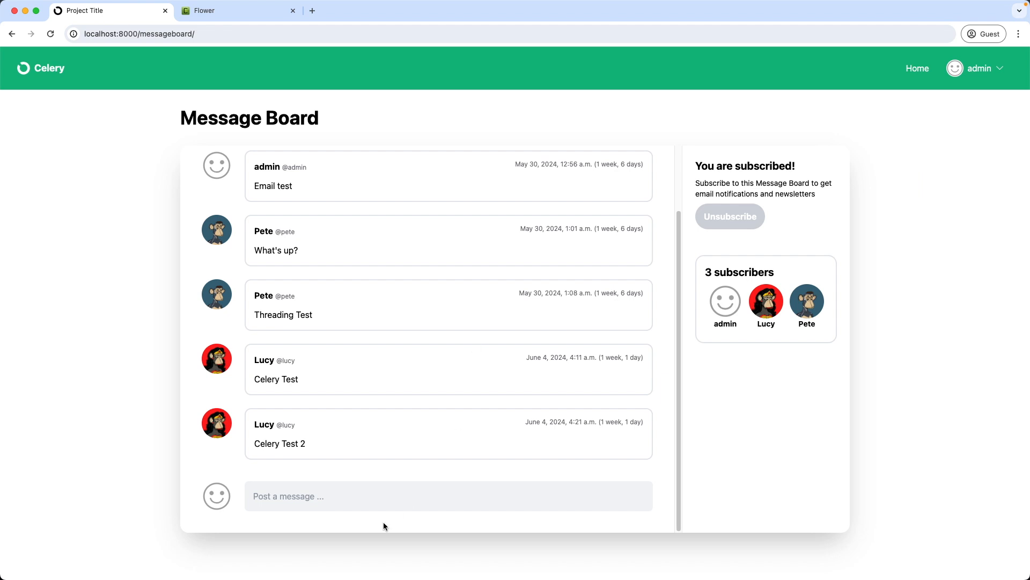
text(Flower)
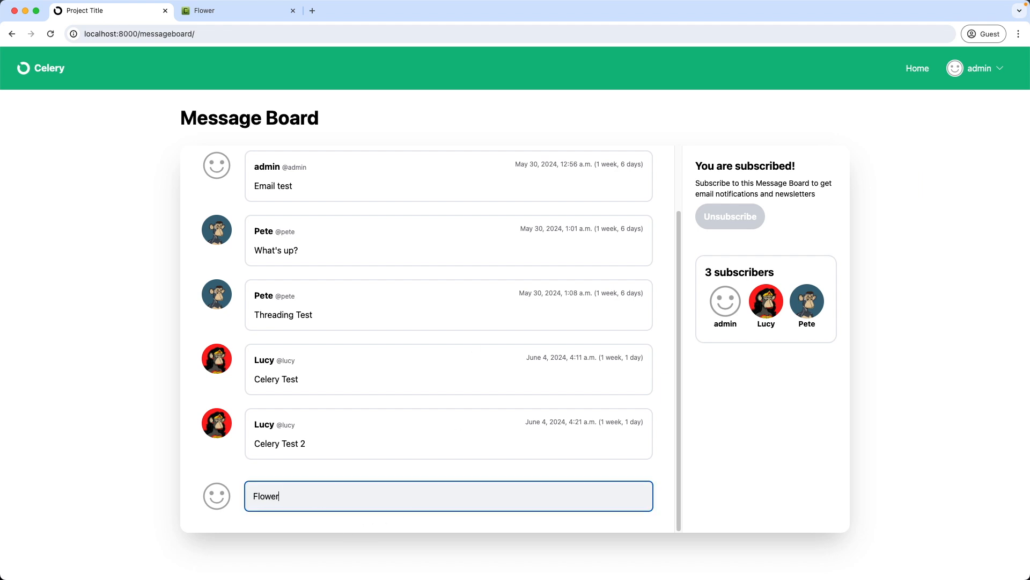
text(Test)
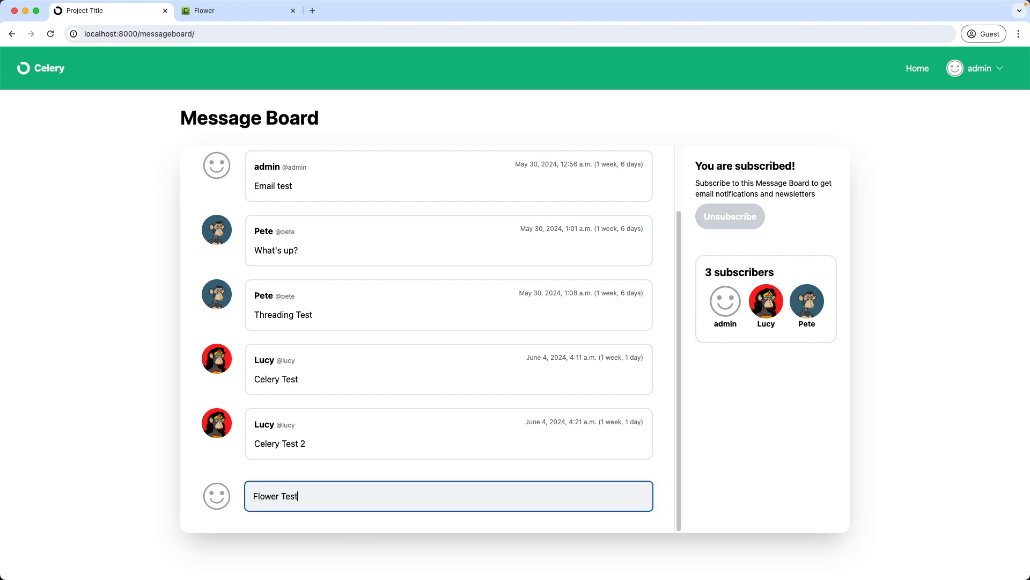
key(Enter)
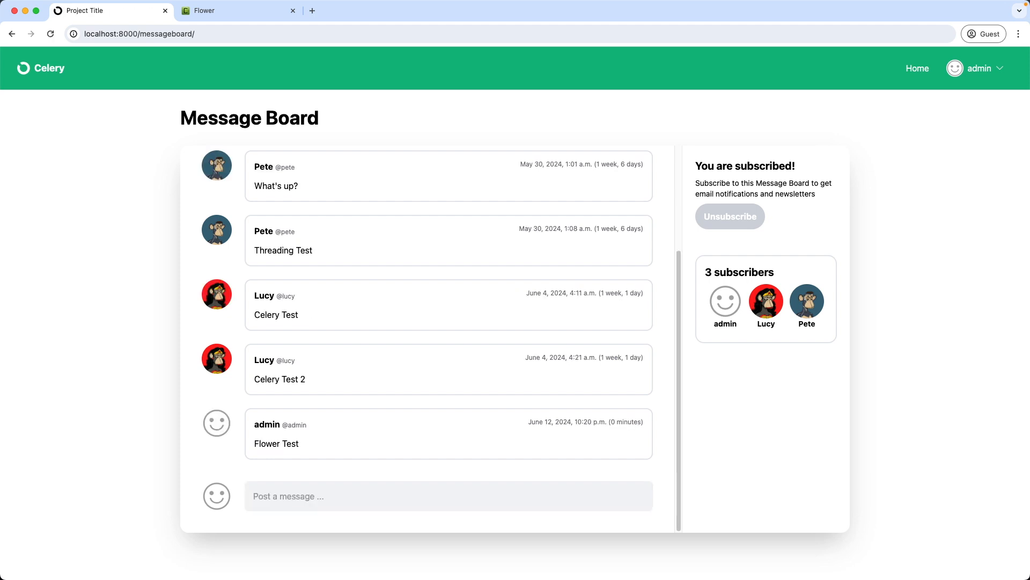
- Check Flower's Workers page showing 3 tasks processed and succeeded, none failed
click(233, 11)
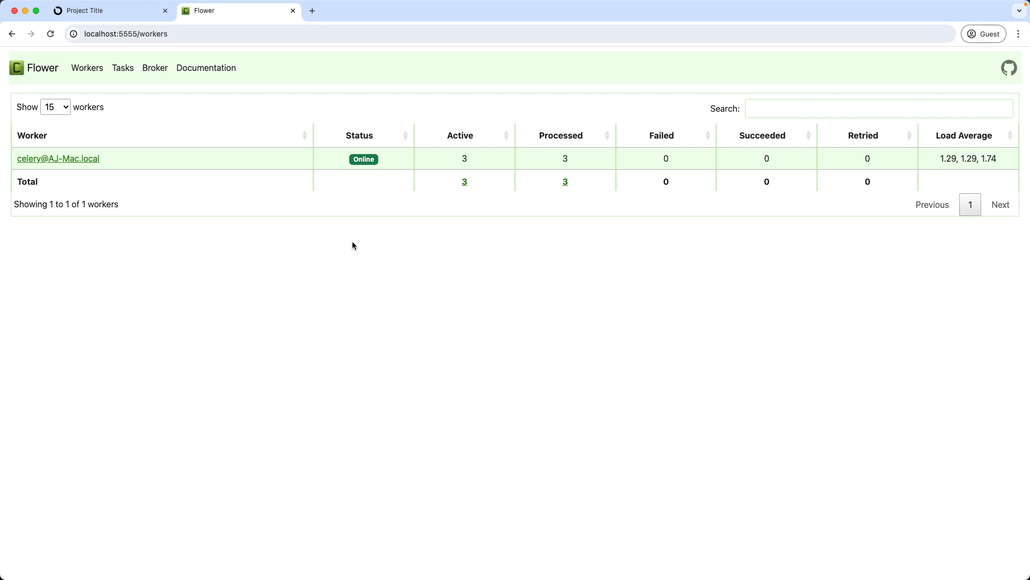
mouse_move(476, 222)
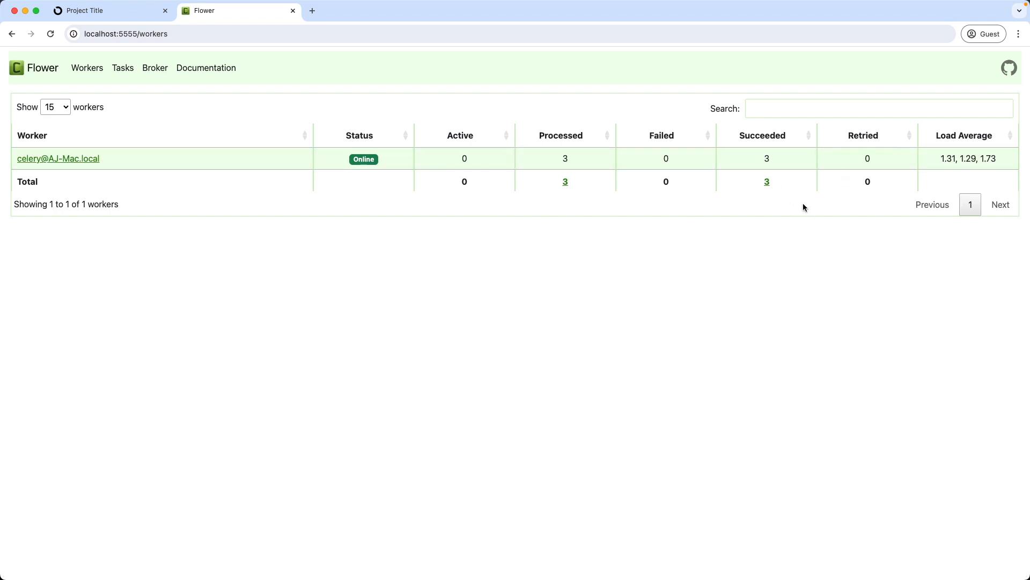
mouse_move(458, 188)
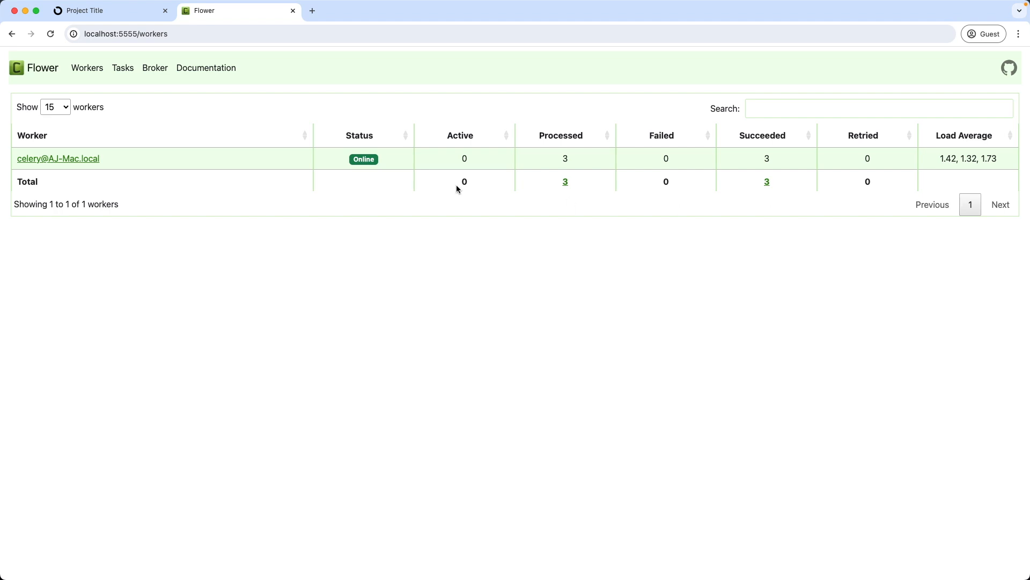
- View the three successful send_email_task runs with result None on Flower's Tasks page
click(123, 67)
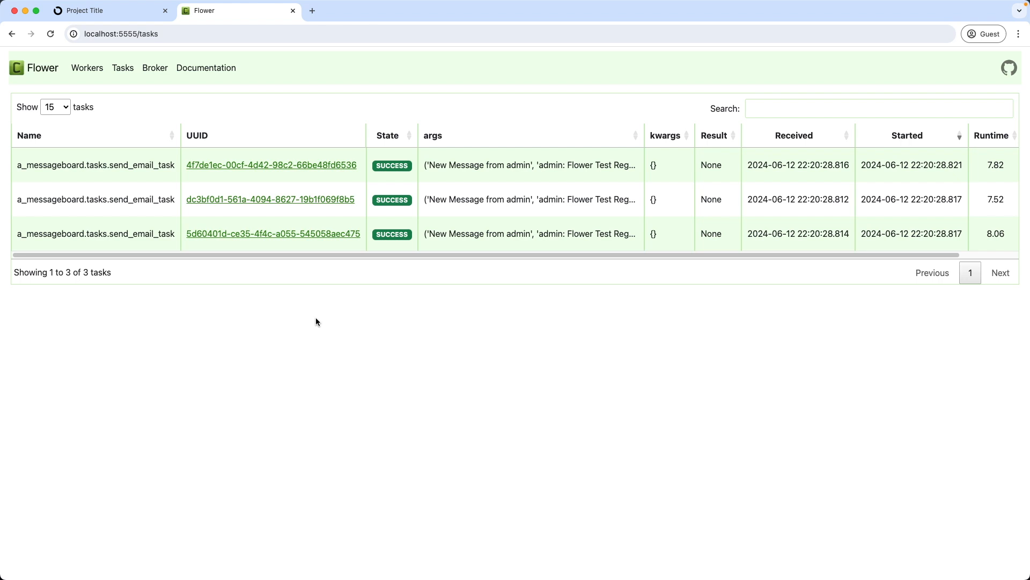
mouse_move(160, 281)
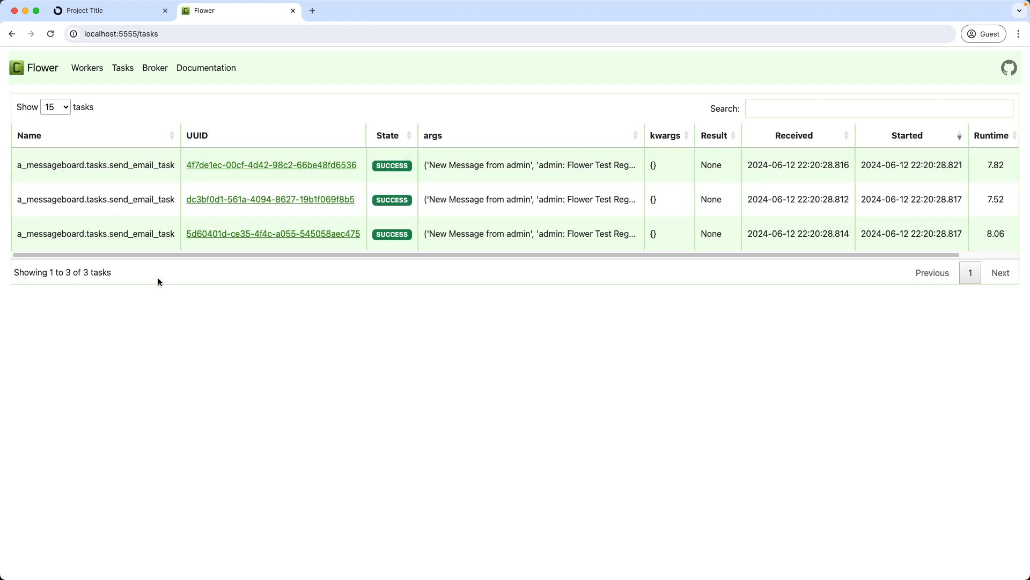
mouse_move(133, 264)
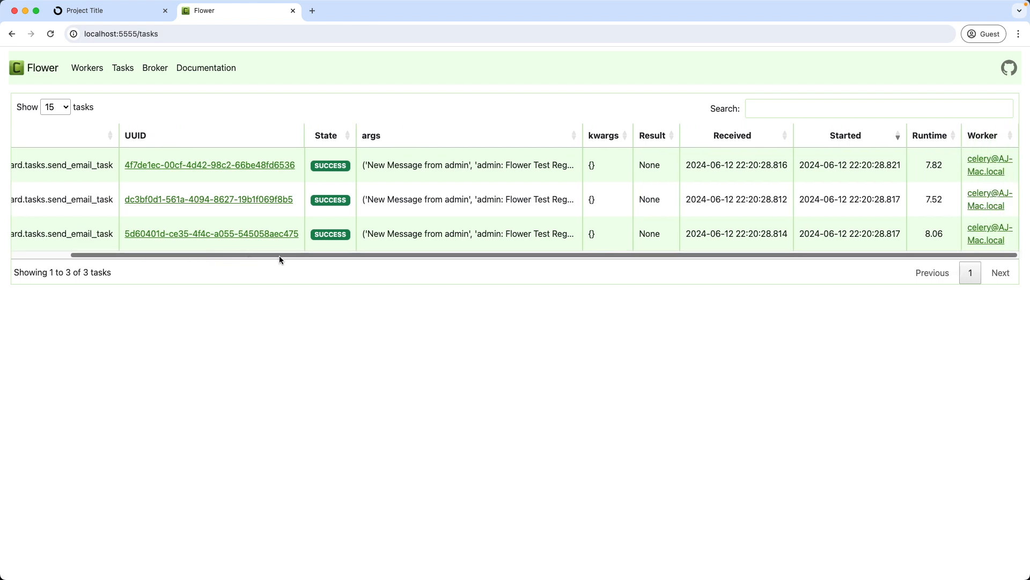
mouse_move(347, 315)
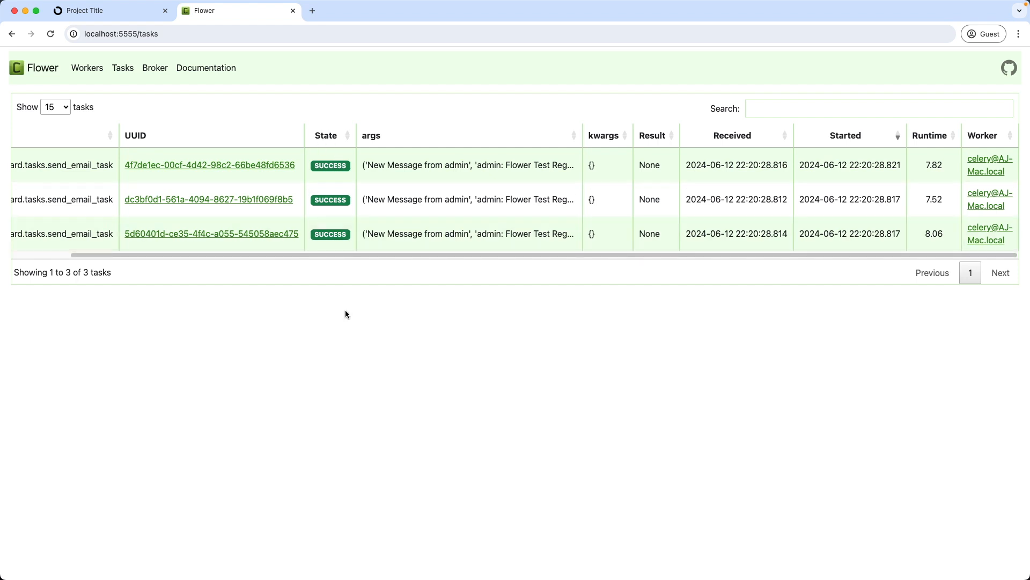
mouse_move(498, 296)
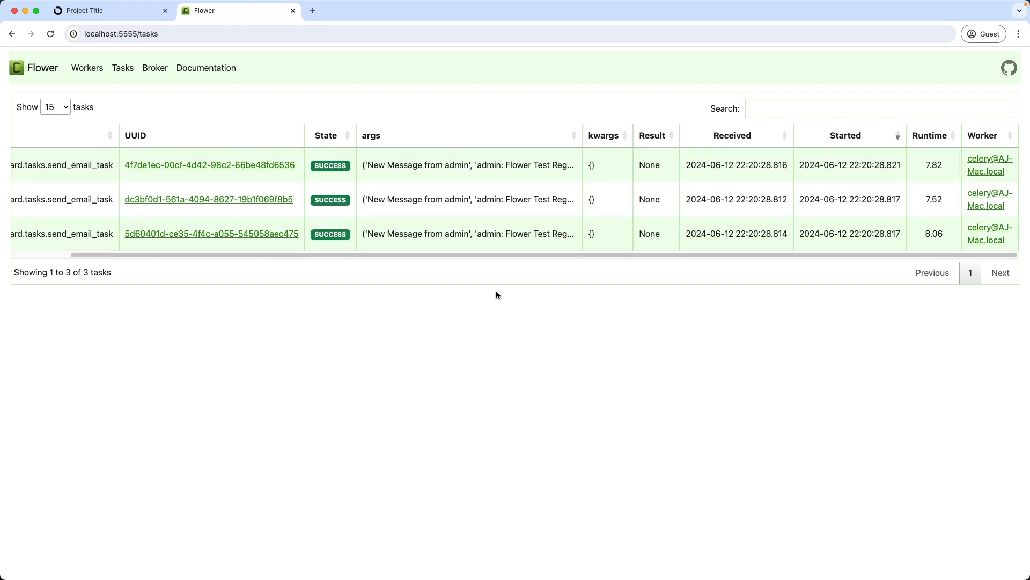
mouse_move(655, 288)
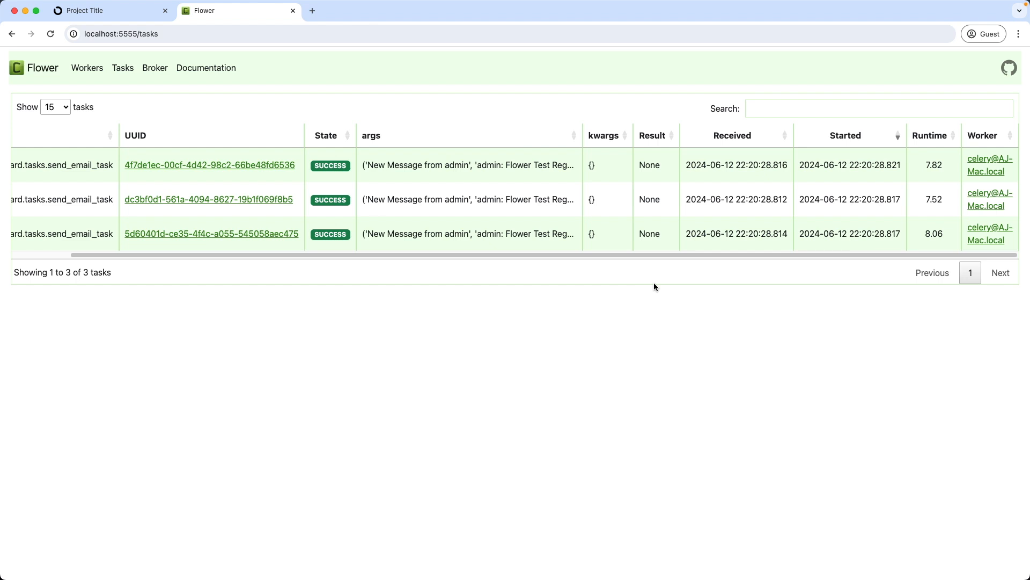
mouse_move(751, 270)
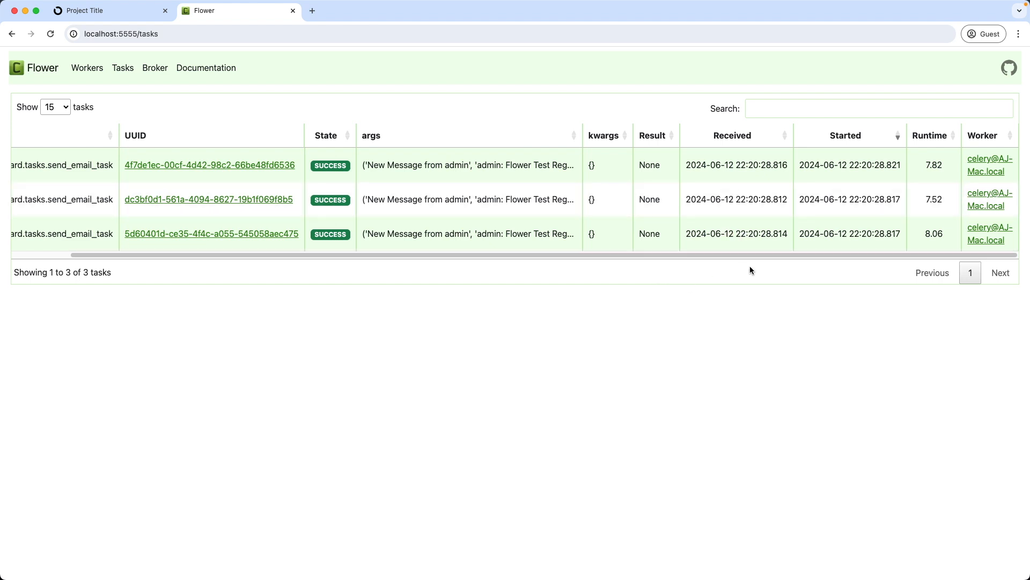
mouse_move(825, 271)
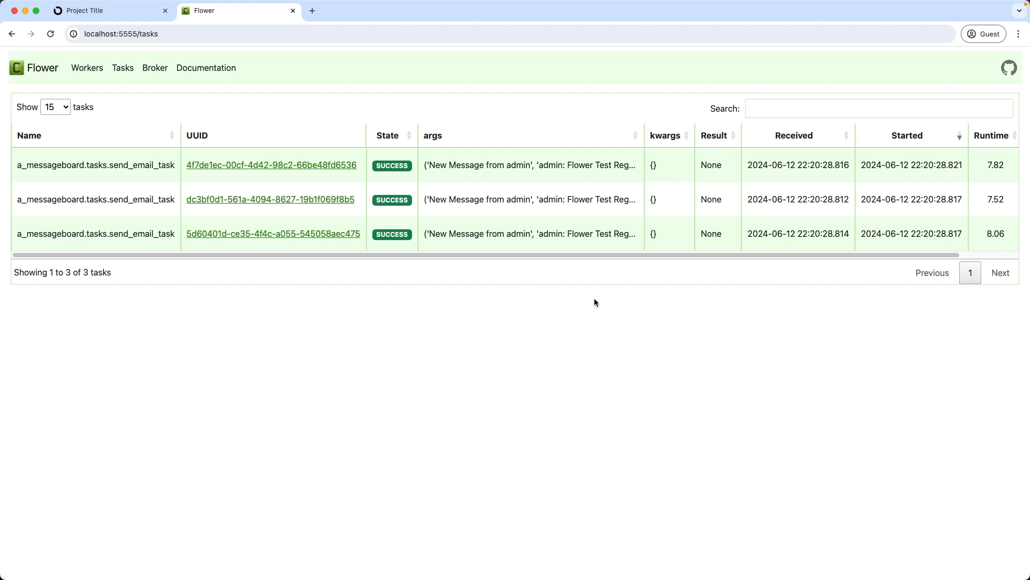
mouse_move(596, 303)
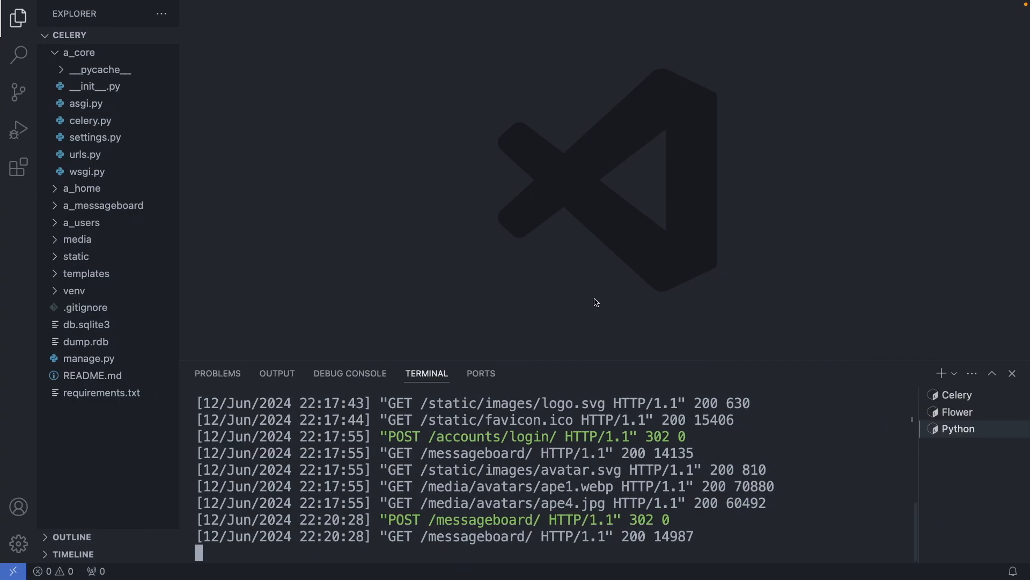
mouse_move(599, 303)
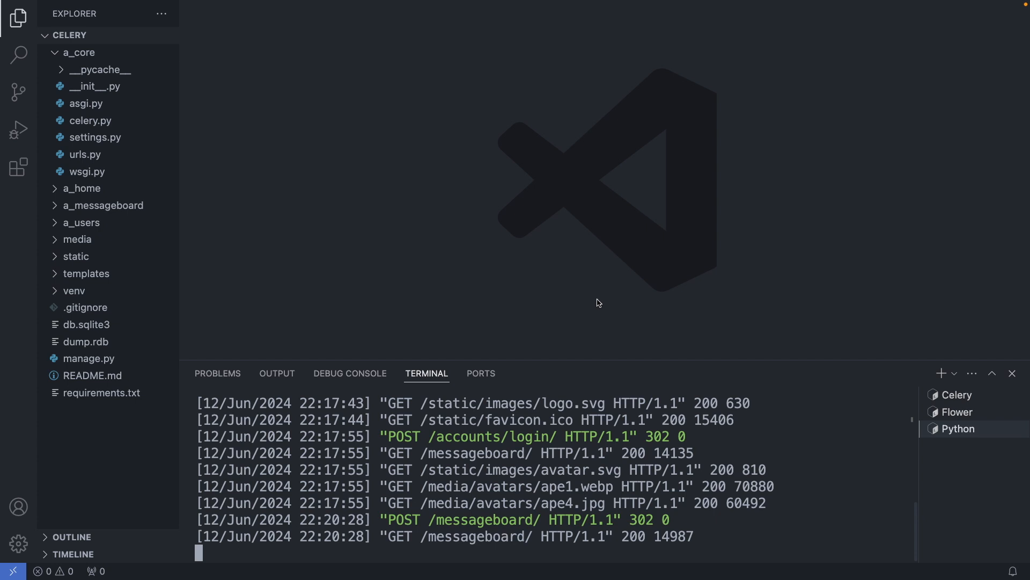
click(103, 205)
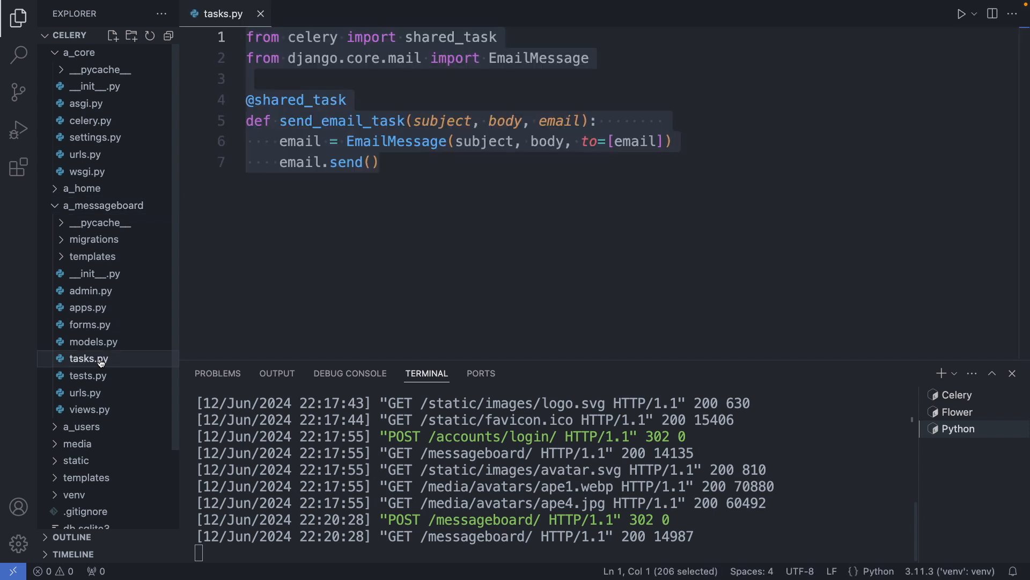
click(388, 162)
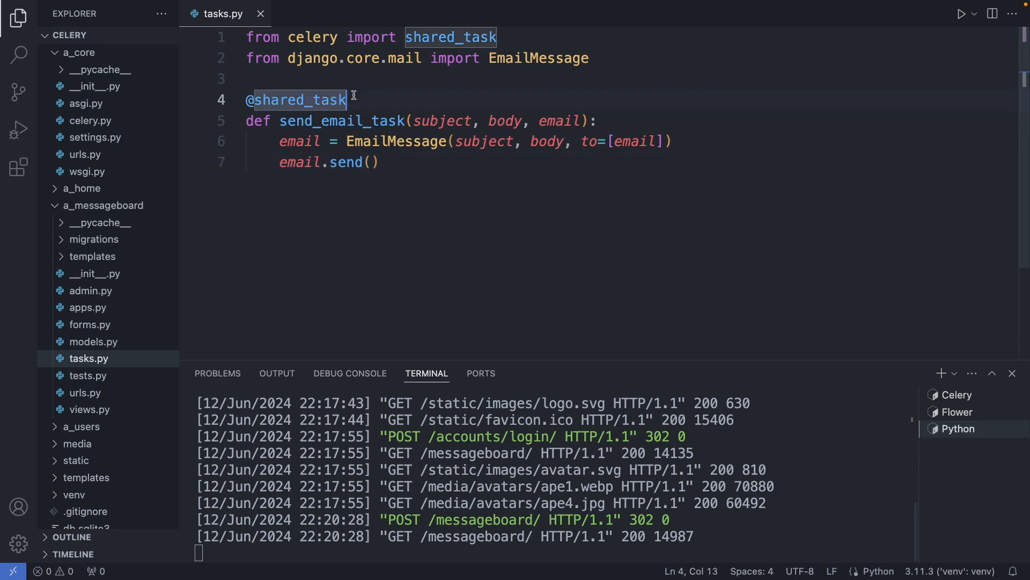
text((name))
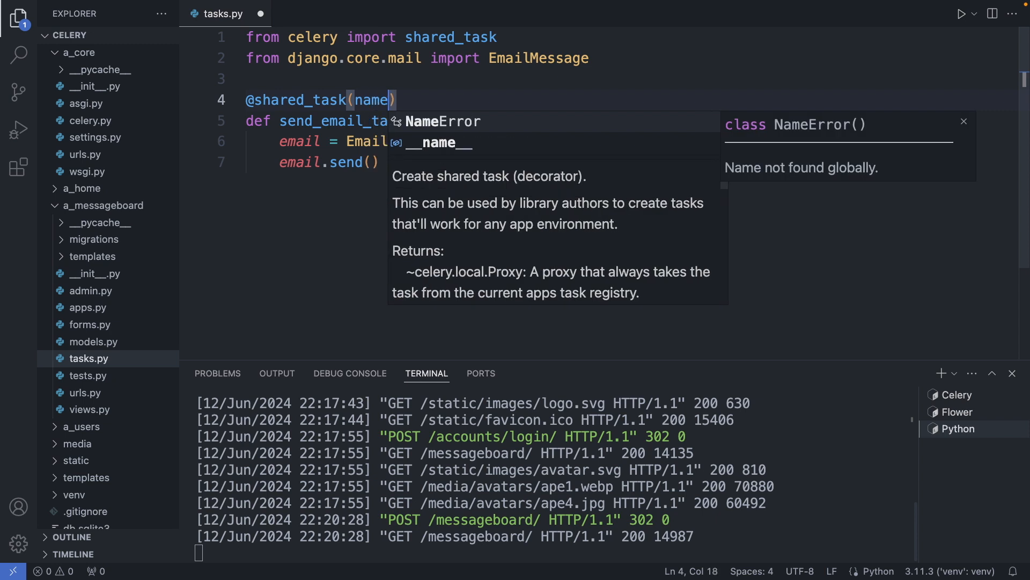
text(=)
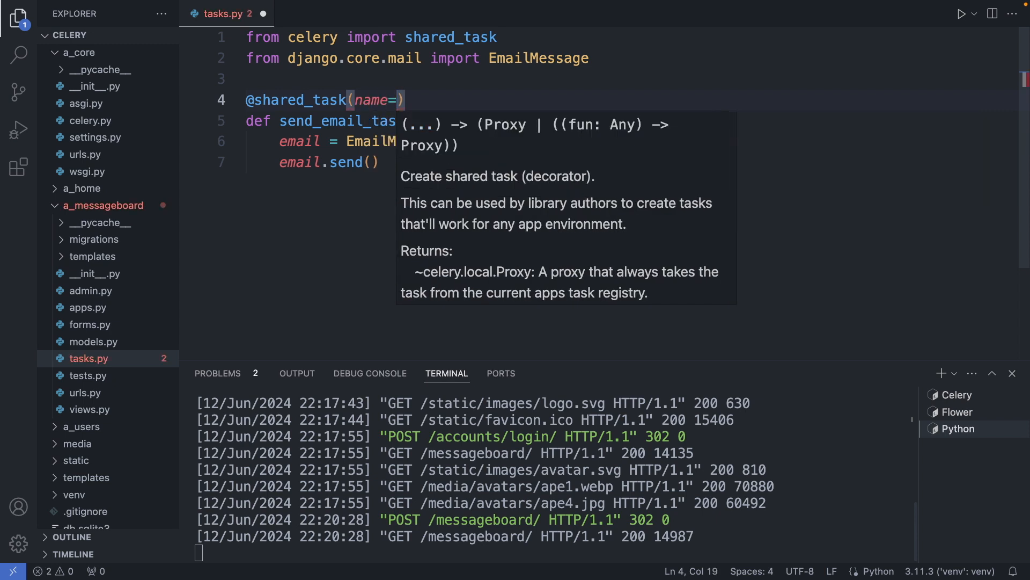
text('')
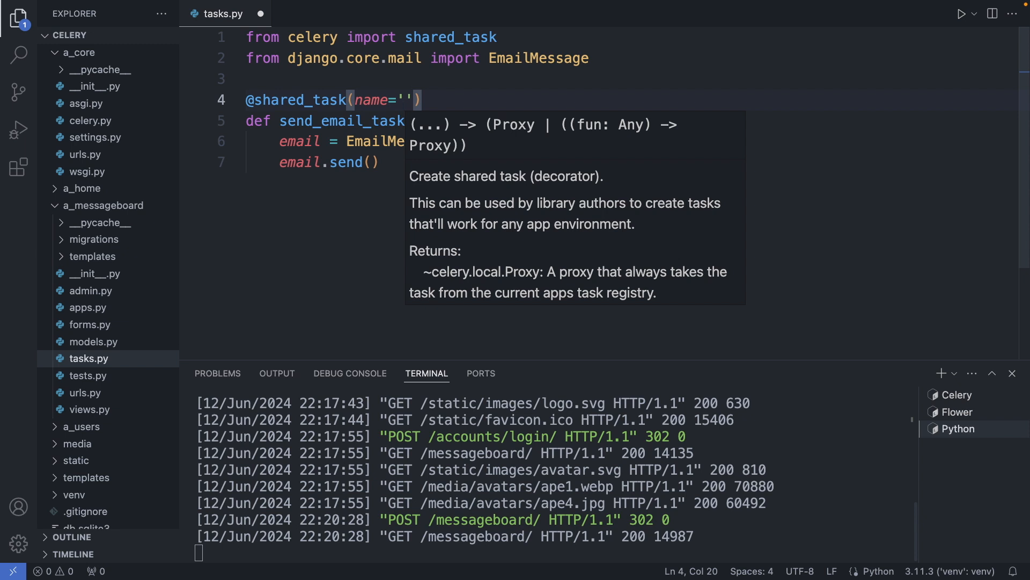
text(email_notif)
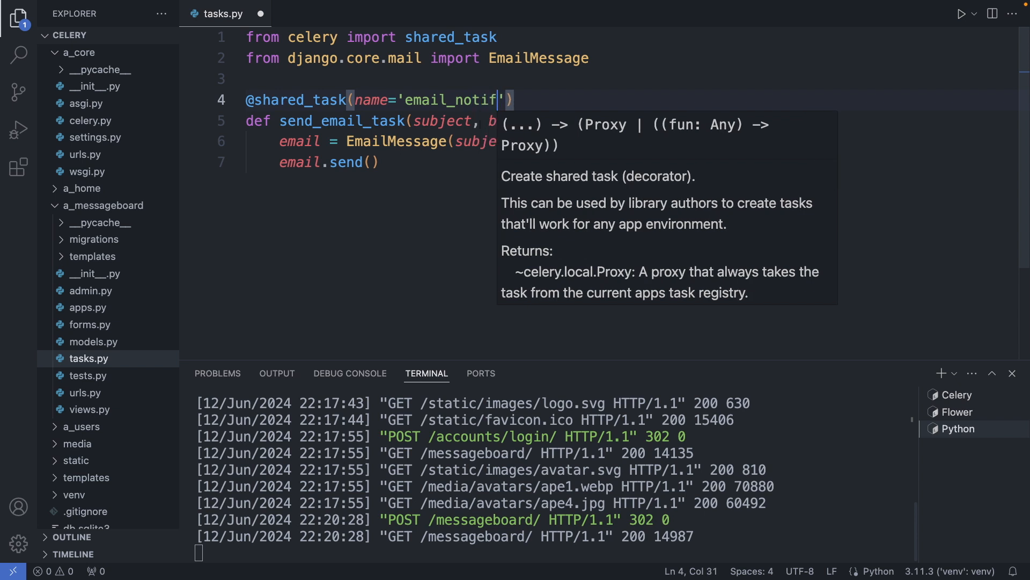
text(ication)
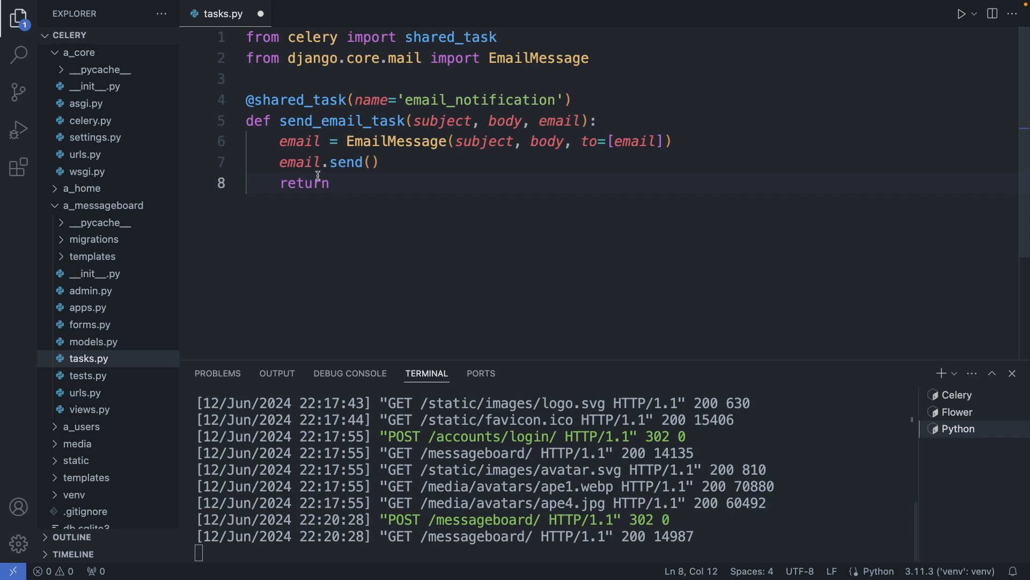
mouse_move(301, 163)
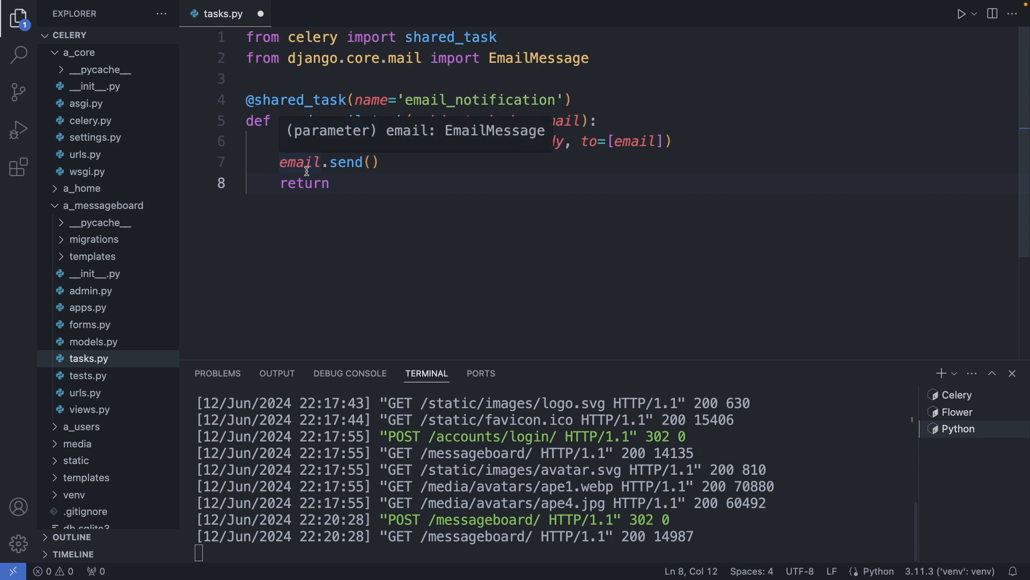
mouse_move(545, 127)
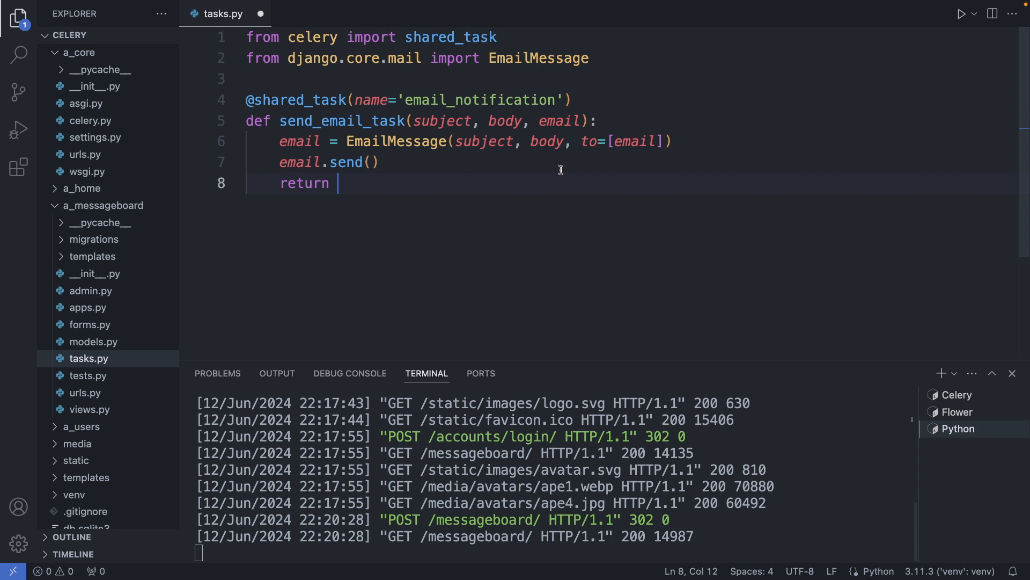
mouse_move(579, 119)
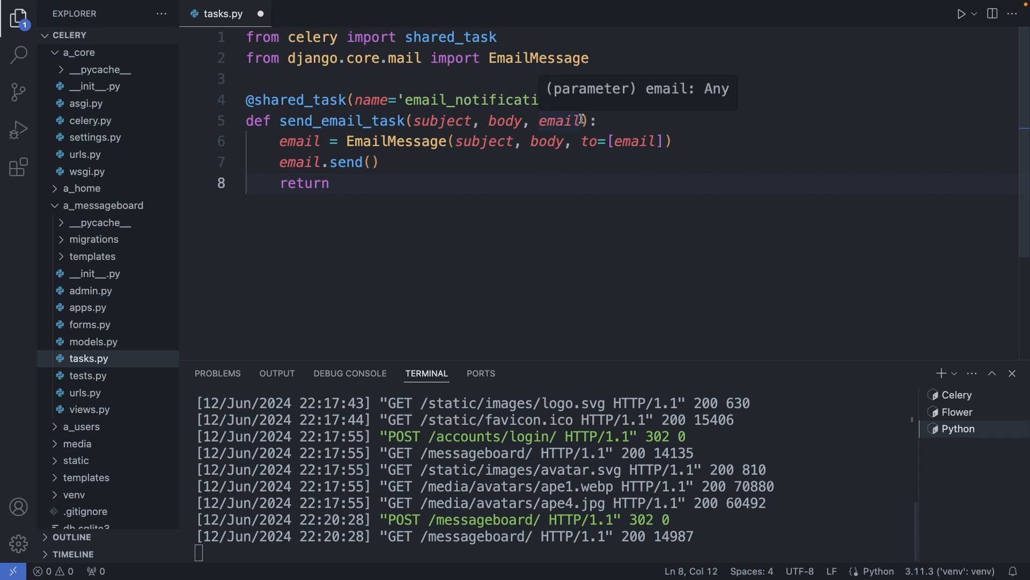
- Rename the email parameter to emailaddress in the signature and the to=[...] recipient list
text(addre)
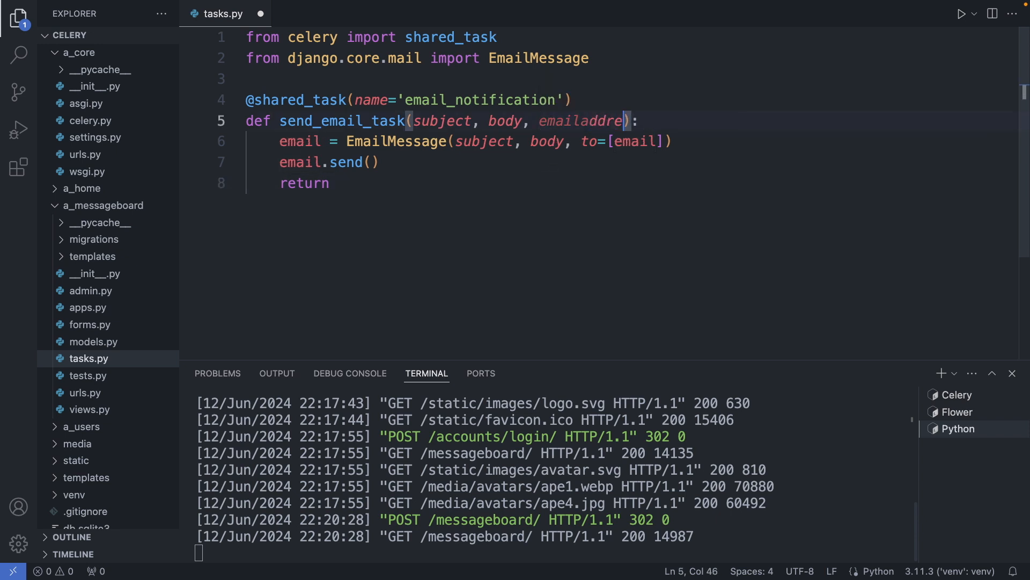
text(ss)
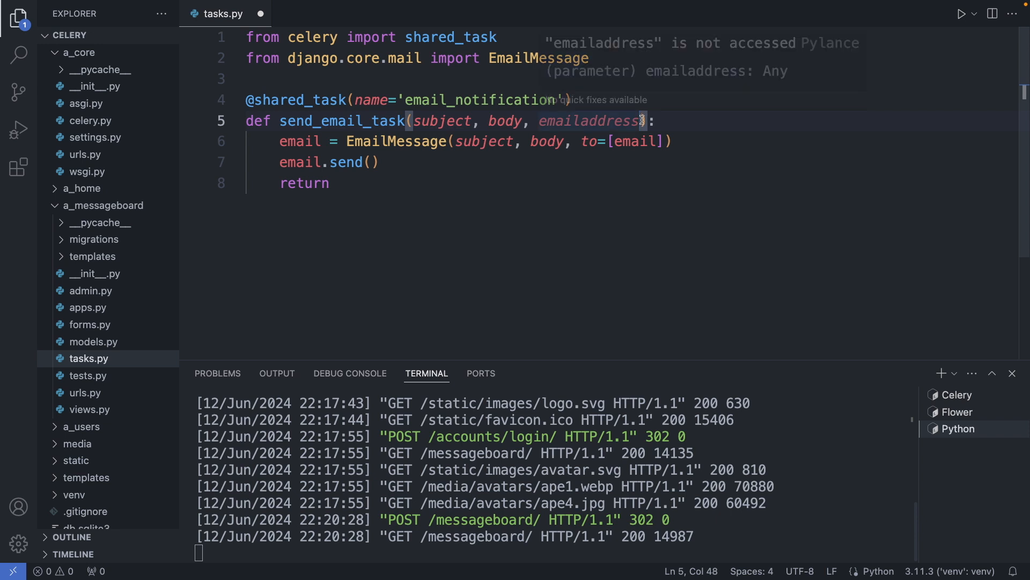
double_click(588, 120)
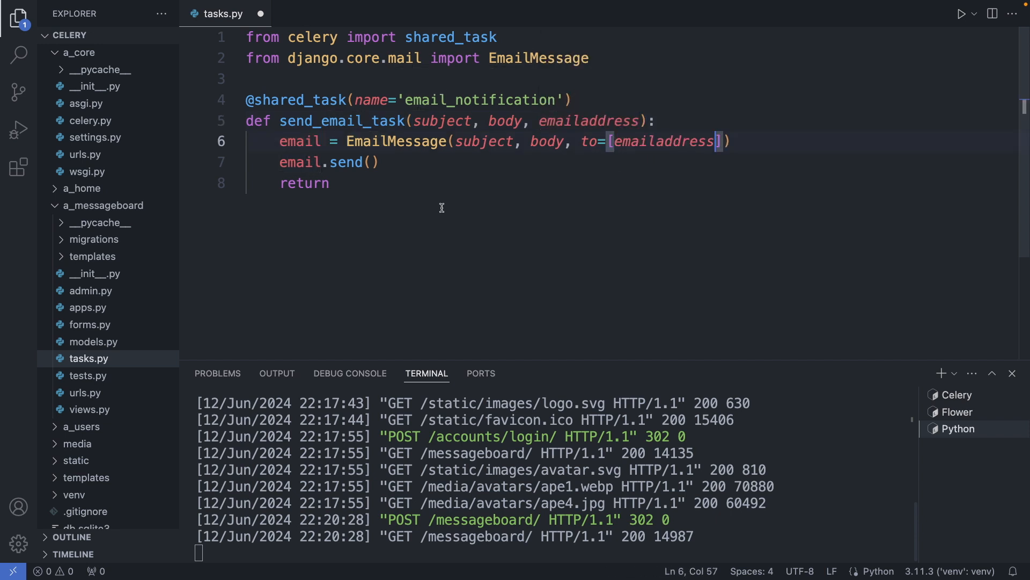
text(emailaddress)
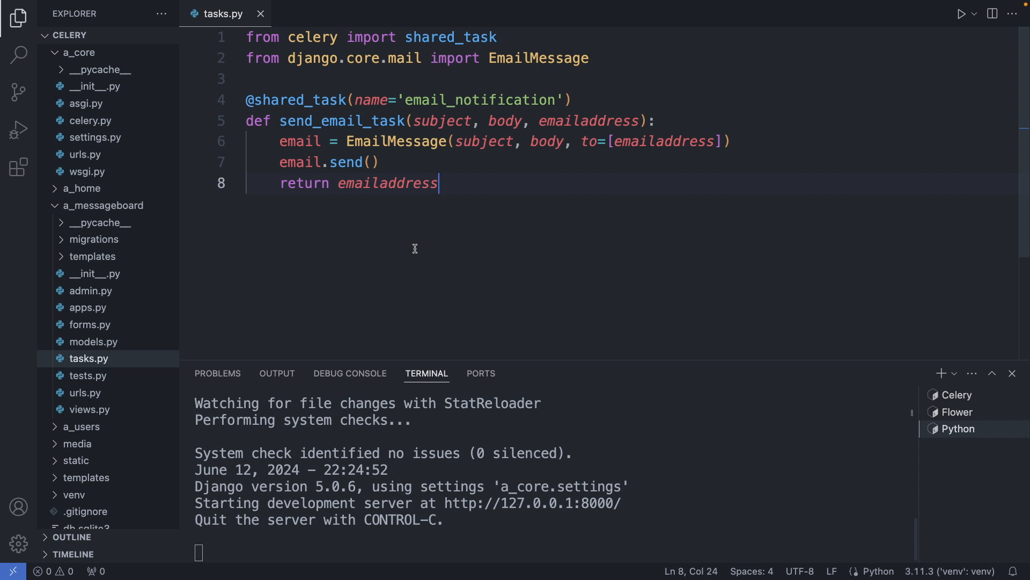
mouse_move(928, 421)
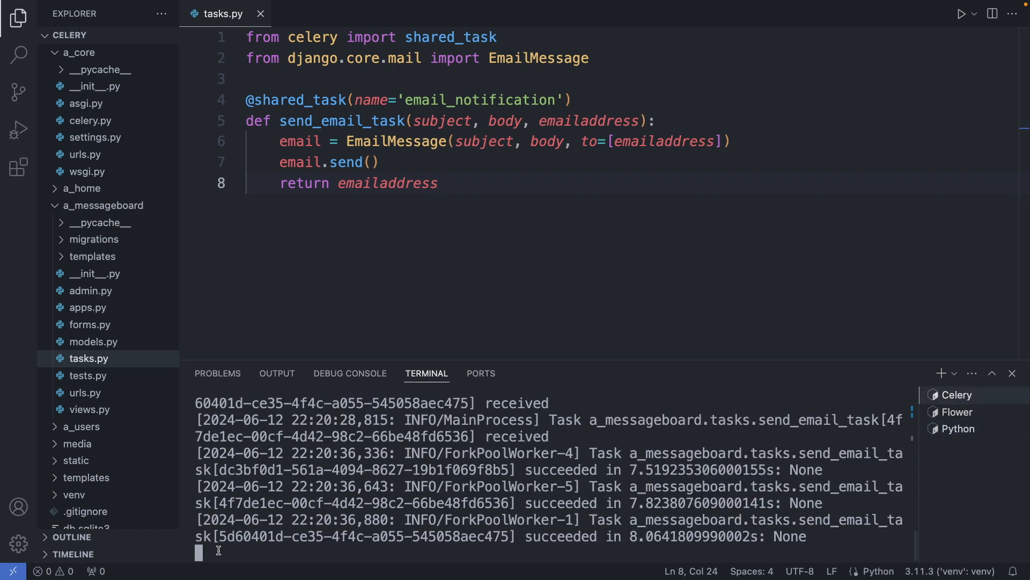
- Stop the Celery worker and enter 'celery -A a_core worker -E -l info' to relaunch it
key(Ctrl+c)
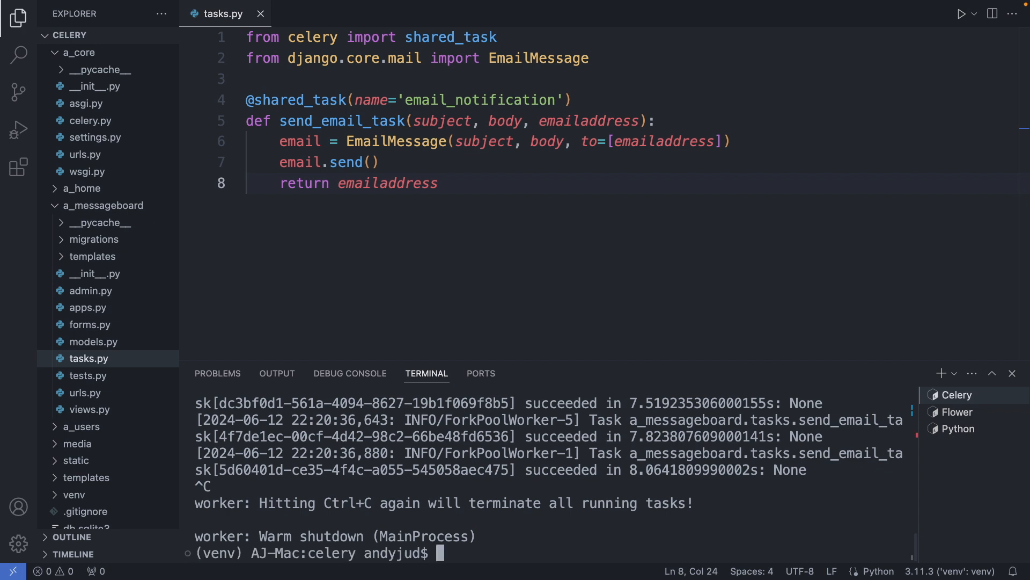
text(celery -A a_core worker -E -l info)
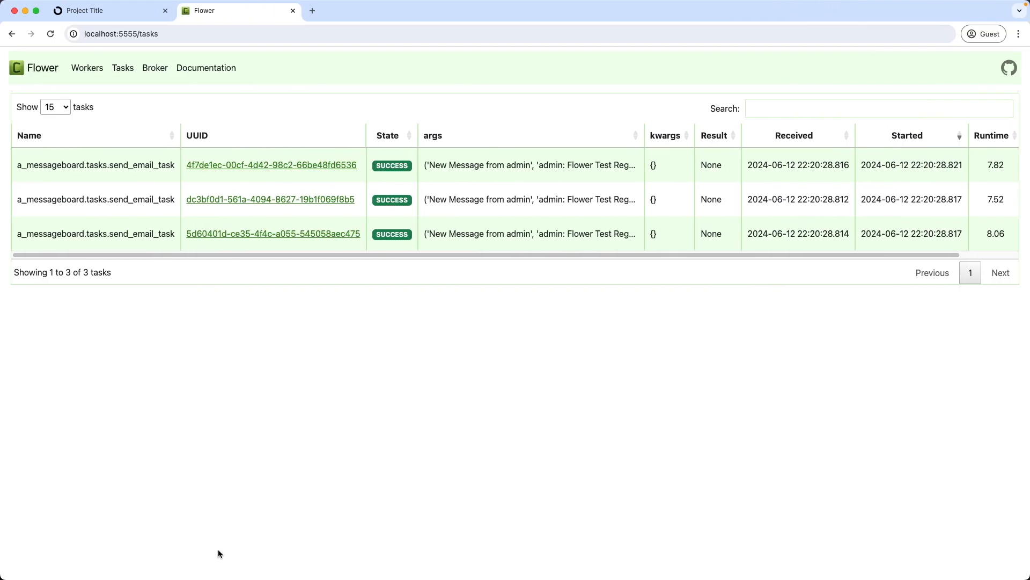
- Post a 'Flower Test 2' message on the Message Board and return to Flower
click(82, 10)
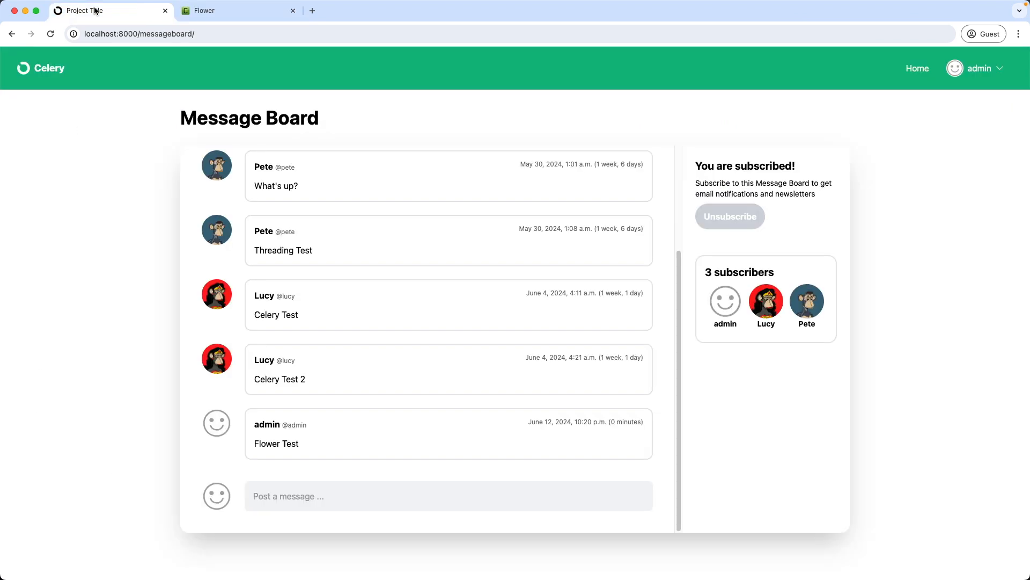
text(F)
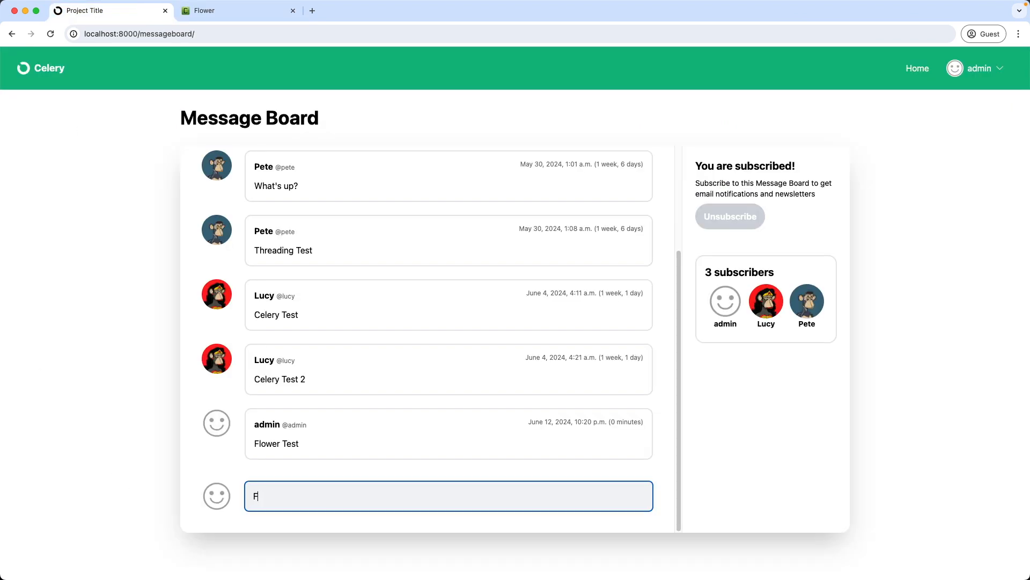
text(lower Test 2)
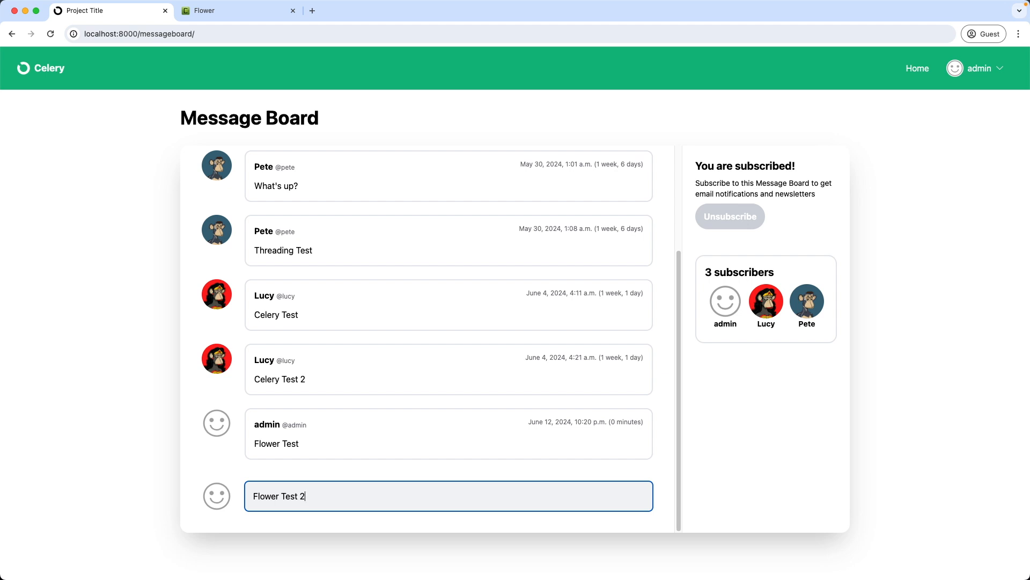
key(Enter)
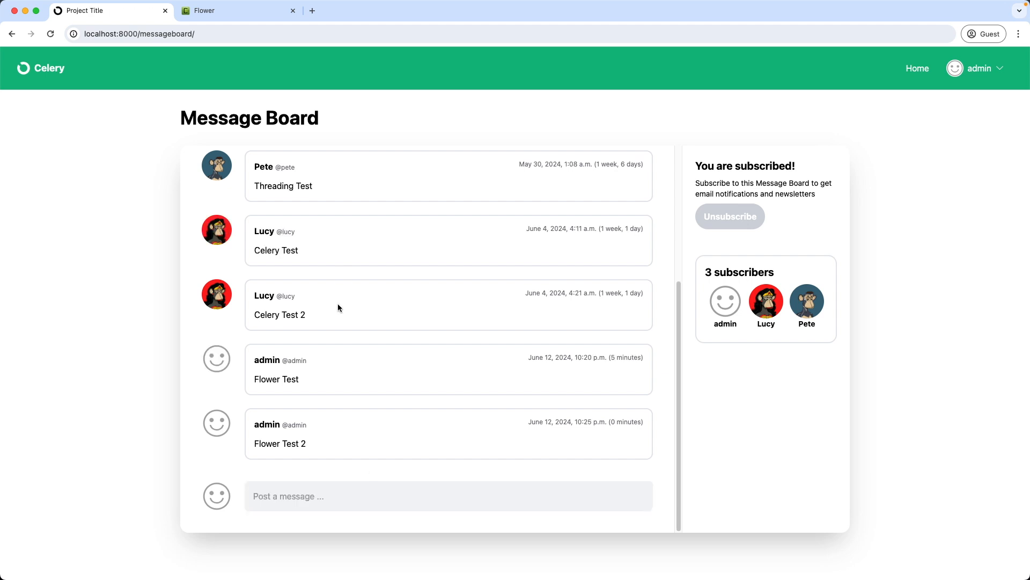
click(239, 11)
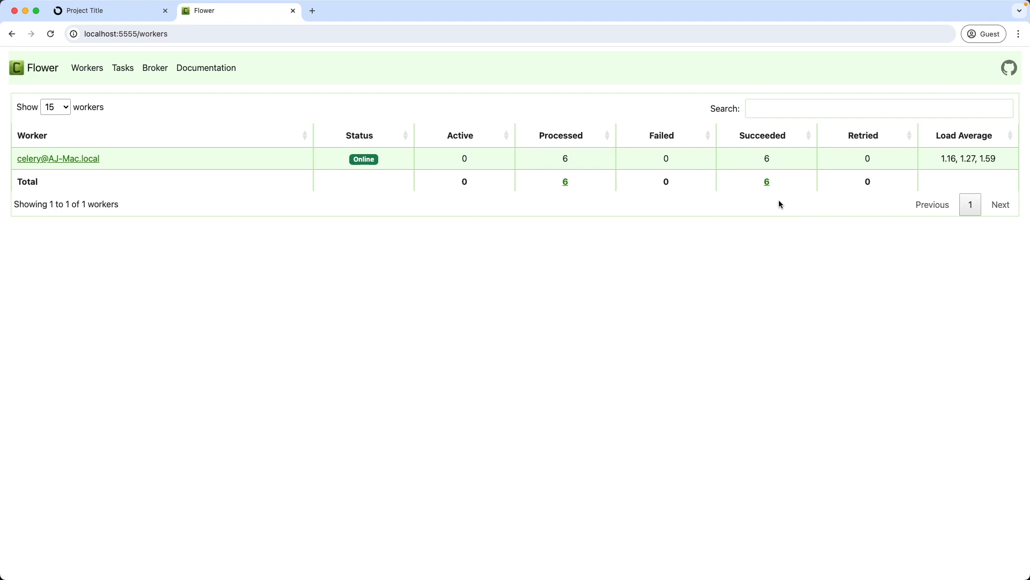
- View Flower's Tasks list showing the email_notification tasks for Flower Test 2
click(122, 67)
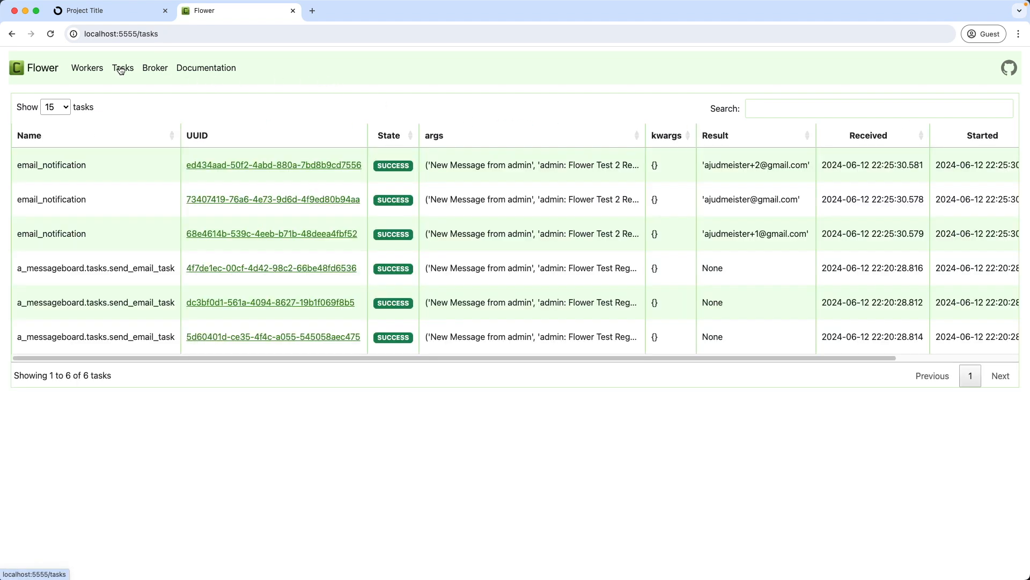
mouse_move(108, 240)
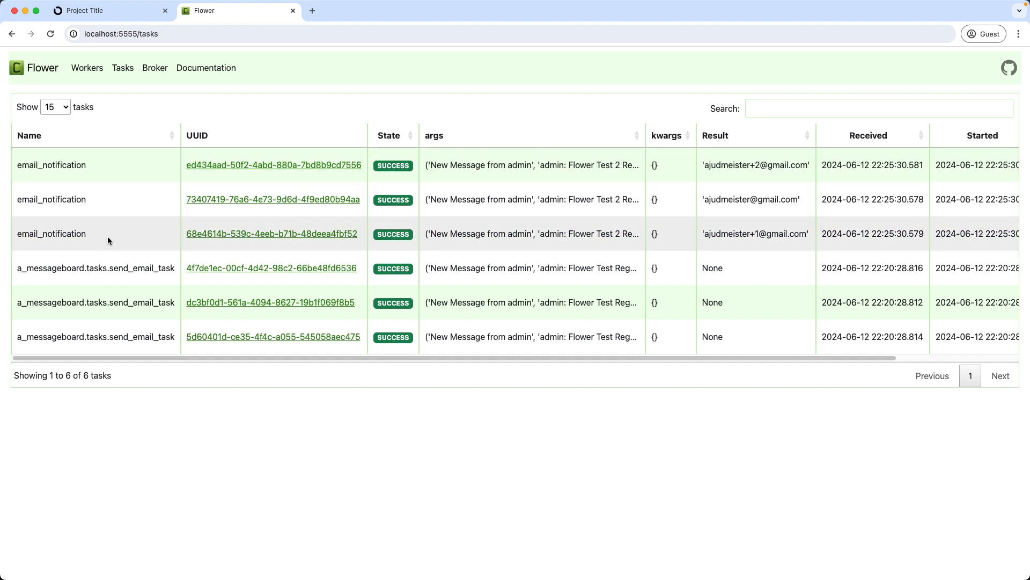
mouse_move(145, 191)
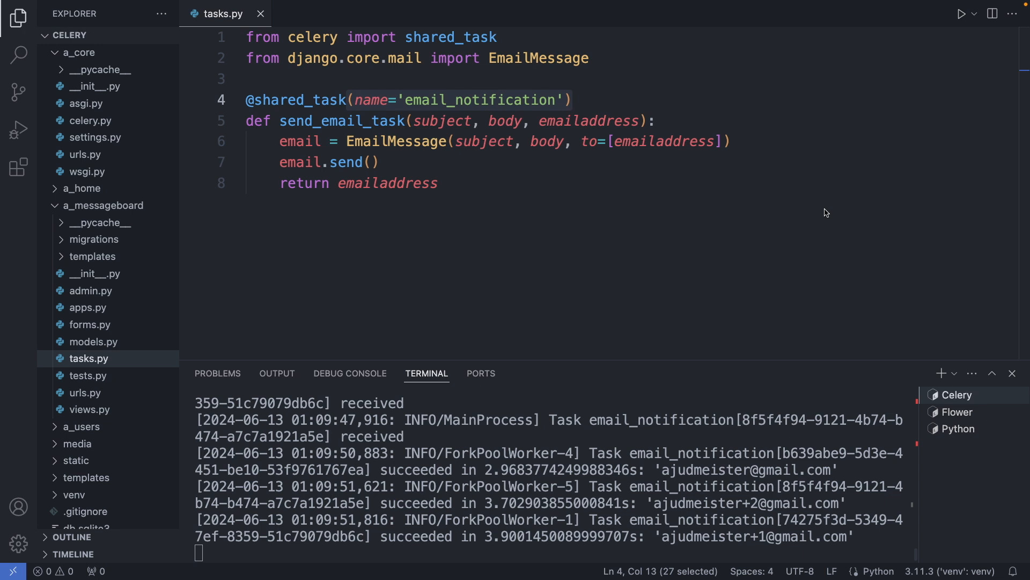
click(956, 412)
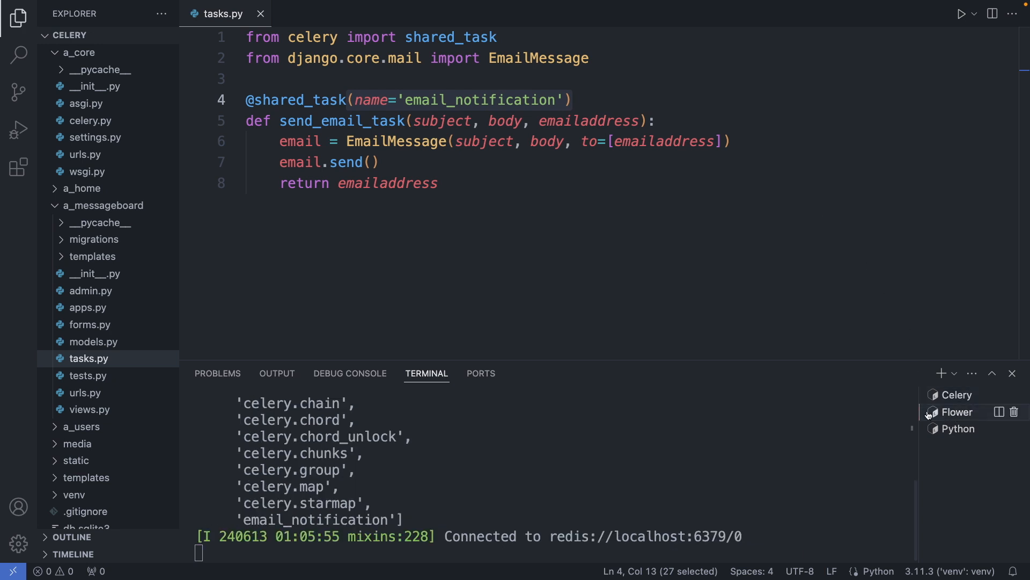
click(958, 412)
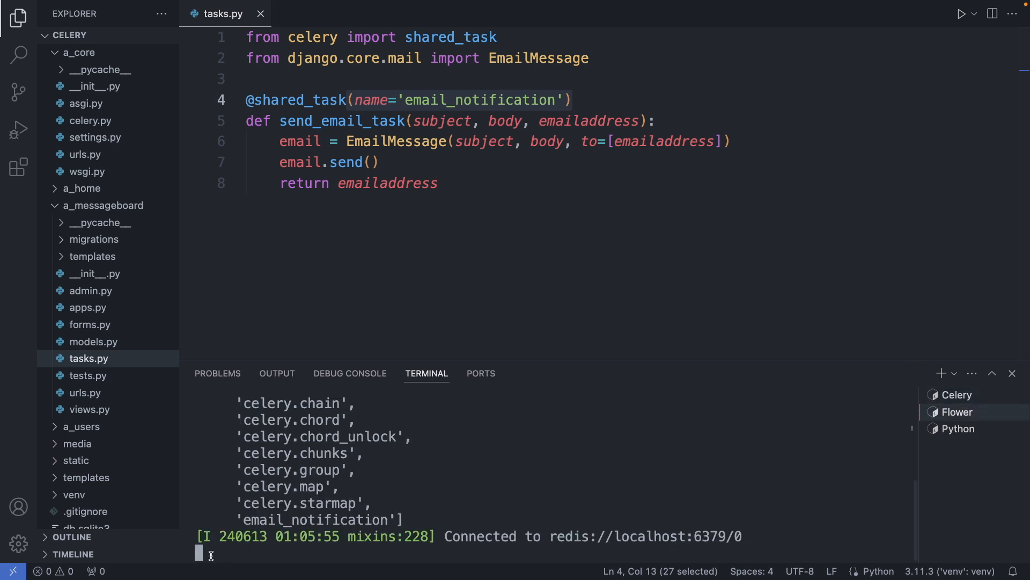
key(Ctrl+C)
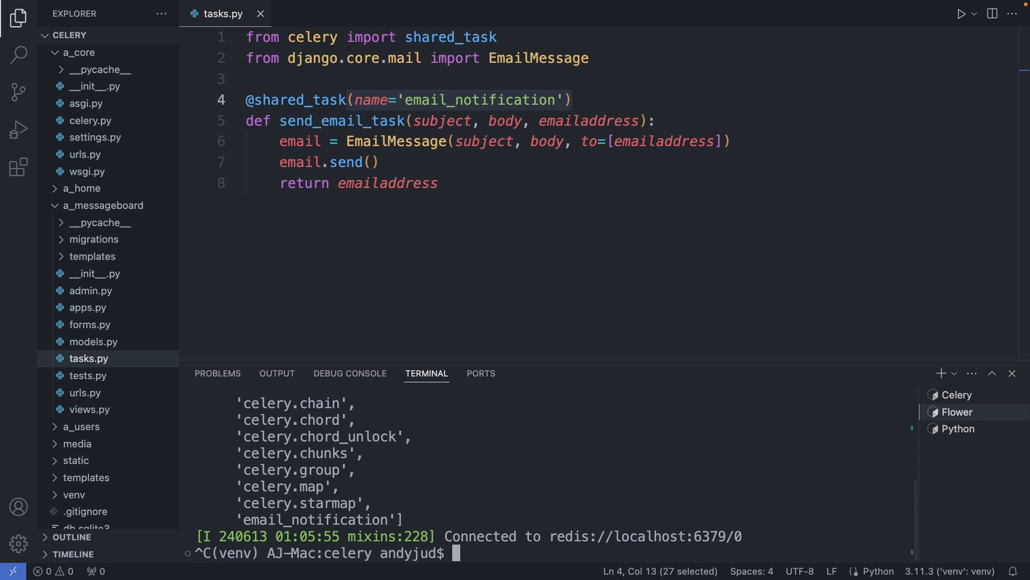
text(celery -A a_core.celery_app flower)
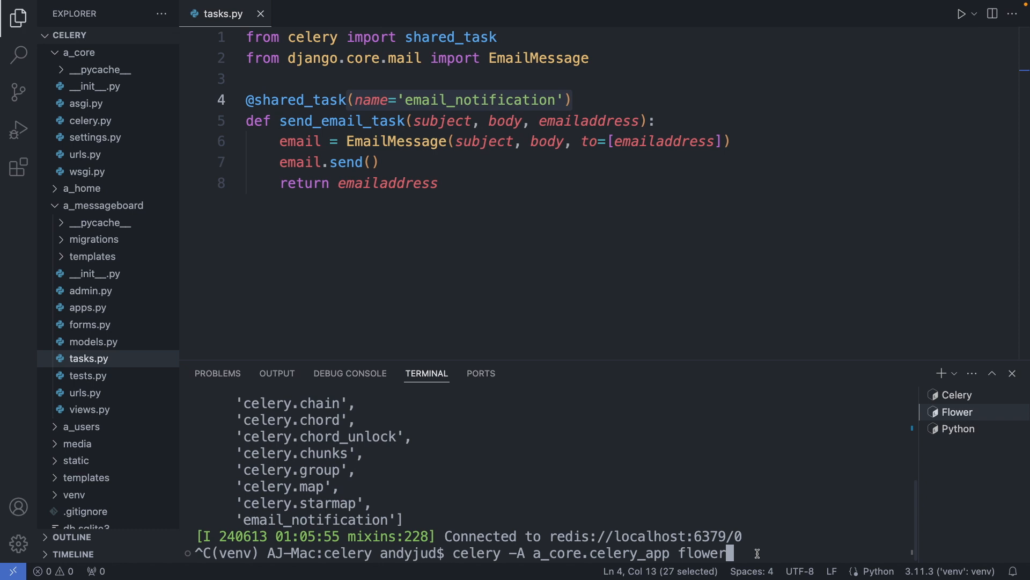
text(--bas)
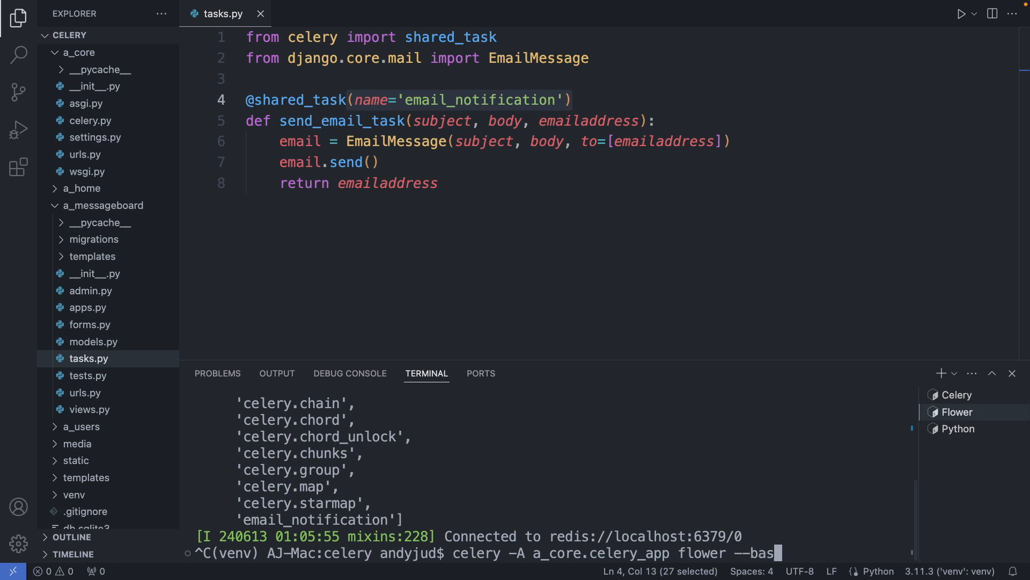
text(ic_auth)
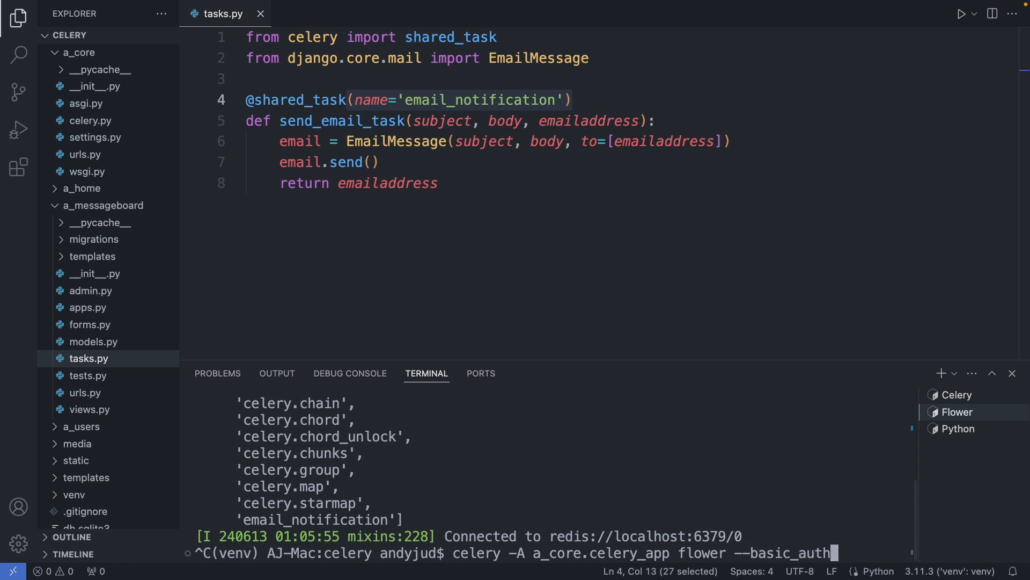
text(=)
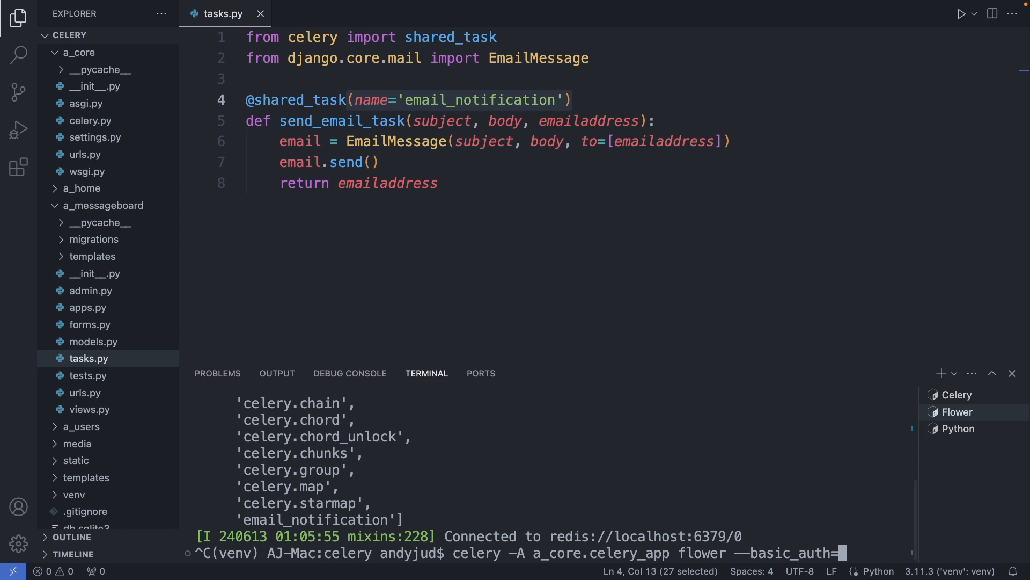
text(ad)
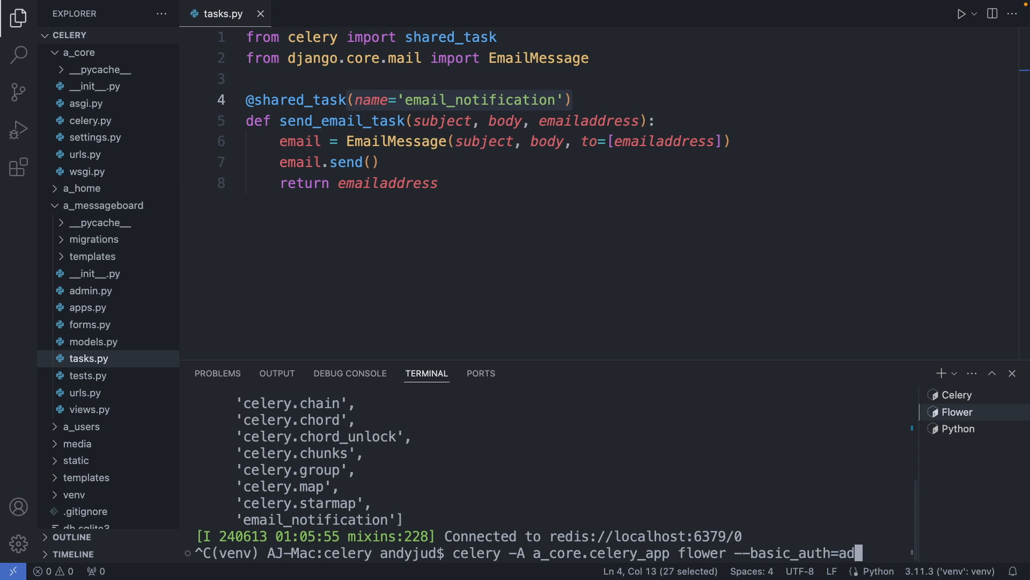
text(min:)
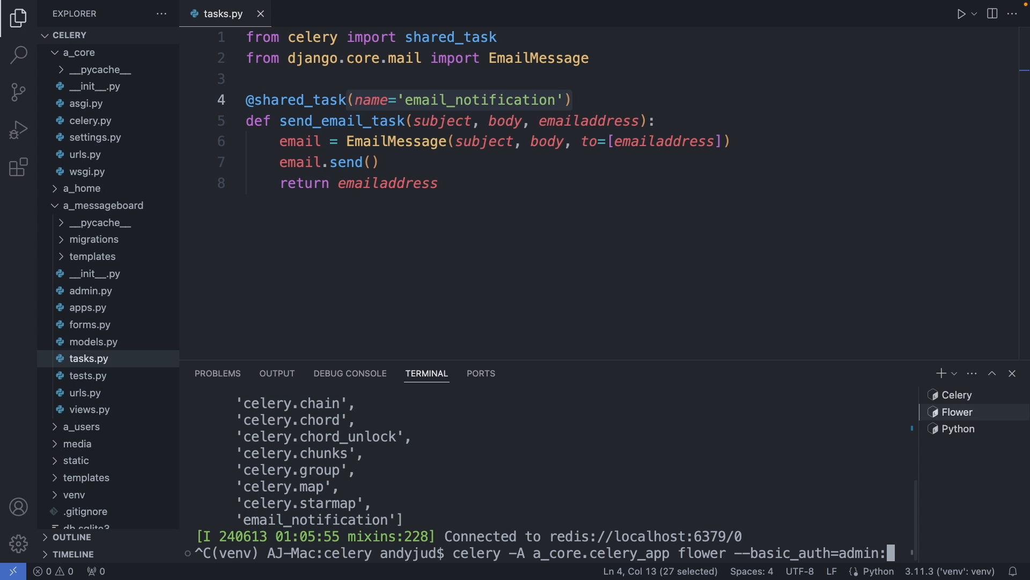
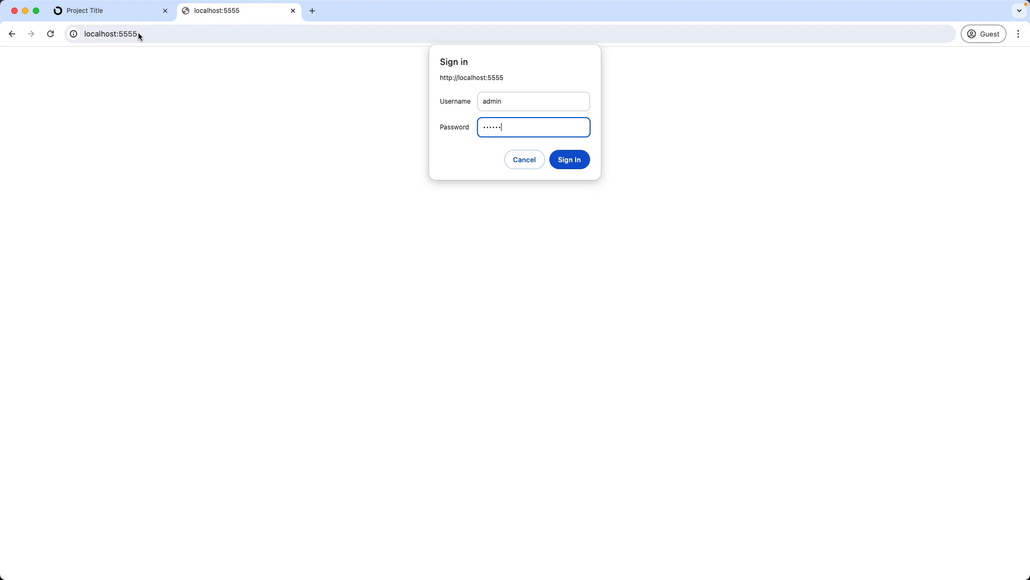
- Sign in to Flower at localhost:5555 as admin with the basic-auth password
click(569, 159)
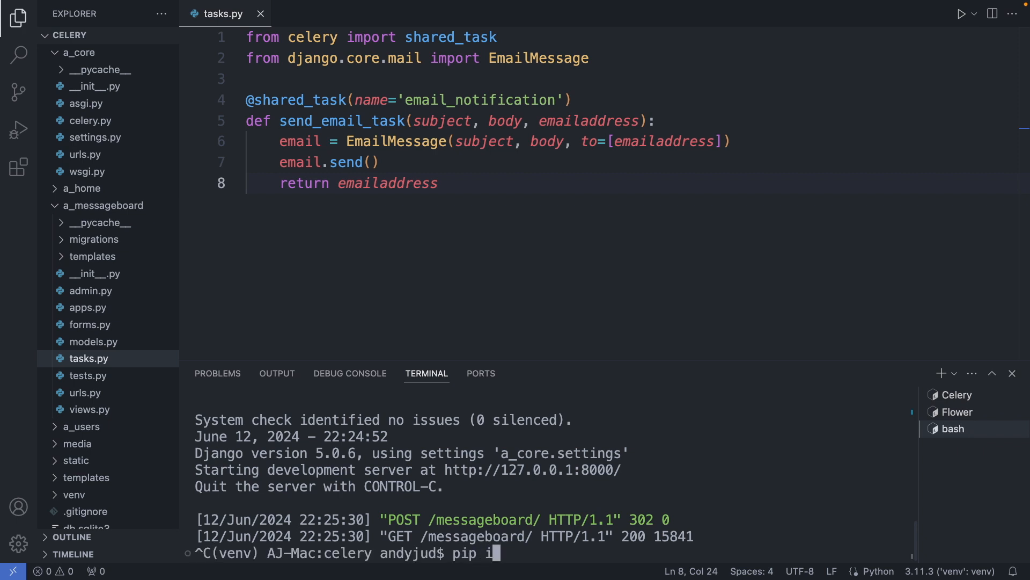
- Run 'pip install django-celery-results' in the bash terminal
text(nstall dja)
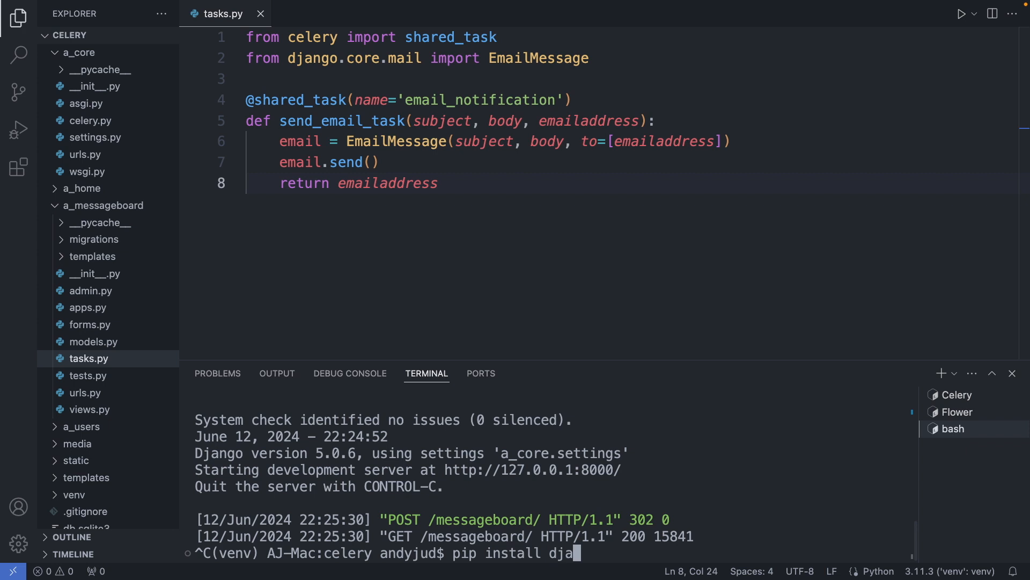
text(ngo-cel)
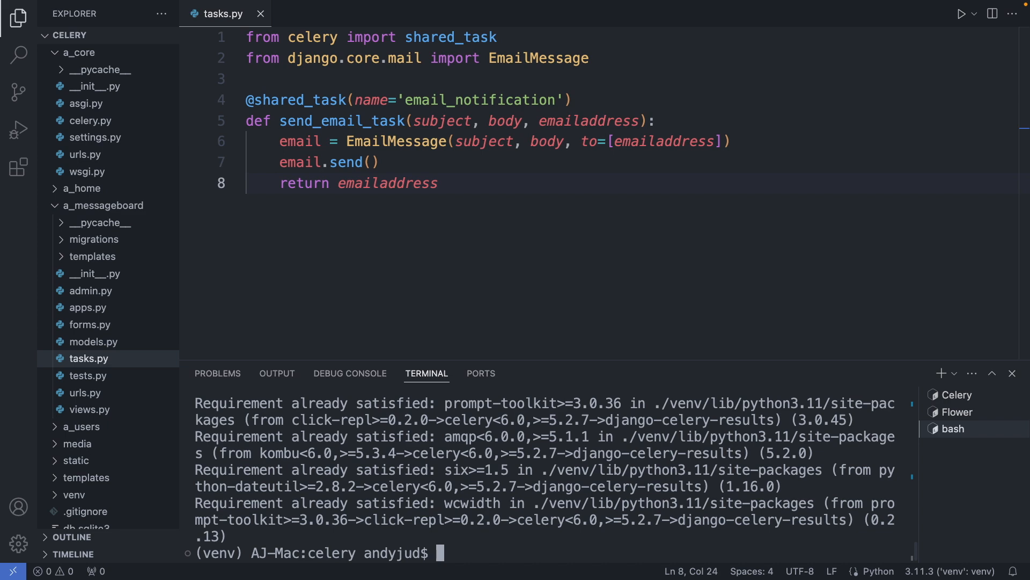
- Add 'django_celery_results' to INSTALLED_APPS in settings.py
click(95, 137)
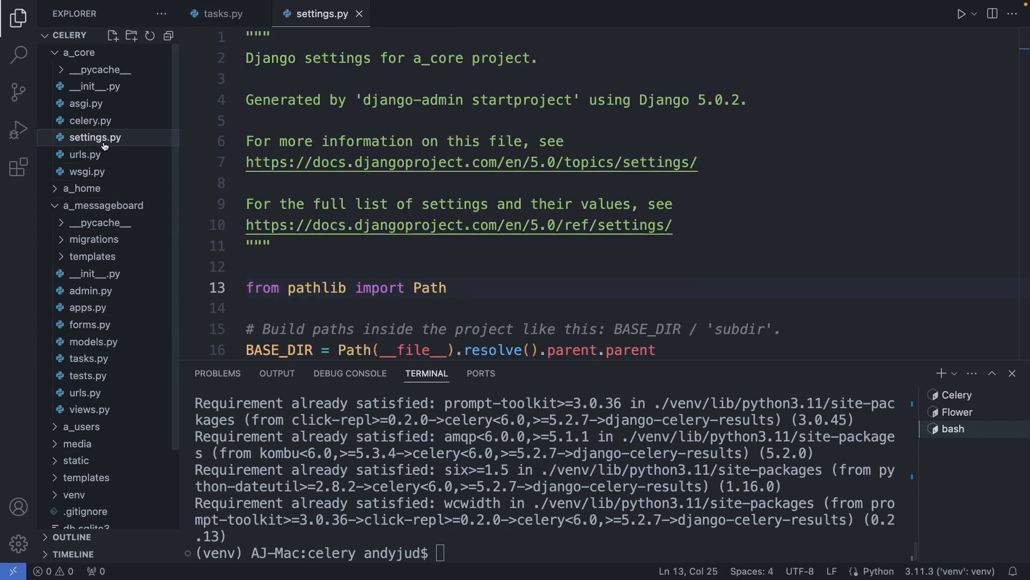
scroll(down, 3)
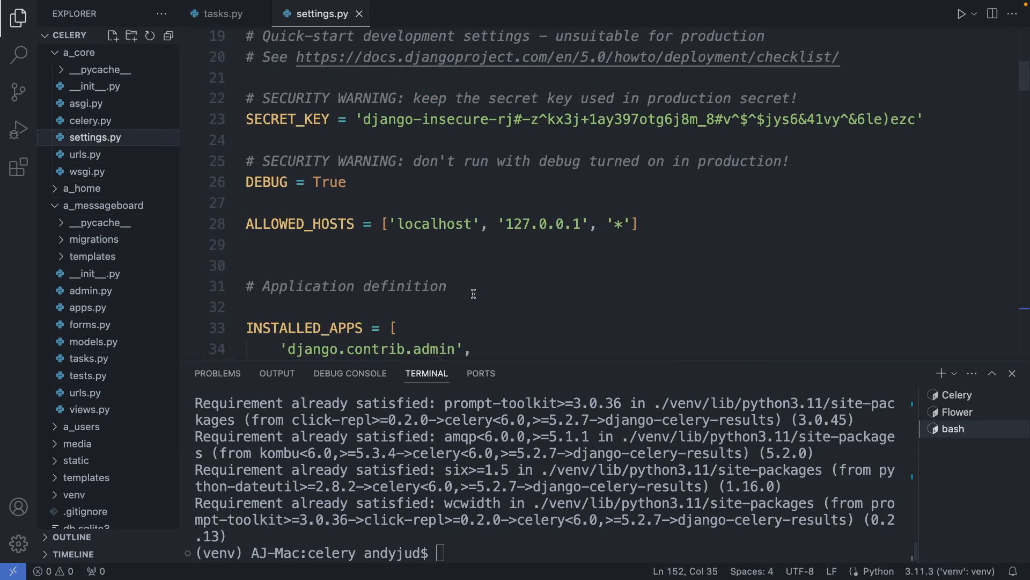
scroll(down, 3)
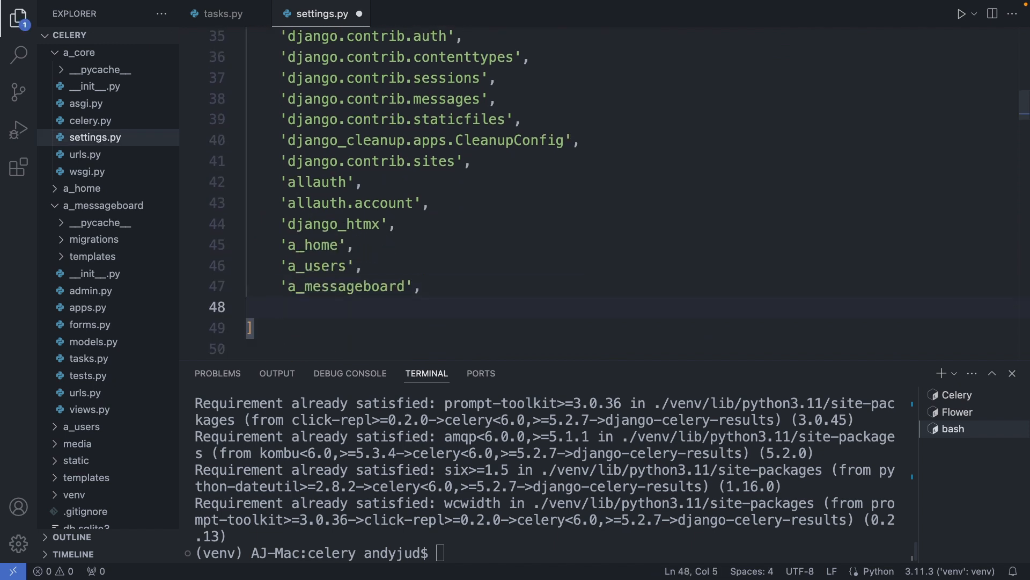
text('django_celery_results',)
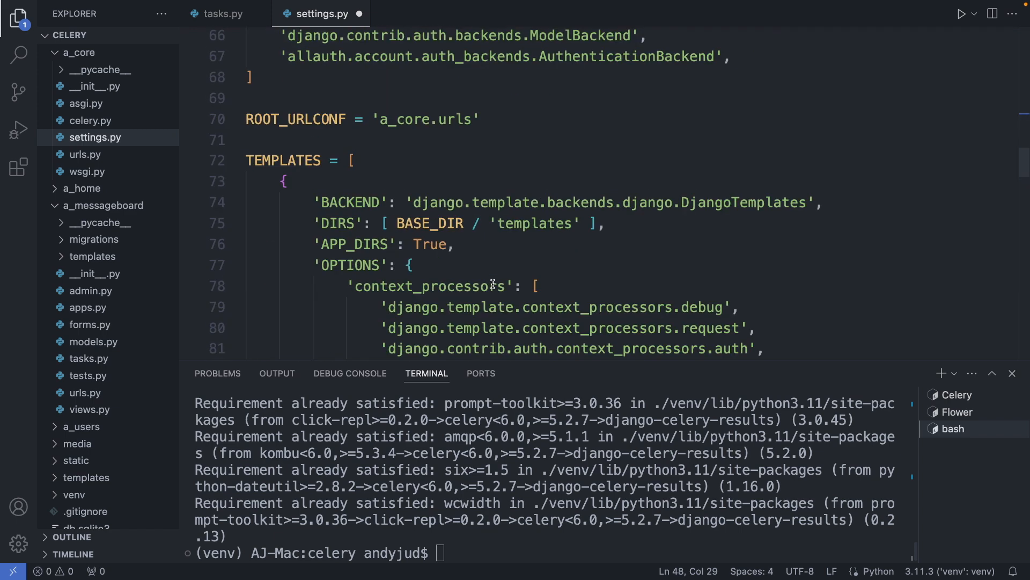
- Set CELERY_RESULT_BACKEND to 'django-db' and add CELERY_RESULT_EXTENDED = True
scroll(down, 3)
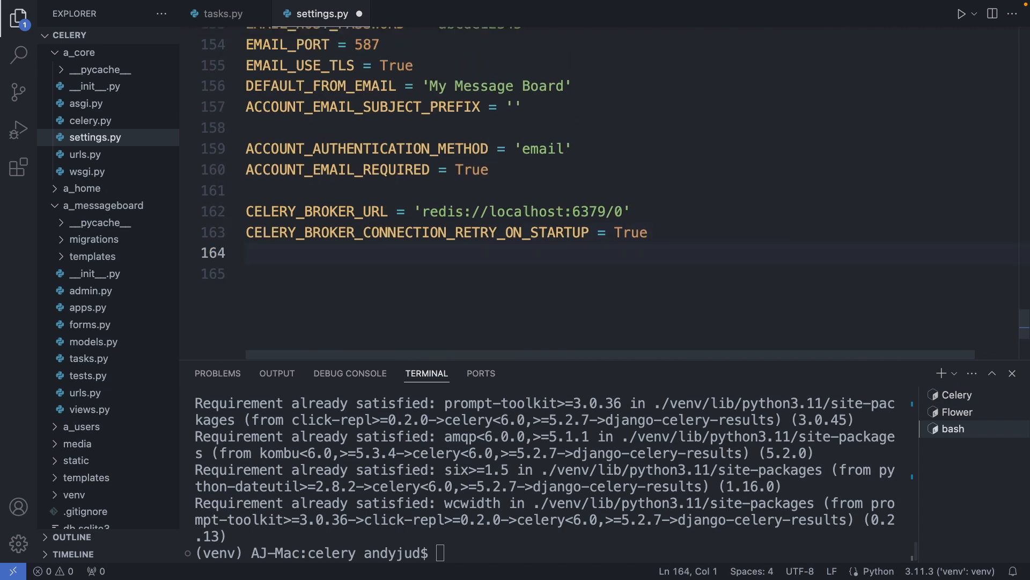
text(CELERY_RESULT_BACKEND = 'django-db')
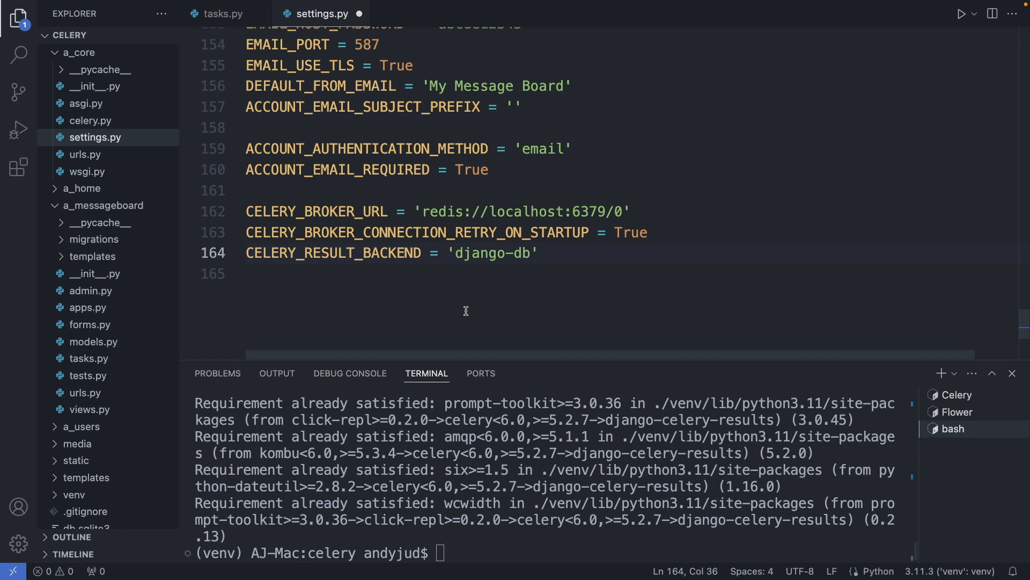
click(539, 254)
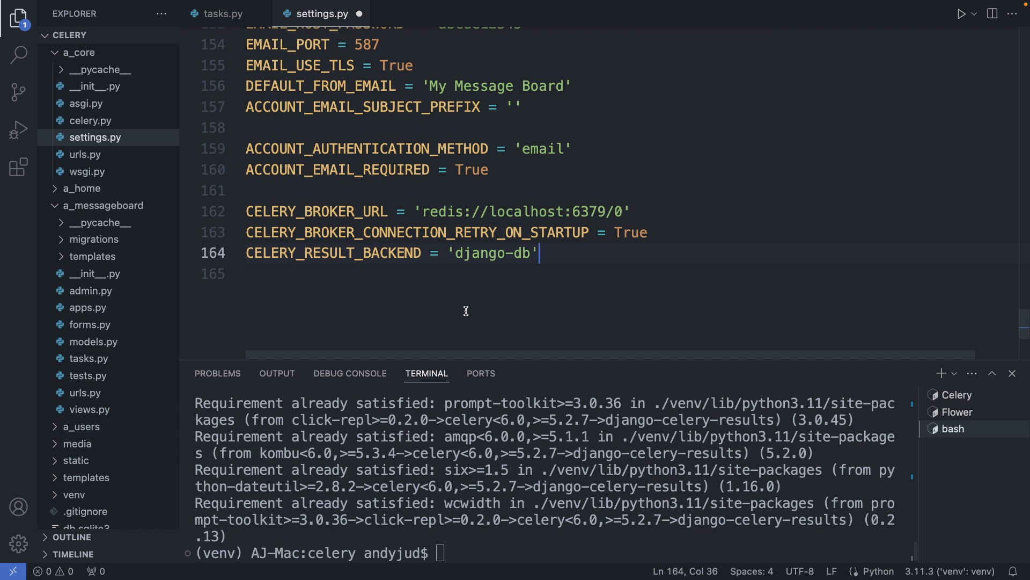
key(Enter)
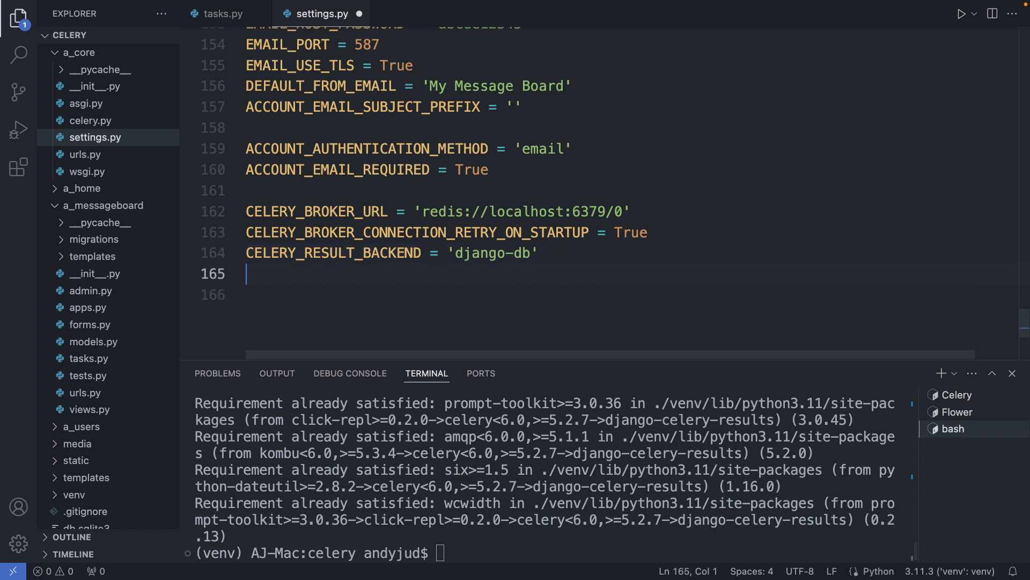
text(CELERY_RESULT_EXTENDED = True)
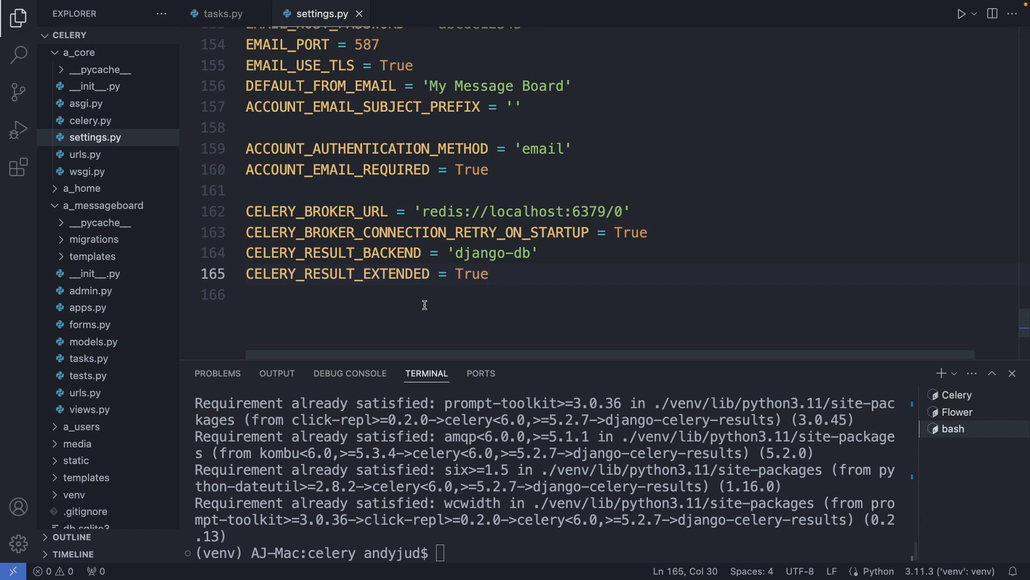
- Run python manage.py migrate, restart the Celery worker, and begin the runserver command in bash
text(python manage.py migrate)
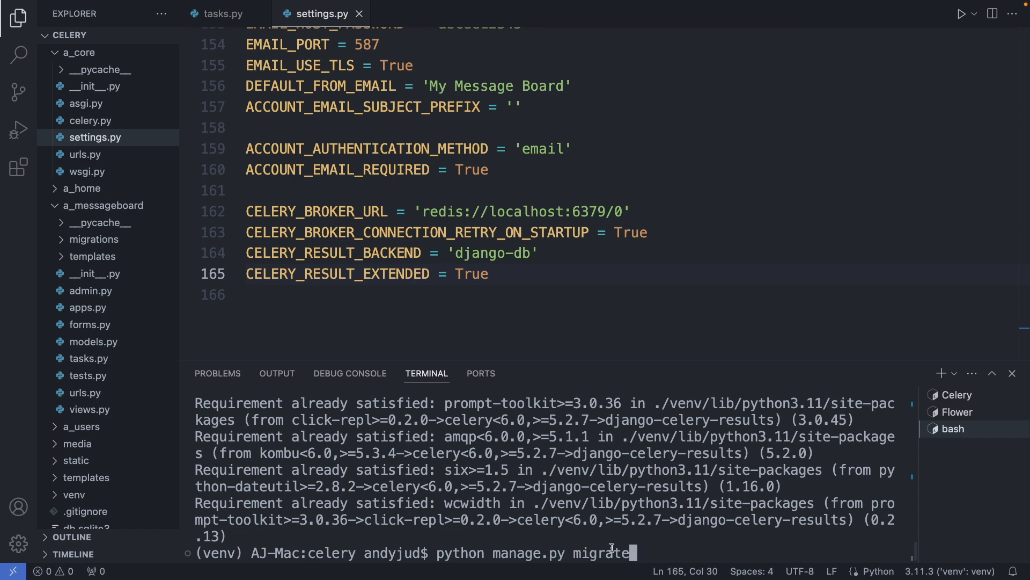
mouse_move(707, 545)
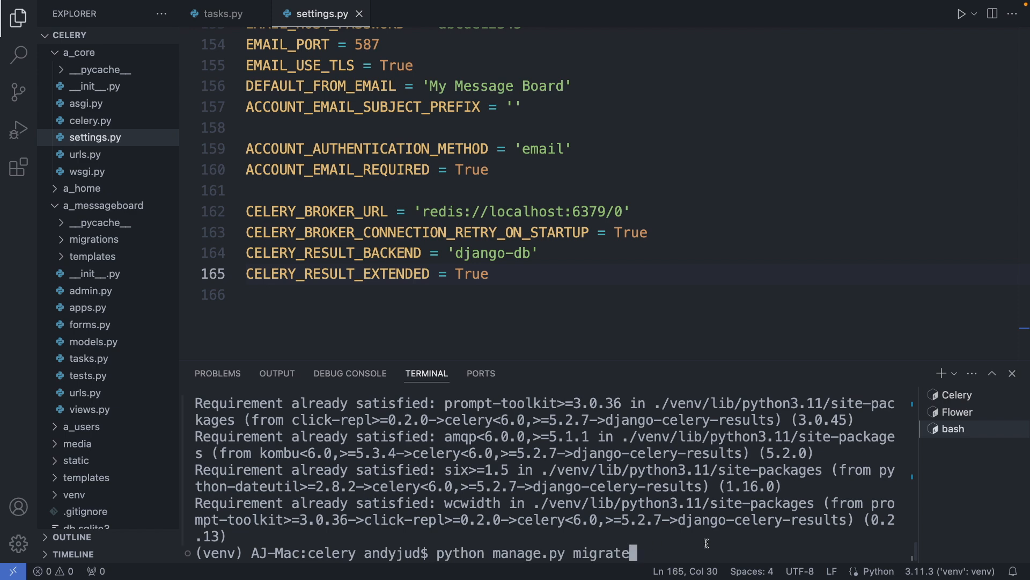
key(Enter)
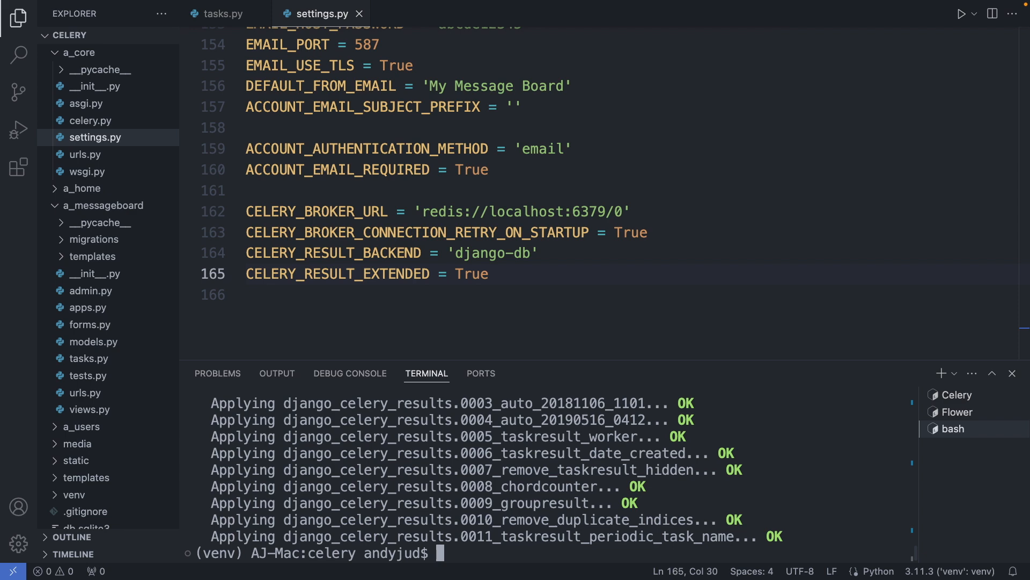
mouse_move(961, 399)
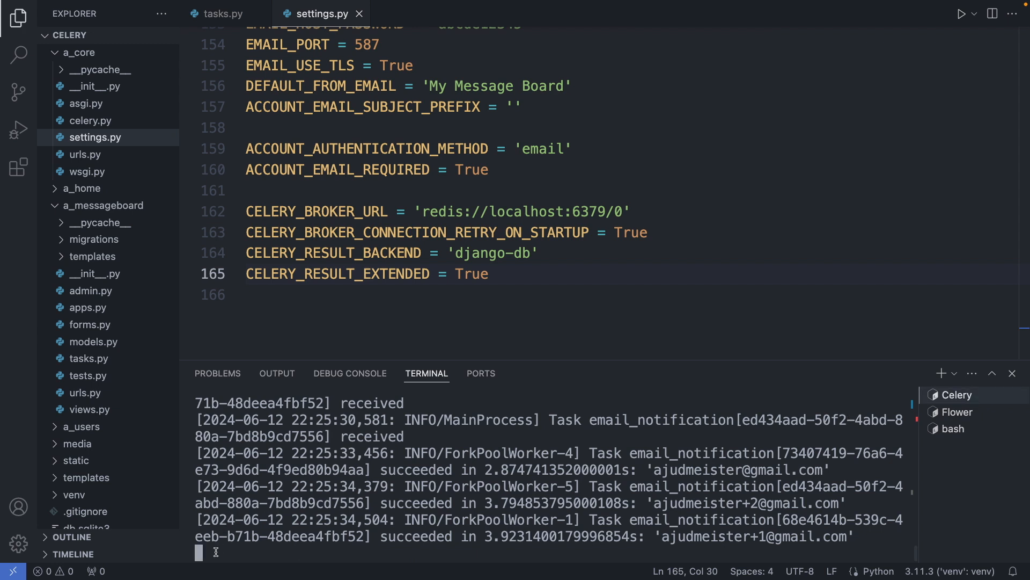
key(ctrl+c)
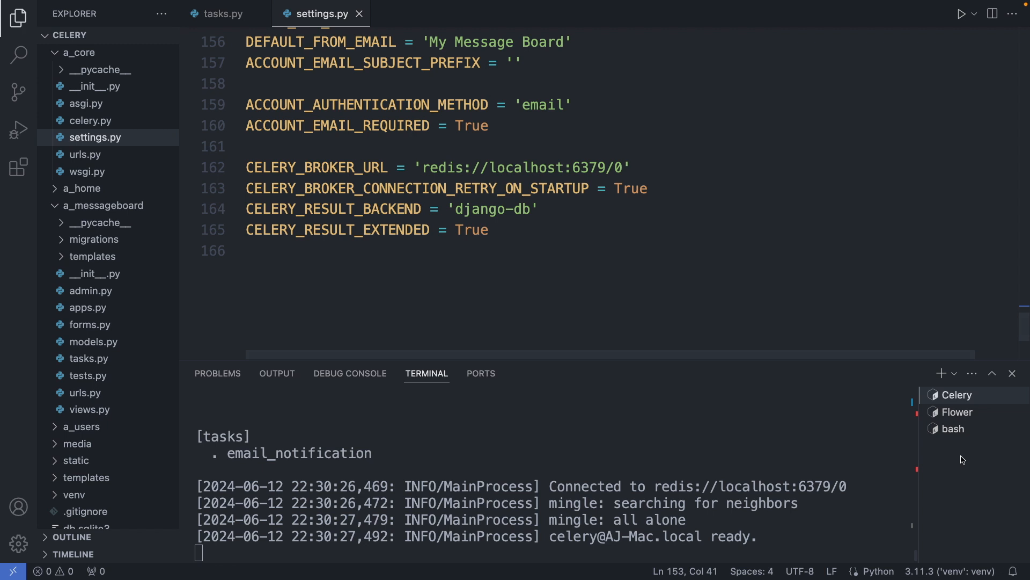
click(953, 428)
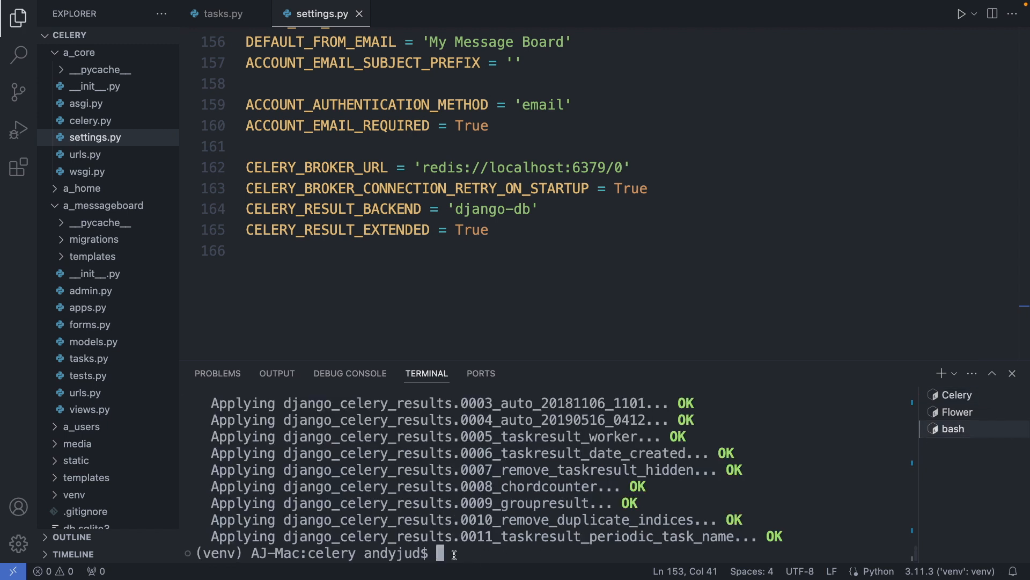
text(python manage.py runserver)
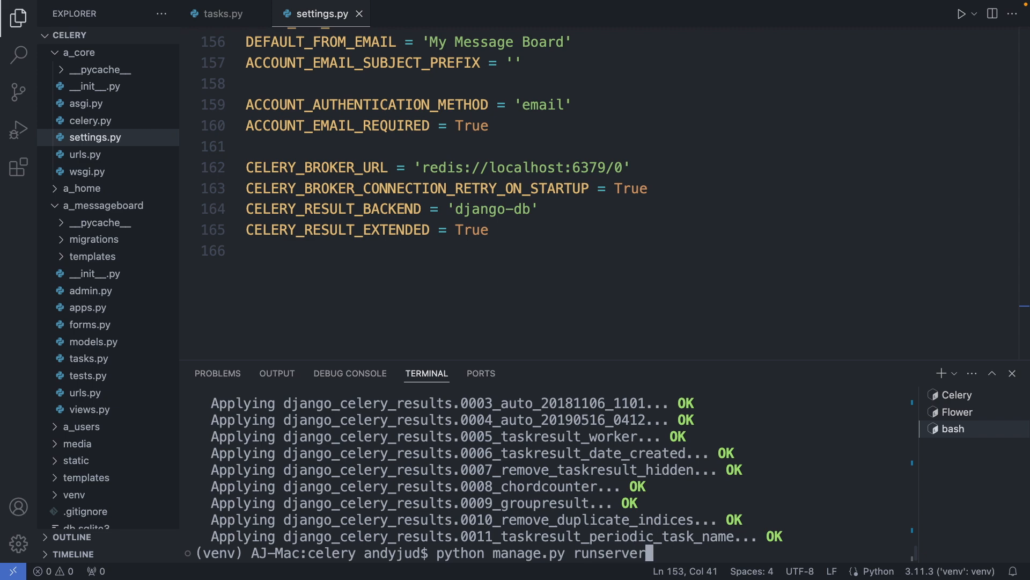
- Start the Django development server with the runserver command
key(Enter)
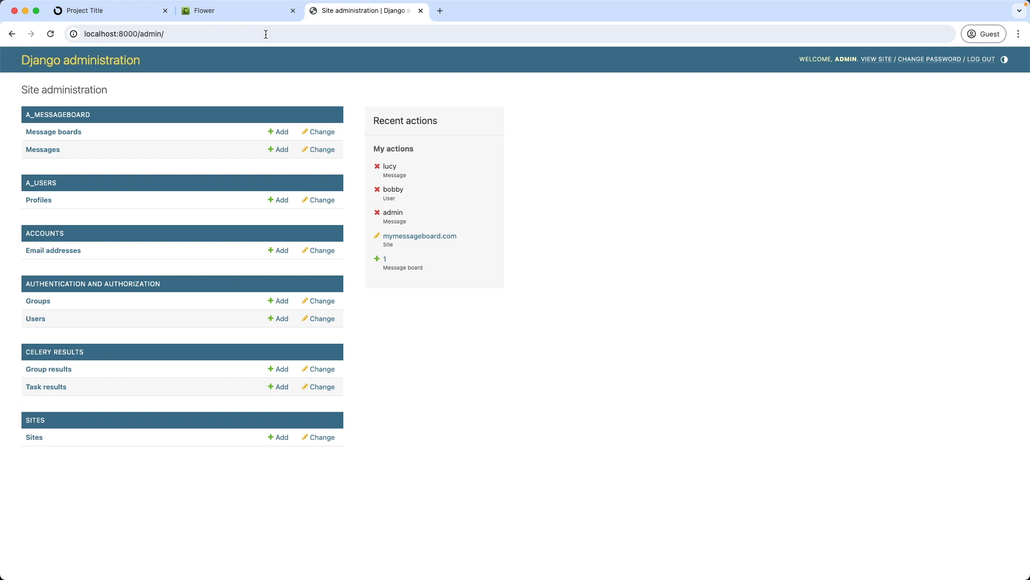
mouse_move(57, 378)
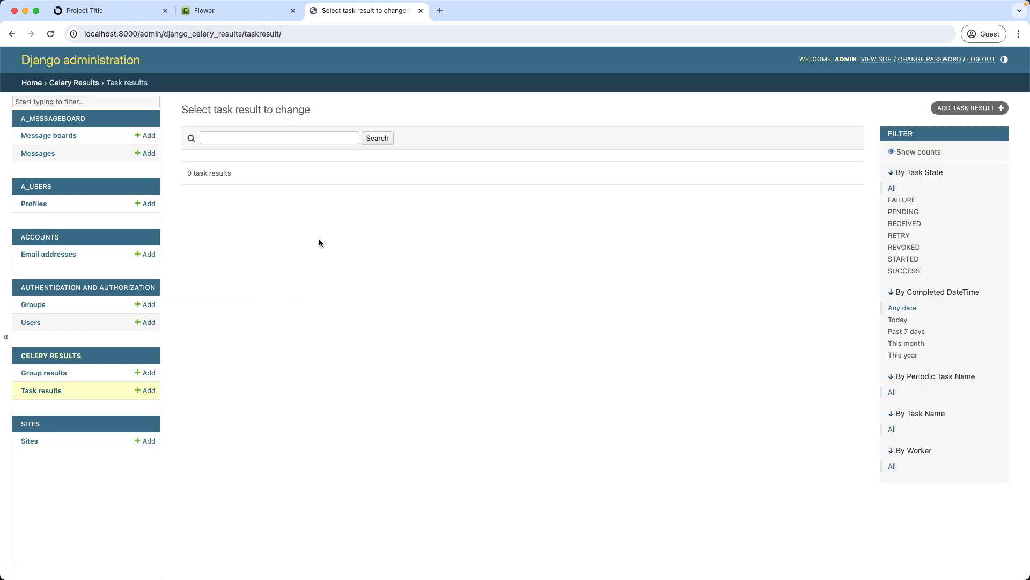
mouse_move(366, 308)
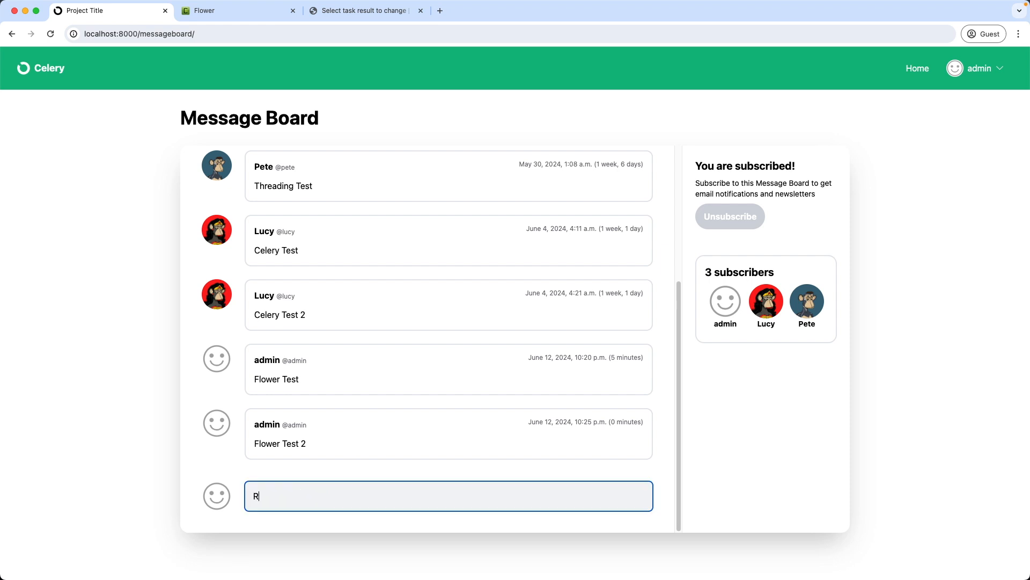
- Post a 'Results Backend' message on the board and return to the admin task results
text(esults Backend)
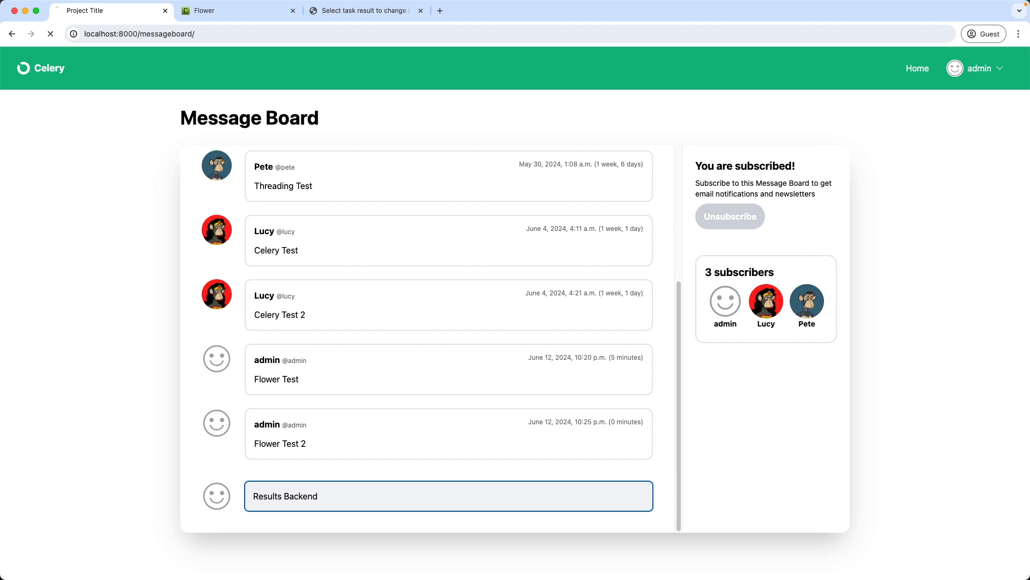
key(Enter)
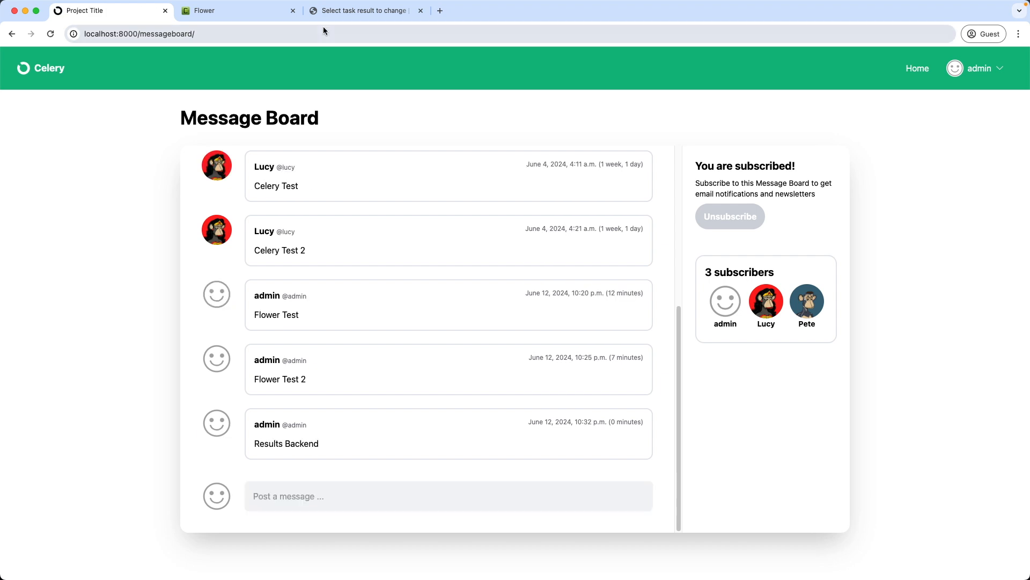
click(365, 10)
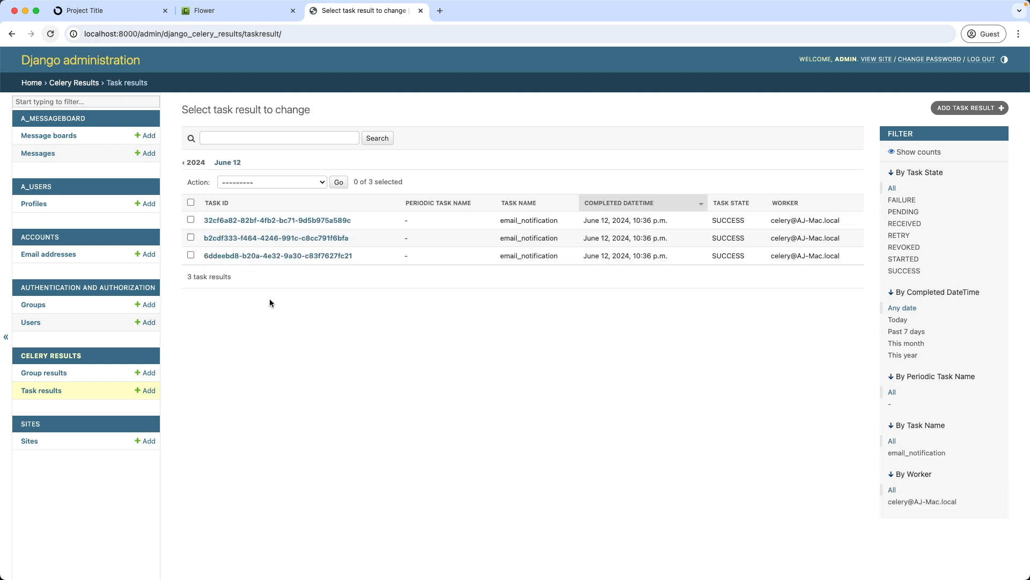
mouse_move(286, 322)
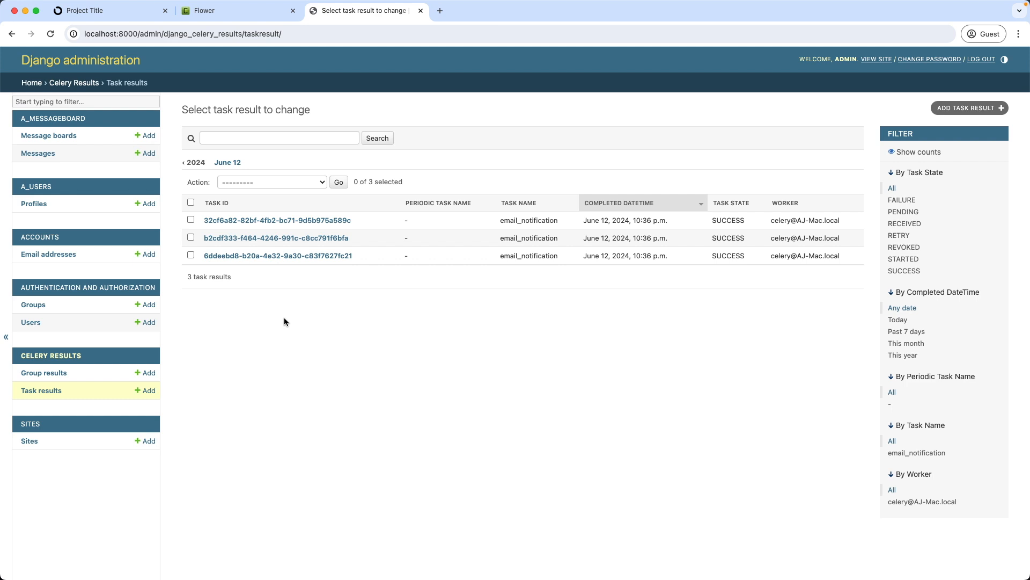
mouse_move(573, 253)
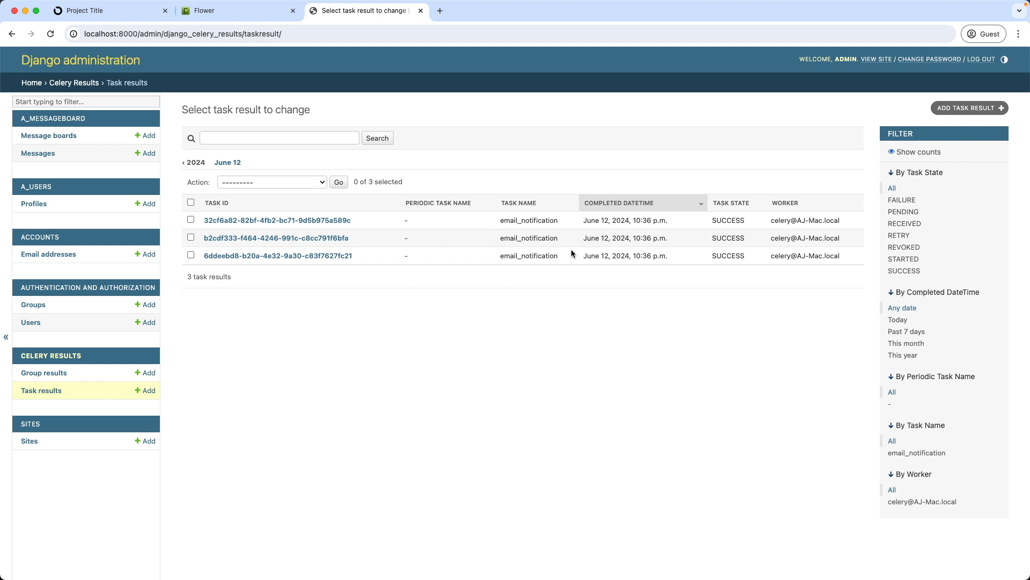
mouse_move(725, 270)
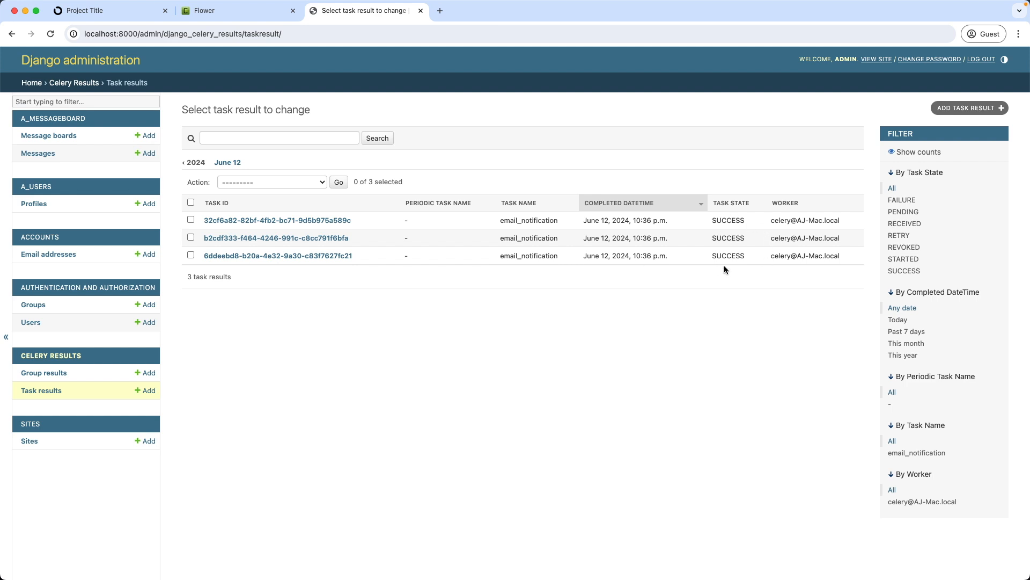
- View the first email_notification task result's details with its arguments and returned email
click(288, 220)
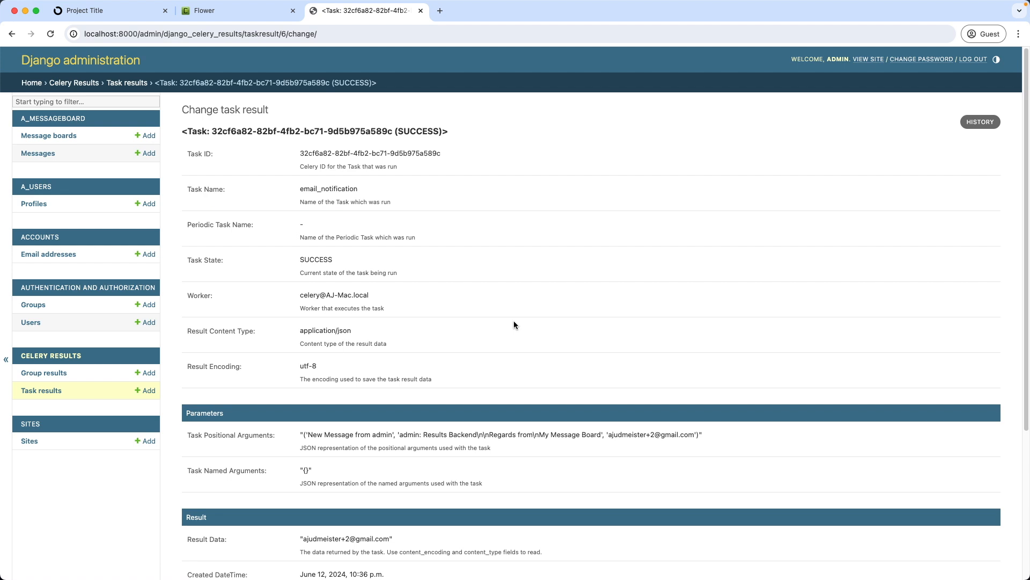
- Save the first email_notification task result and return to the three-result list
scroll(down, 3)
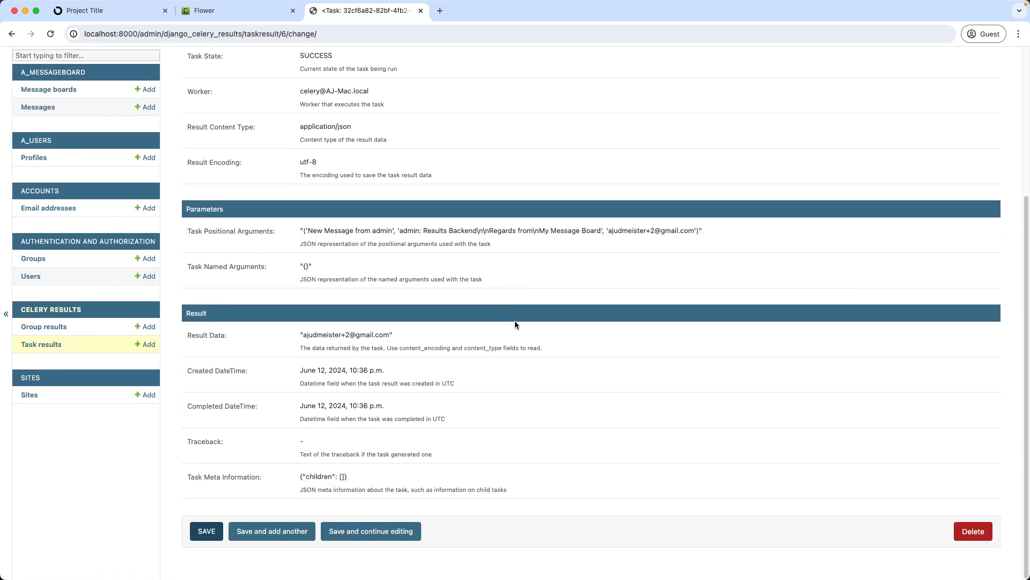
mouse_move(518, 249)
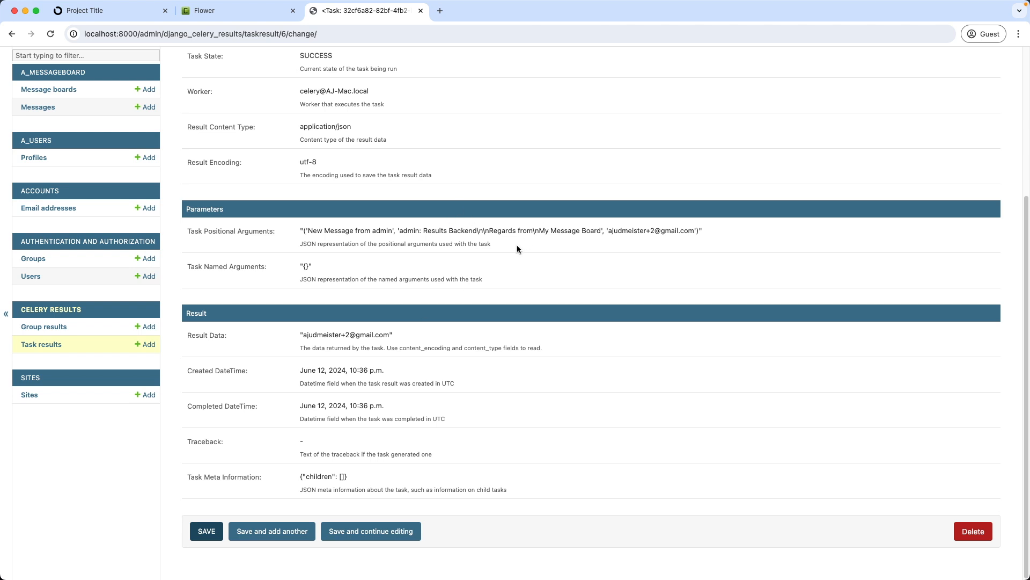
mouse_move(423, 338)
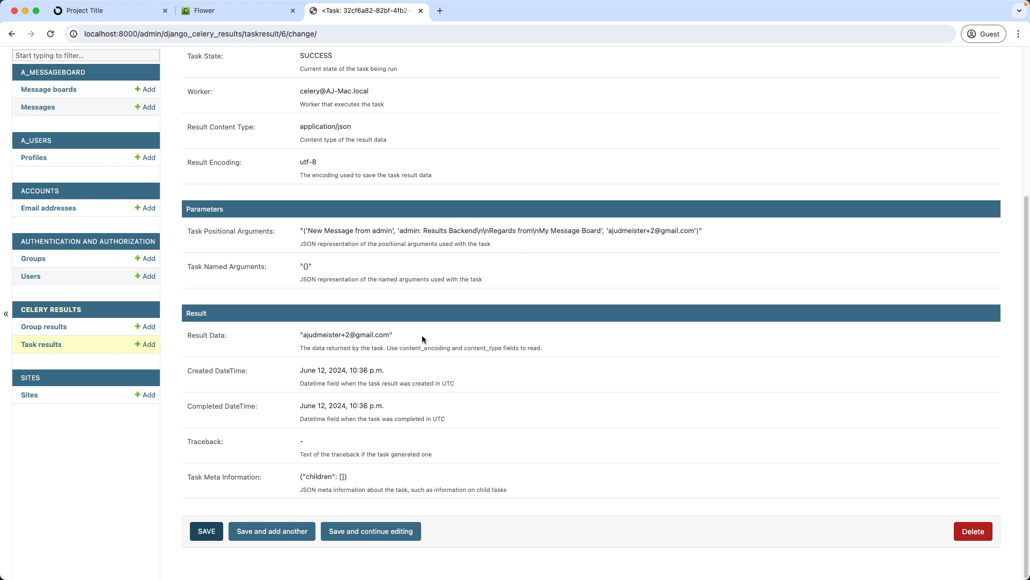
click(206, 530)
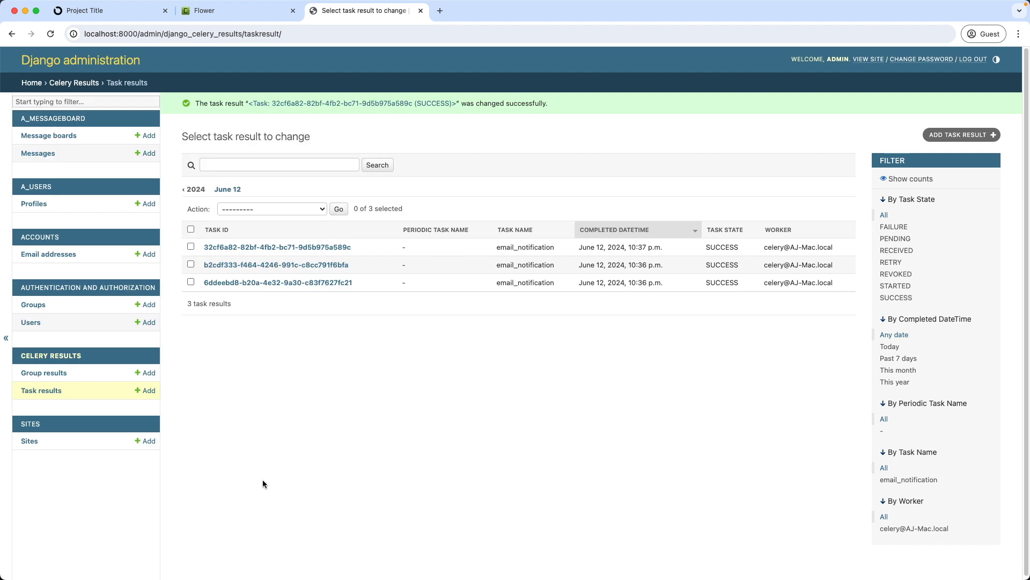
mouse_move(476, 337)
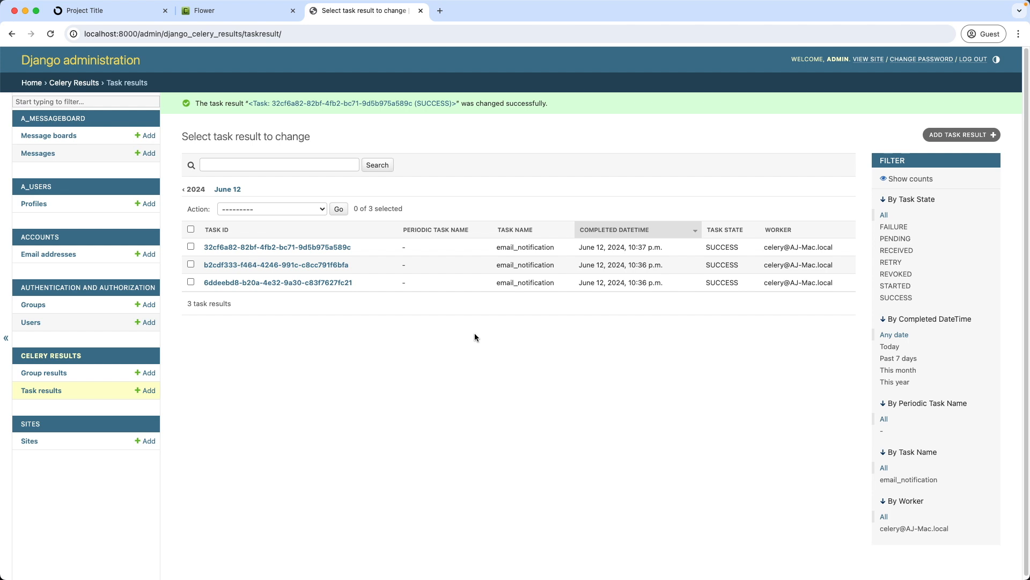
mouse_move(443, 309)
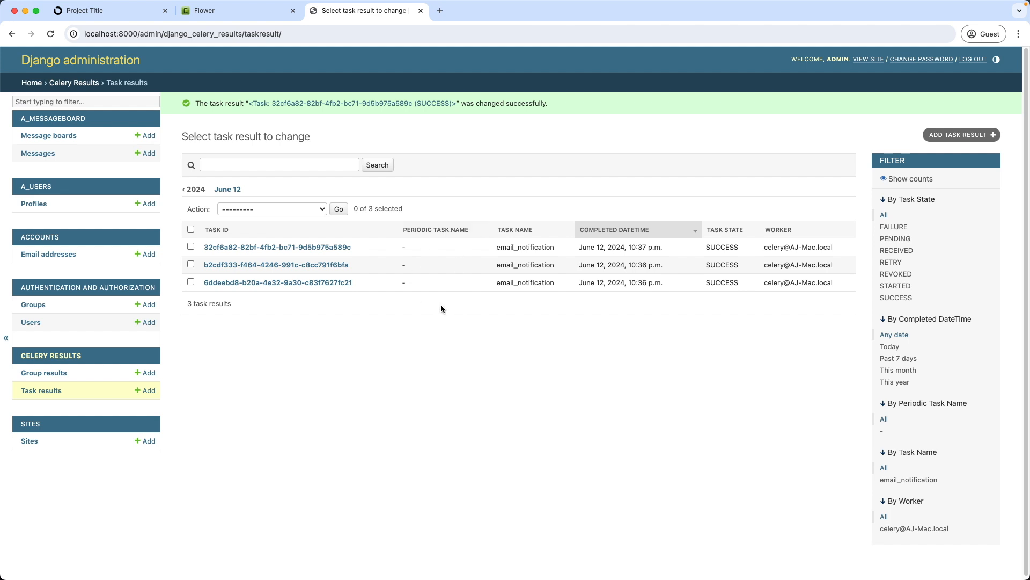
mouse_move(440, 309)
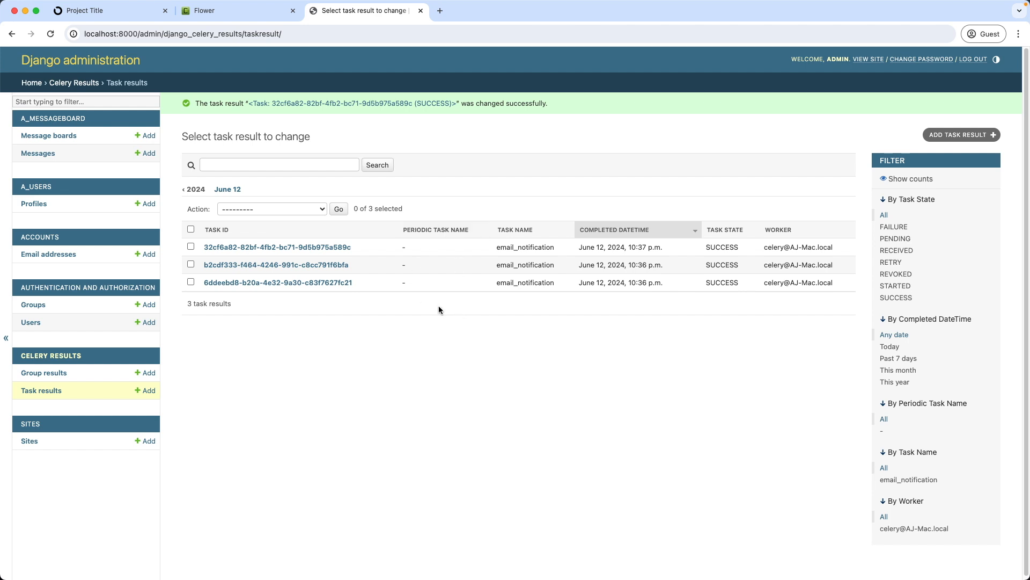